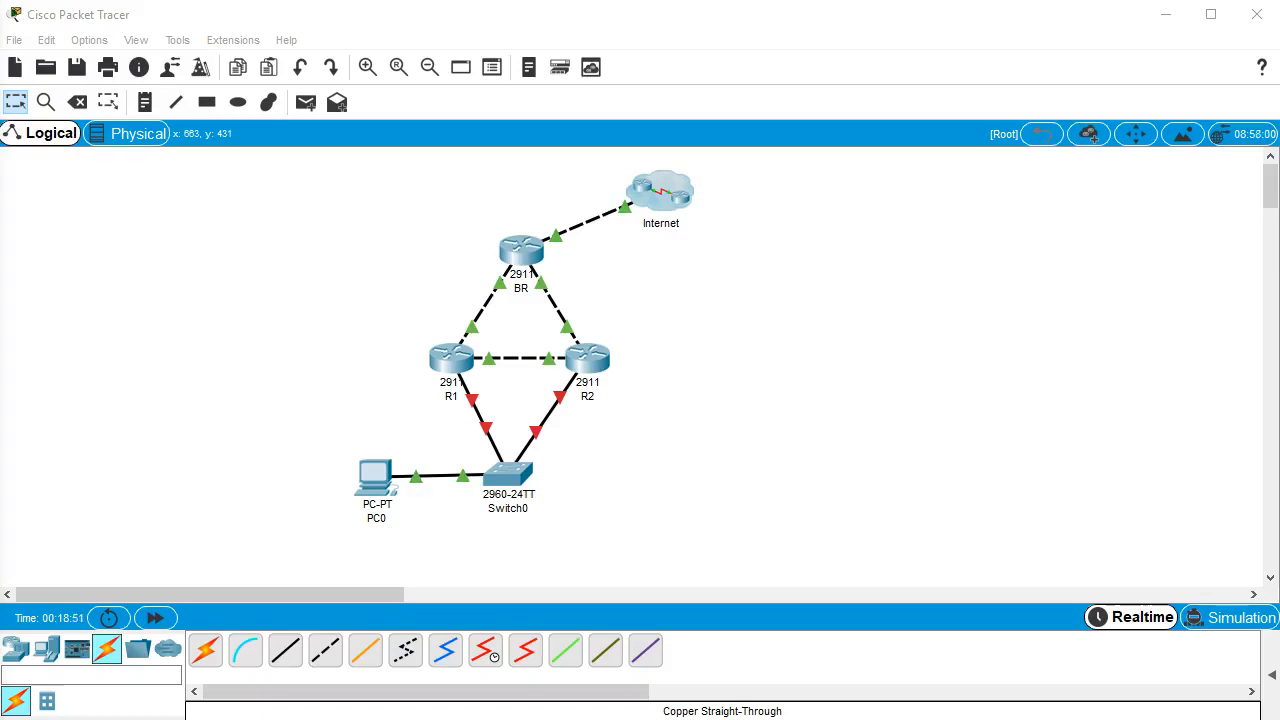
{"action": "mouse_move", "coordinate": [308, 414]}
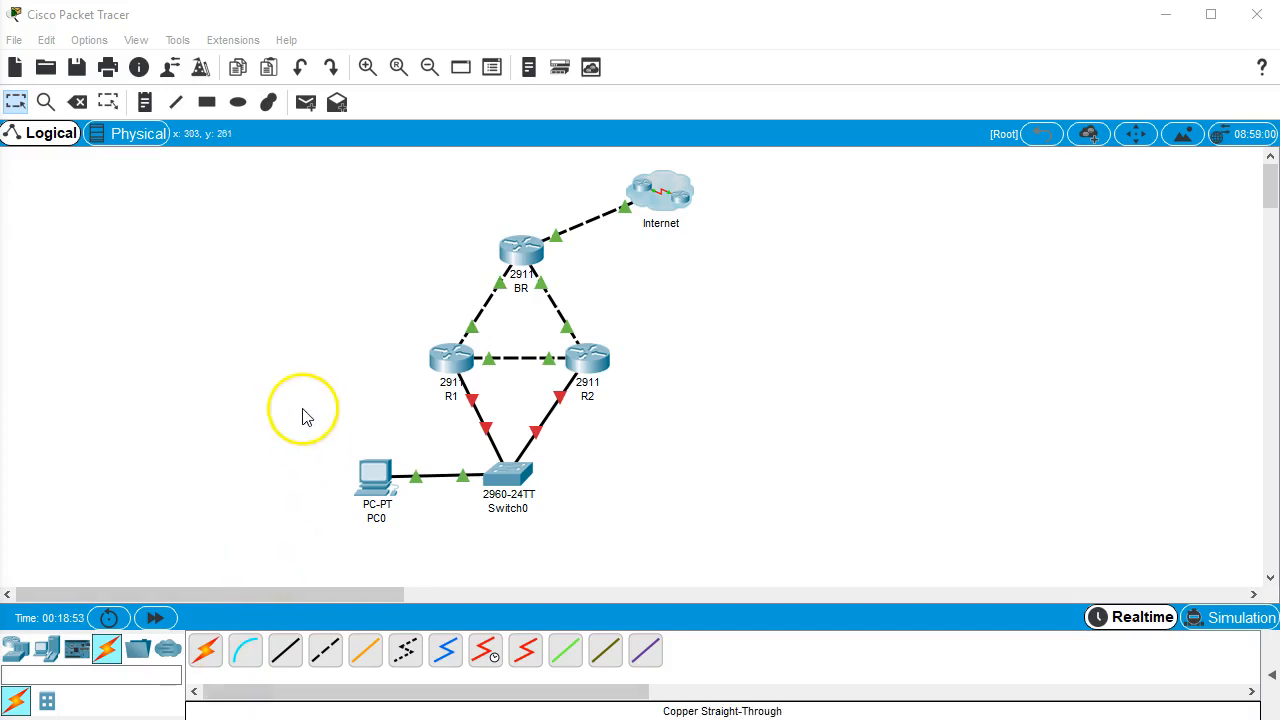
{"action": "mouse_move", "coordinate": [528, 456]}
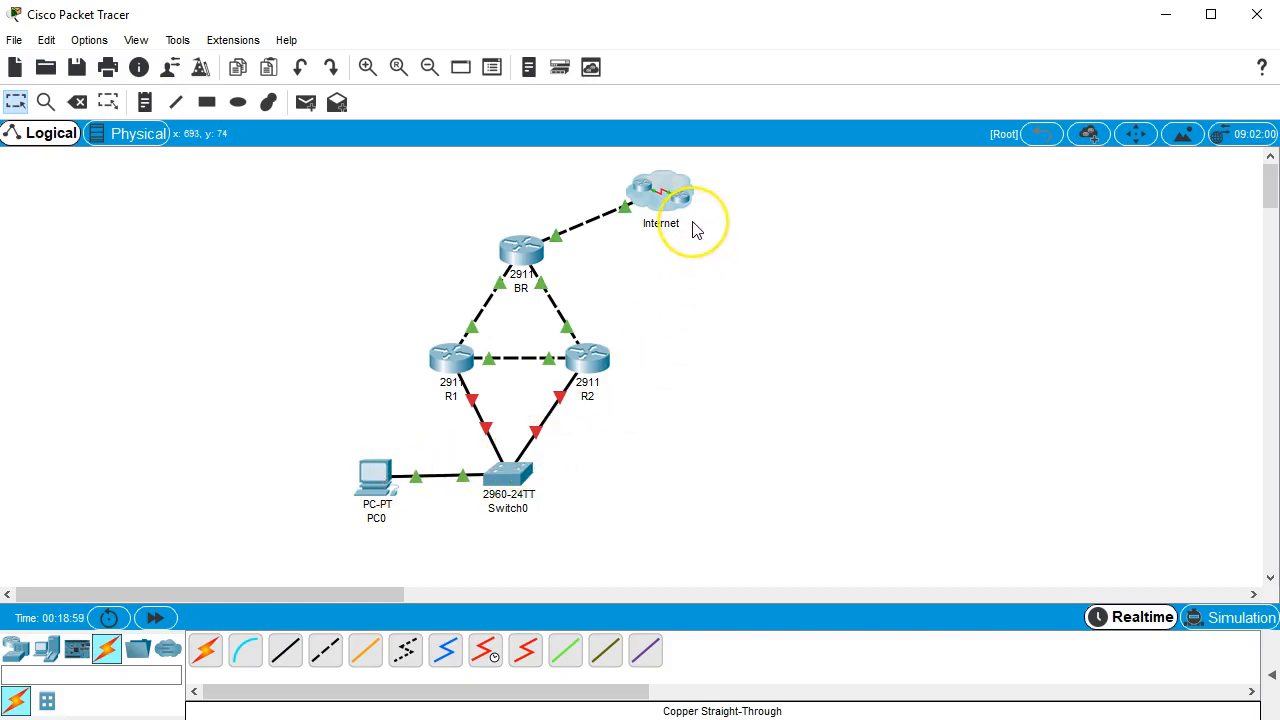
{"action": "mouse_move", "coordinate": [696, 236]}
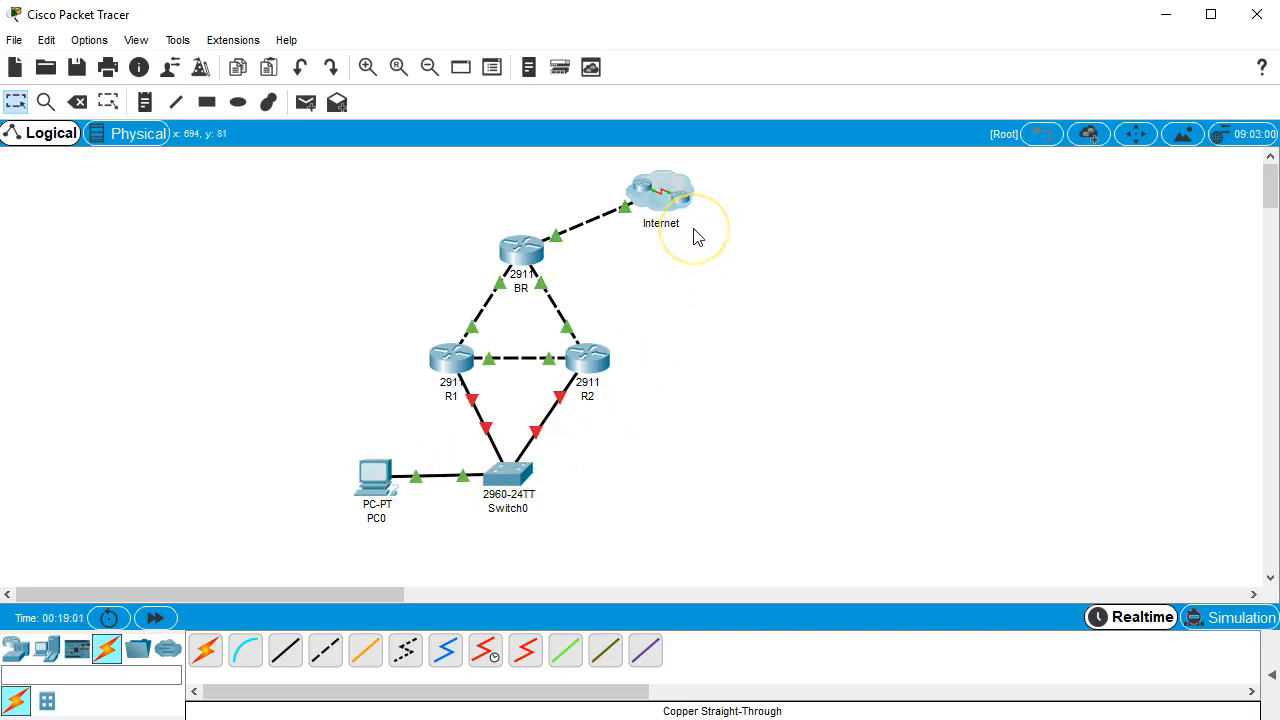
{"action": "mouse_move", "coordinate": [698, 236]}
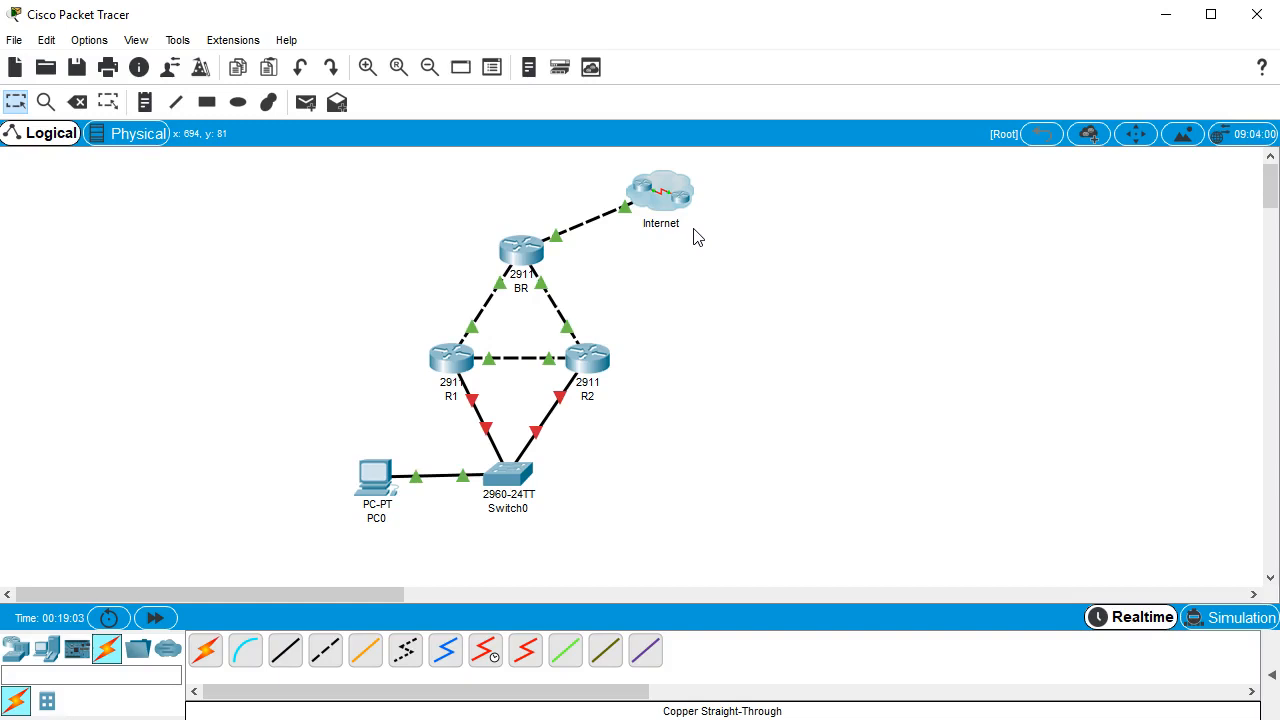
Step: Bring up R1's CLI and enter global configuration mode (en, conf t)
{"action": "left_click", "coordinate": [504, 476]}
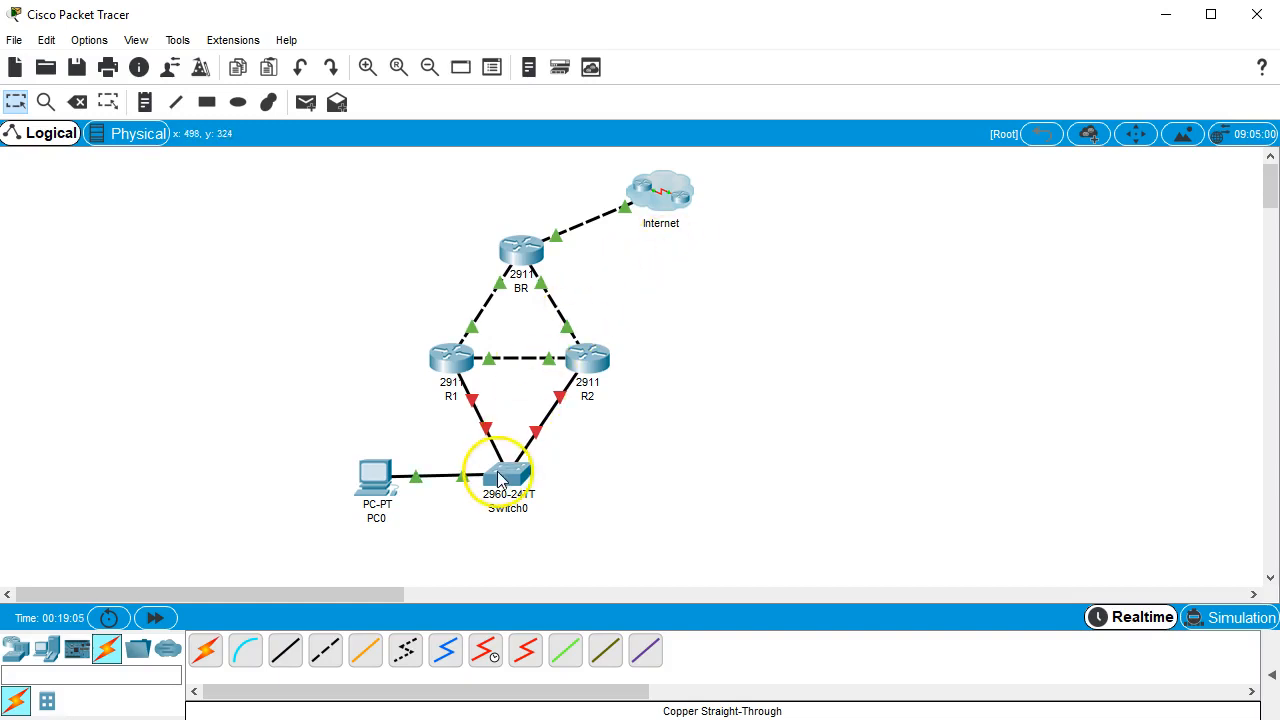
{"action": "mouse_move", "coordinate": [210, 410]}
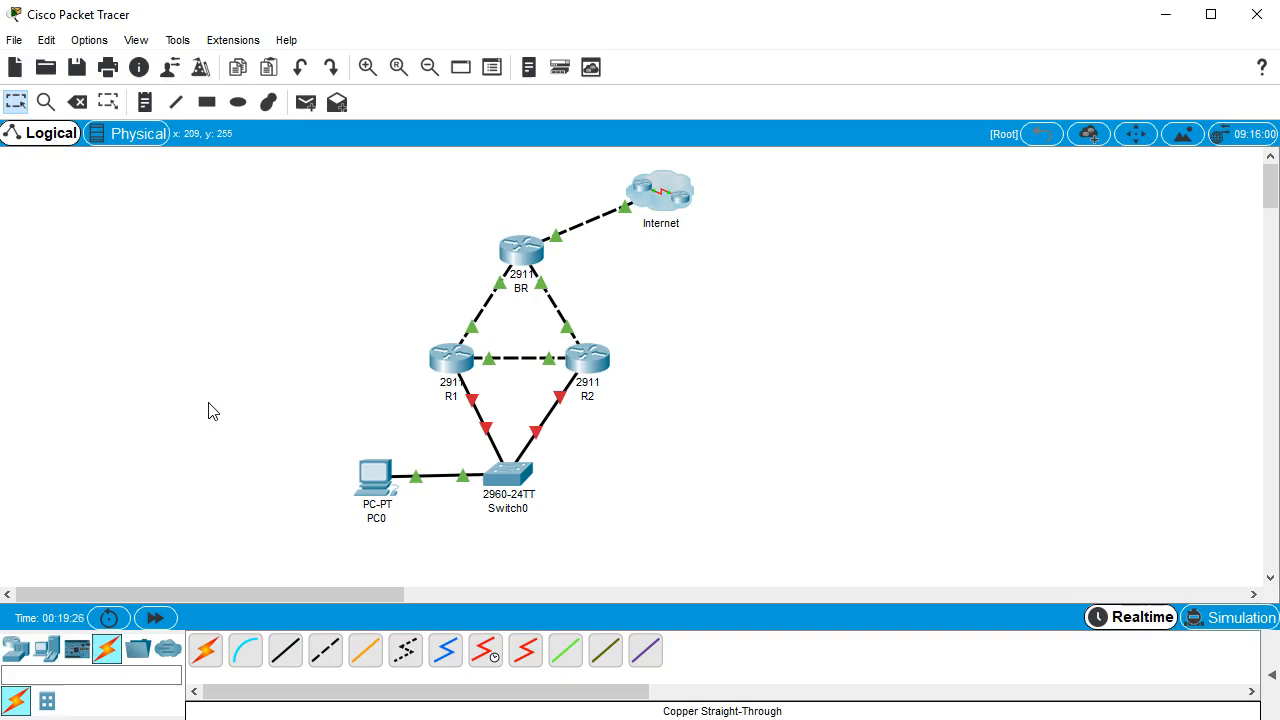
{"action": "left_click", "coordinate": [450, 358]}
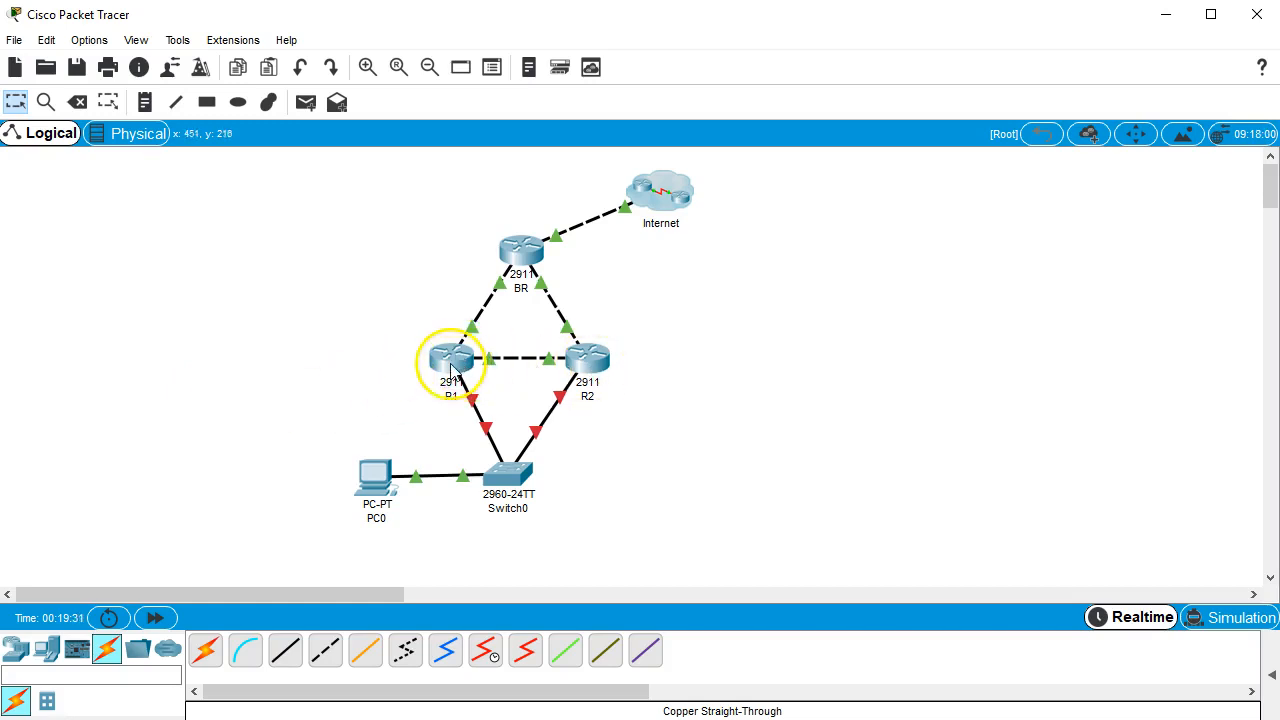
{"action": "double_click", "coordinate": [448, 360]}
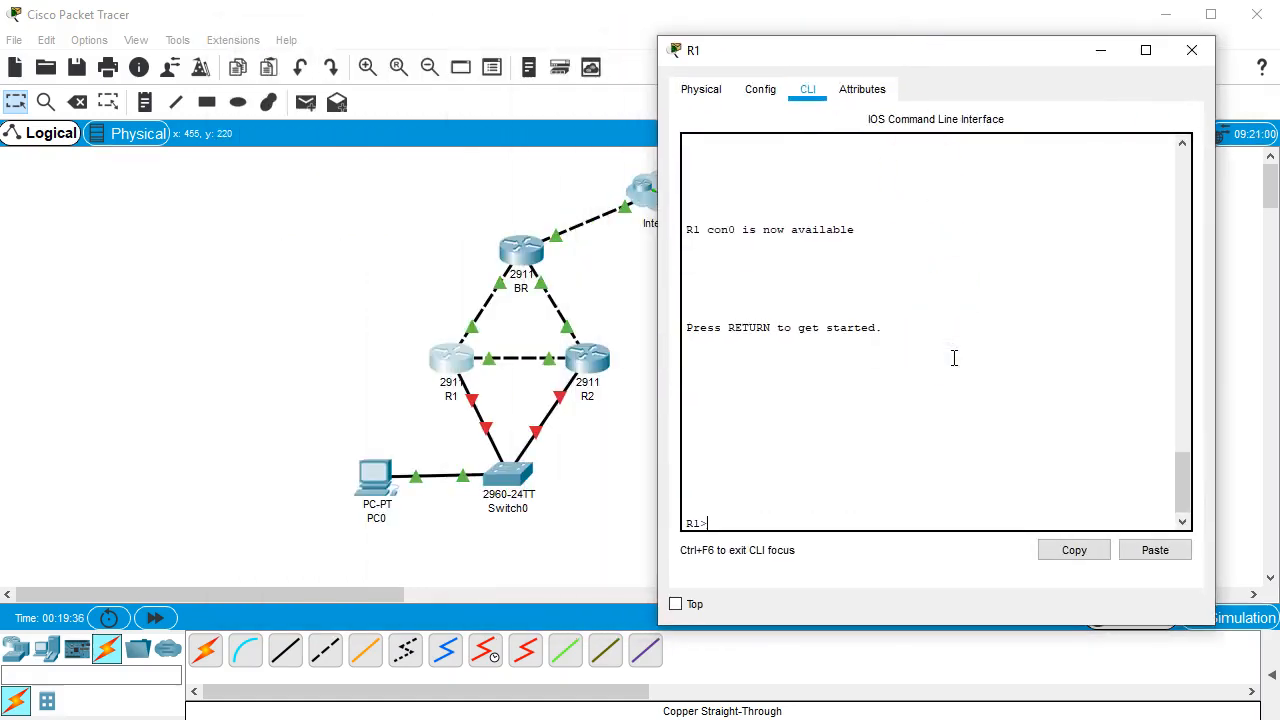
{"action": "type", "text": "en"}
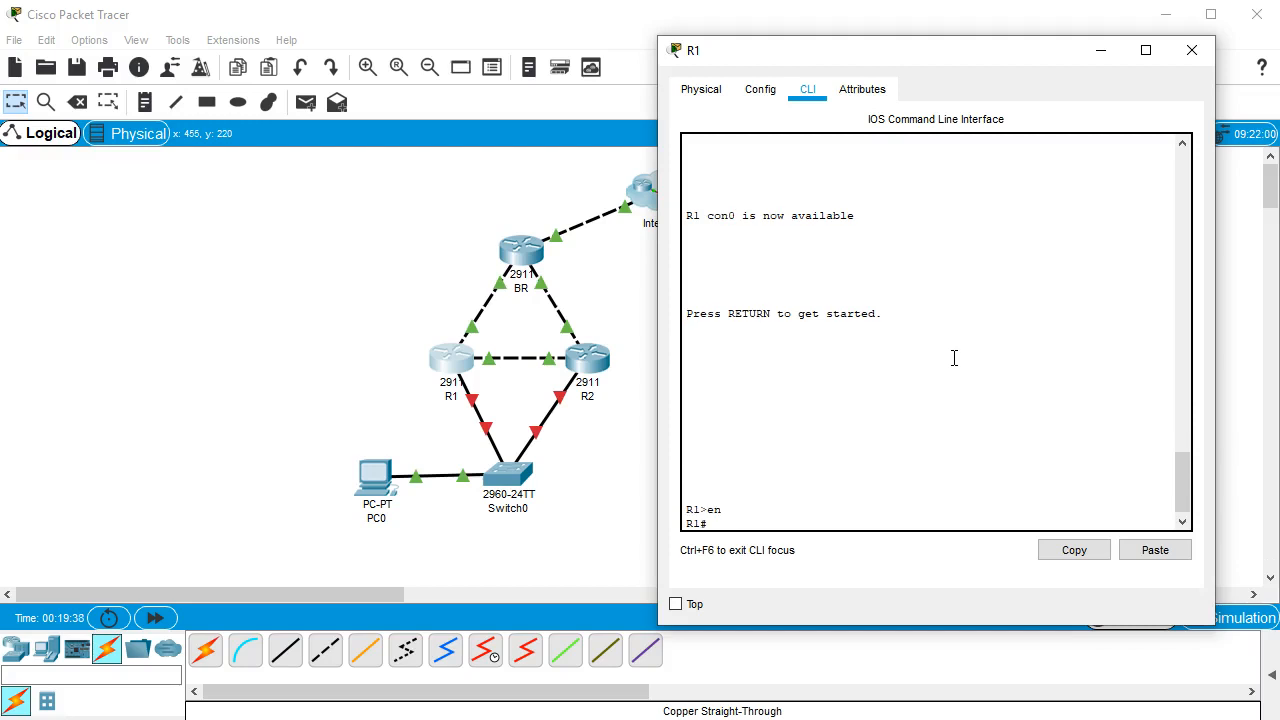
{"action": "type", "text": "conf t'"}
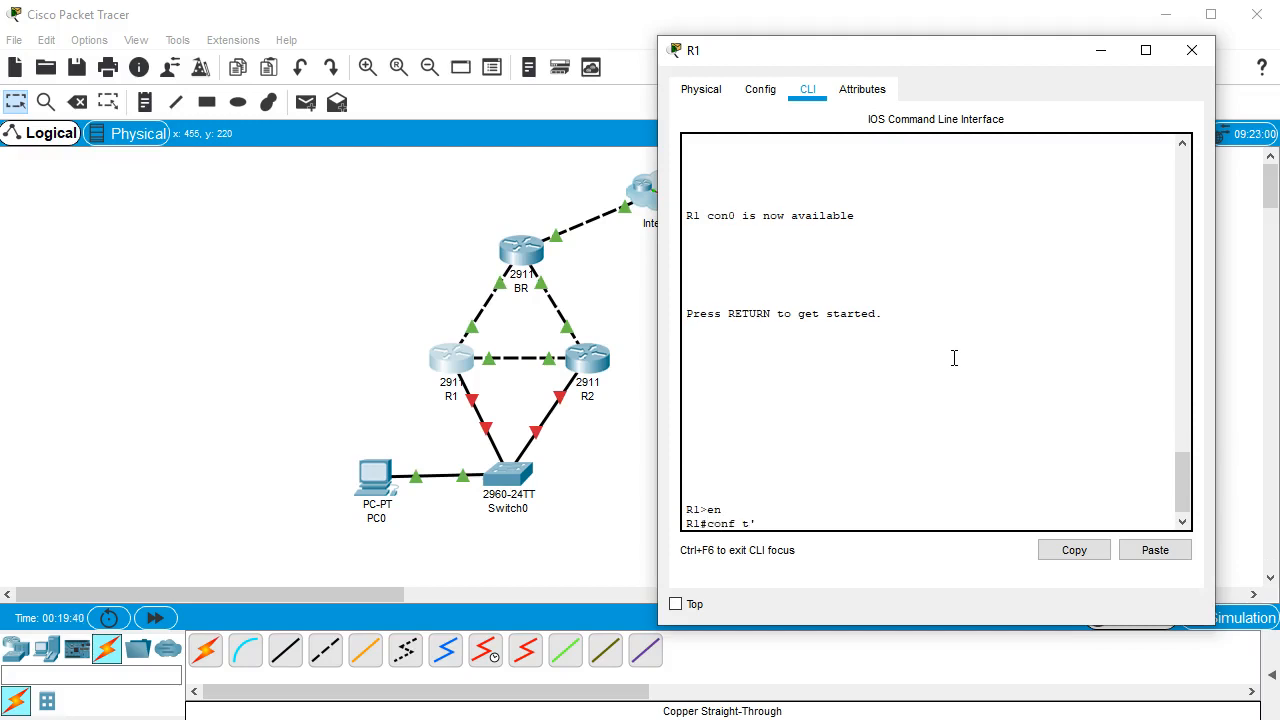
{"action": "key", "text": "Return"}
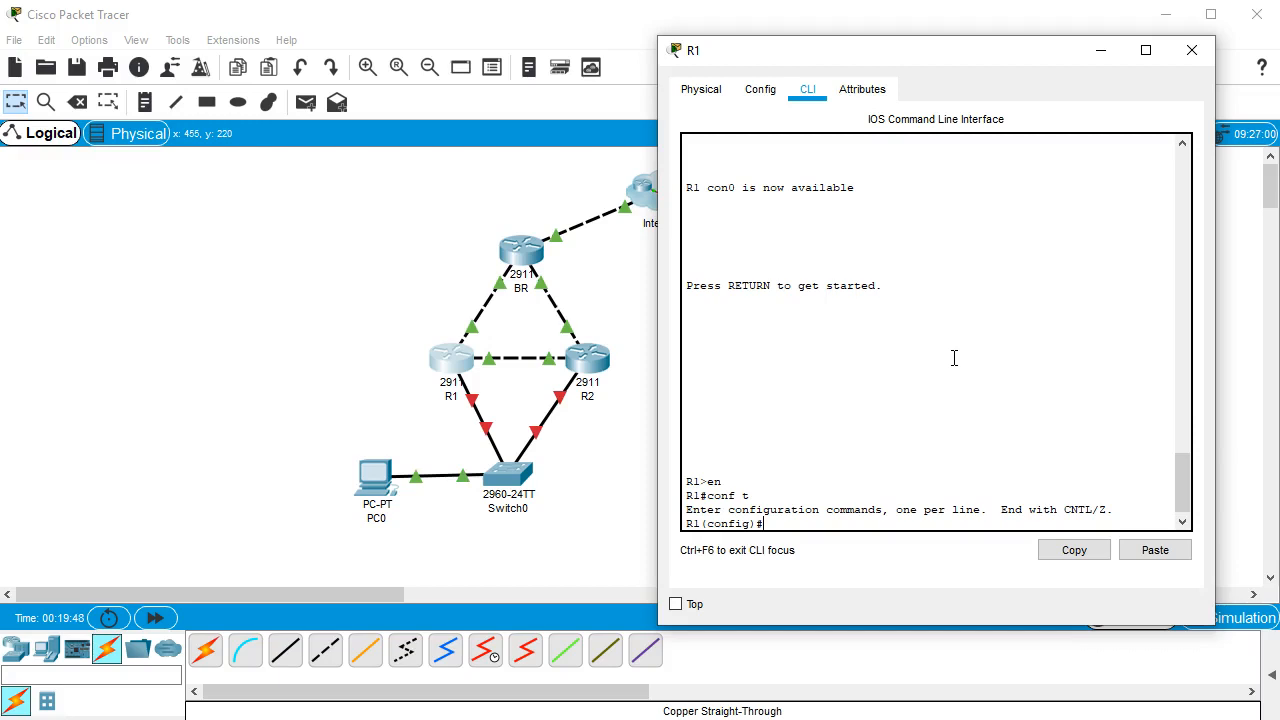
Step: Assign R1's g0/2 the address 10.0.0.2 255.255.255.0 and enable it with no shut
{"action": "type", "text": "int g0/2"}
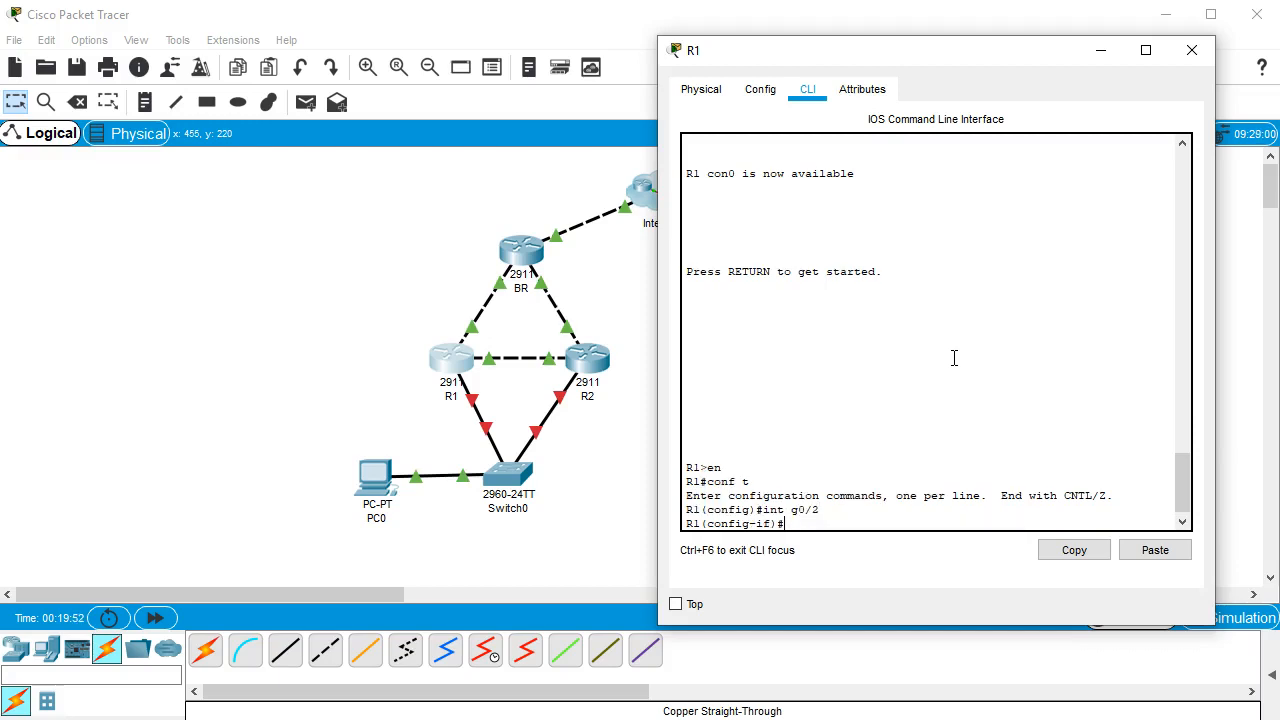
{"action": "type", "text": "ip"}
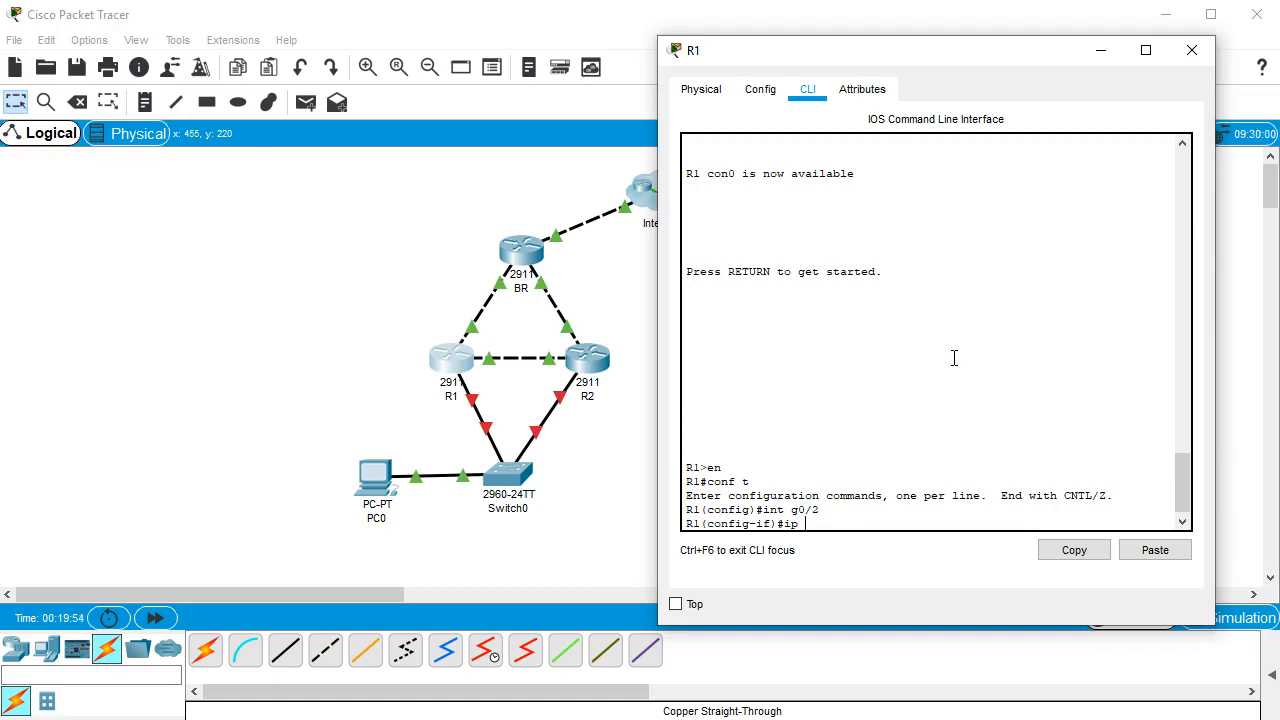
{"action": "type", "text": "addre"}
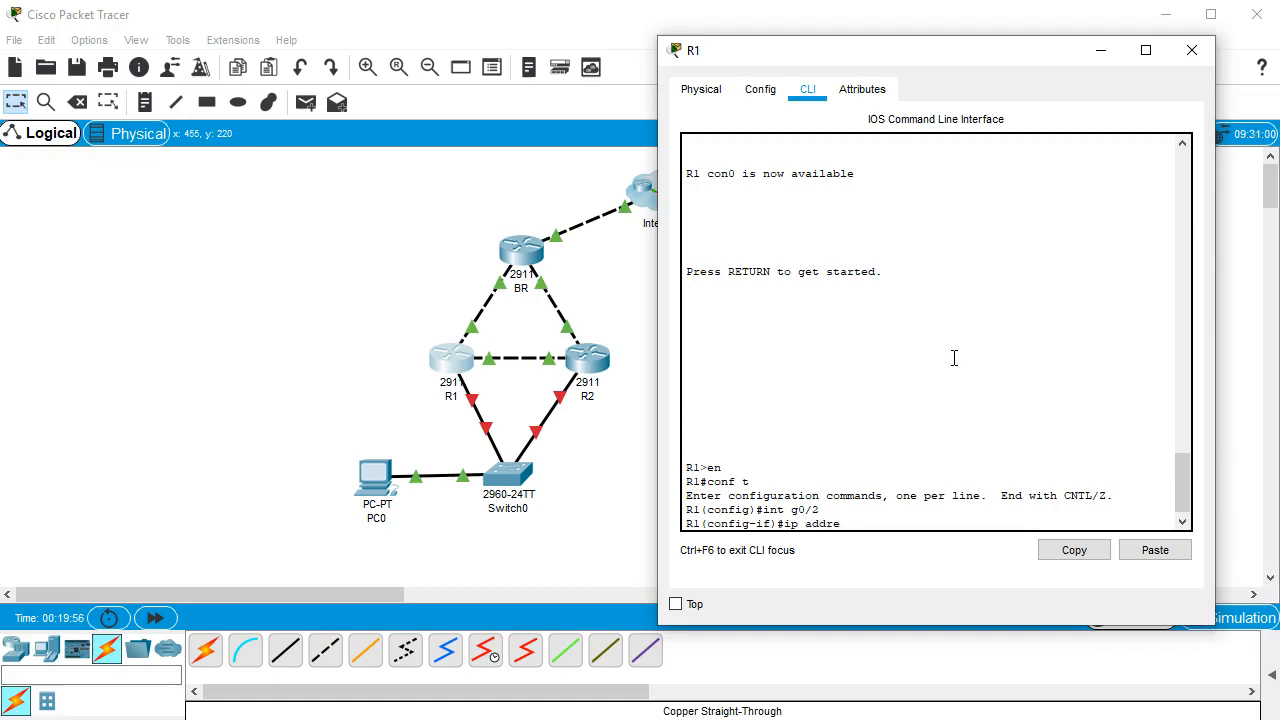
{"action": "type", "text": "ss 1"}
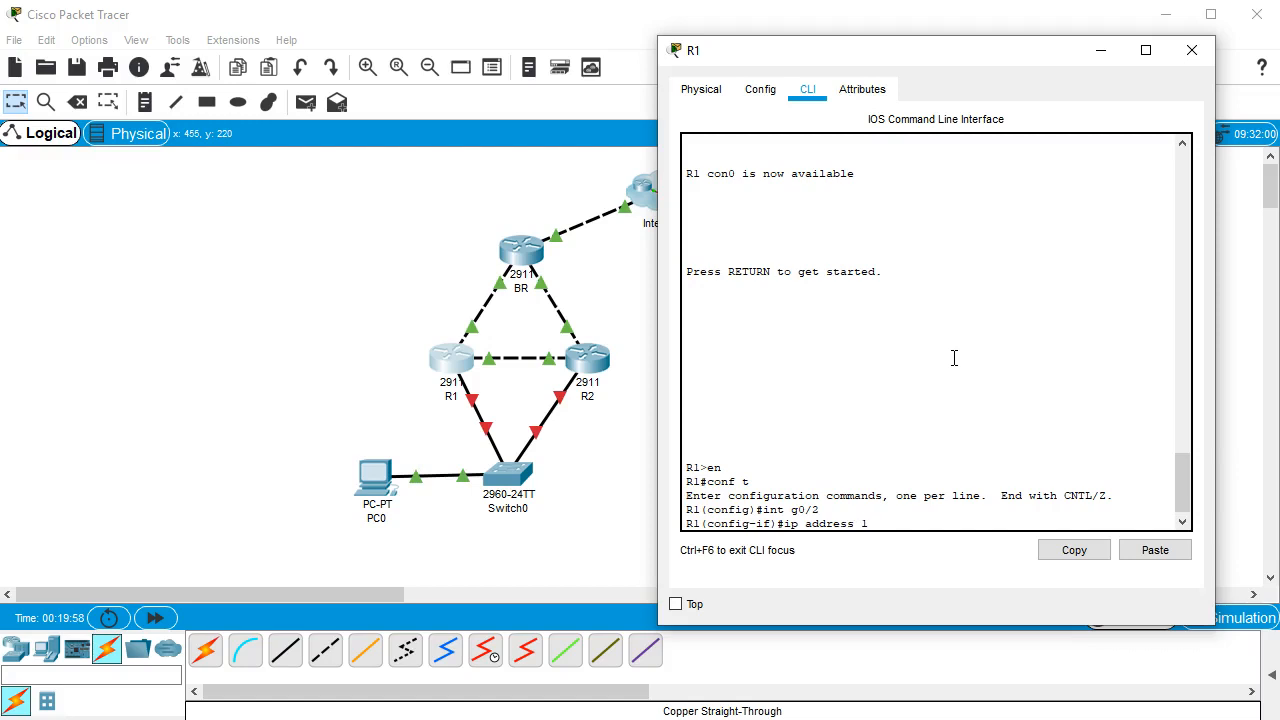
{"action": "type", "text": "0.0.0."}
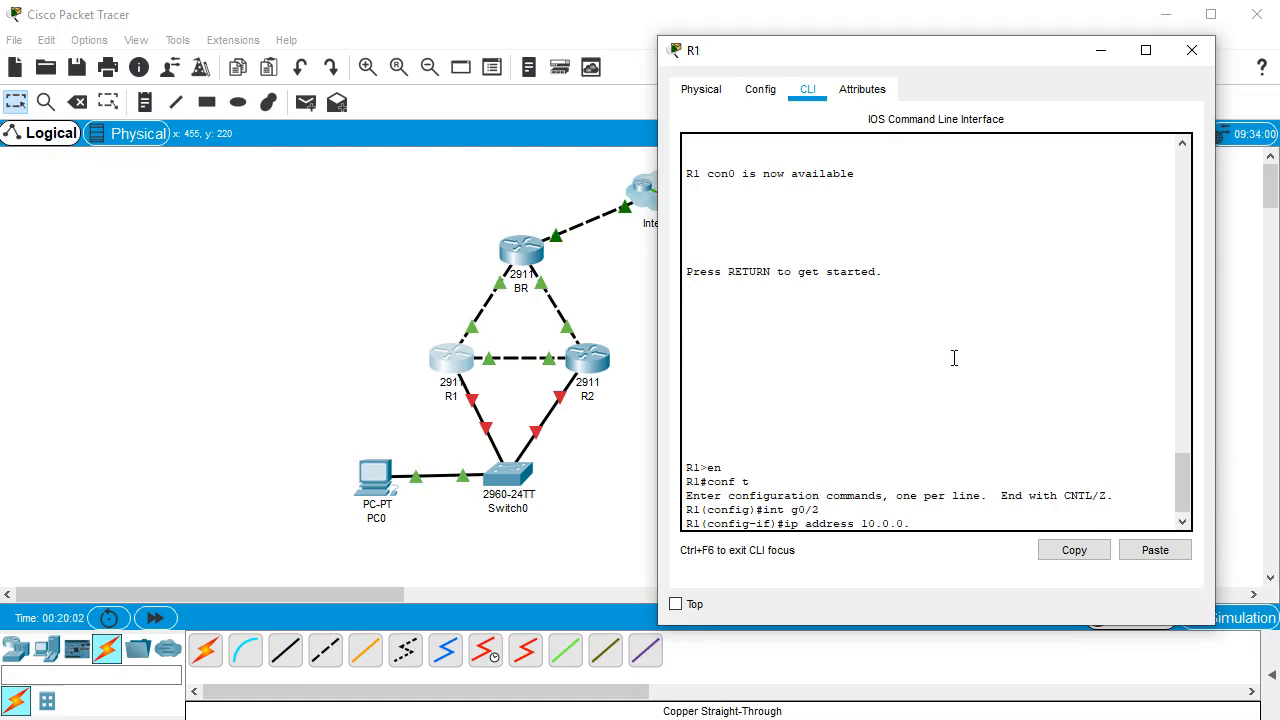
{"action": "type", "text": "2 255."}
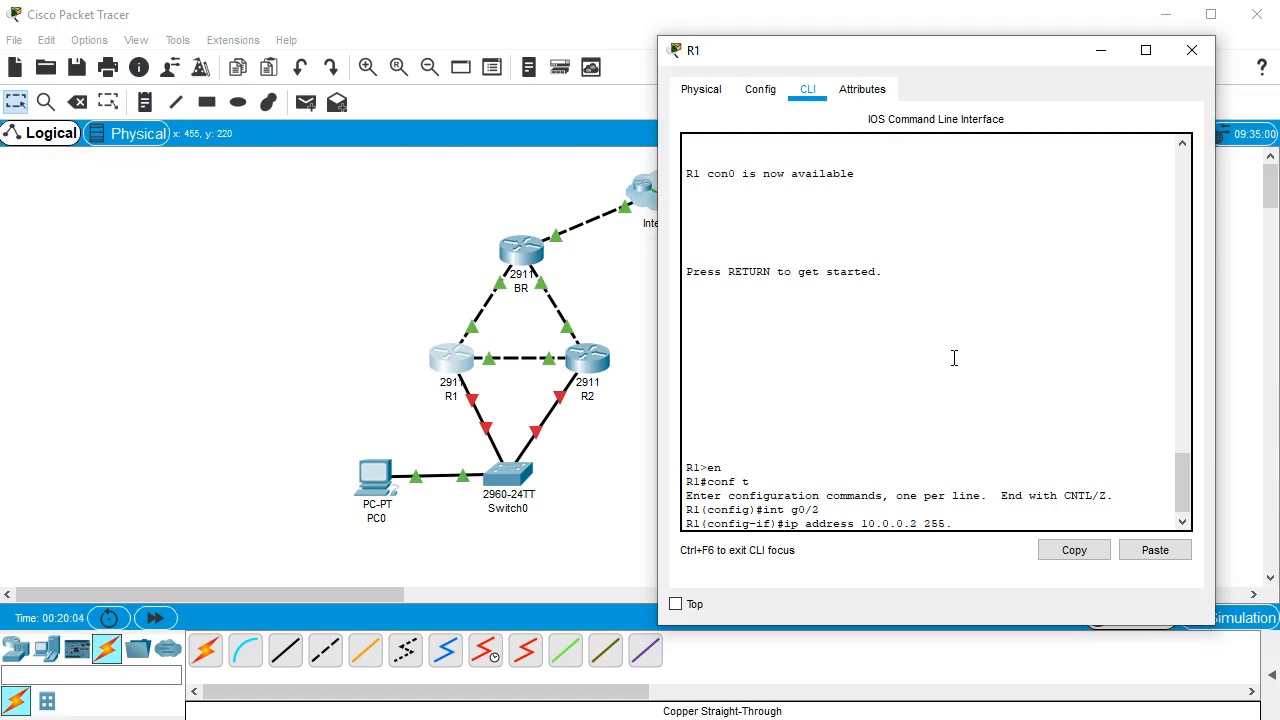
{"action": "type", "text": "255.255.255.0"}
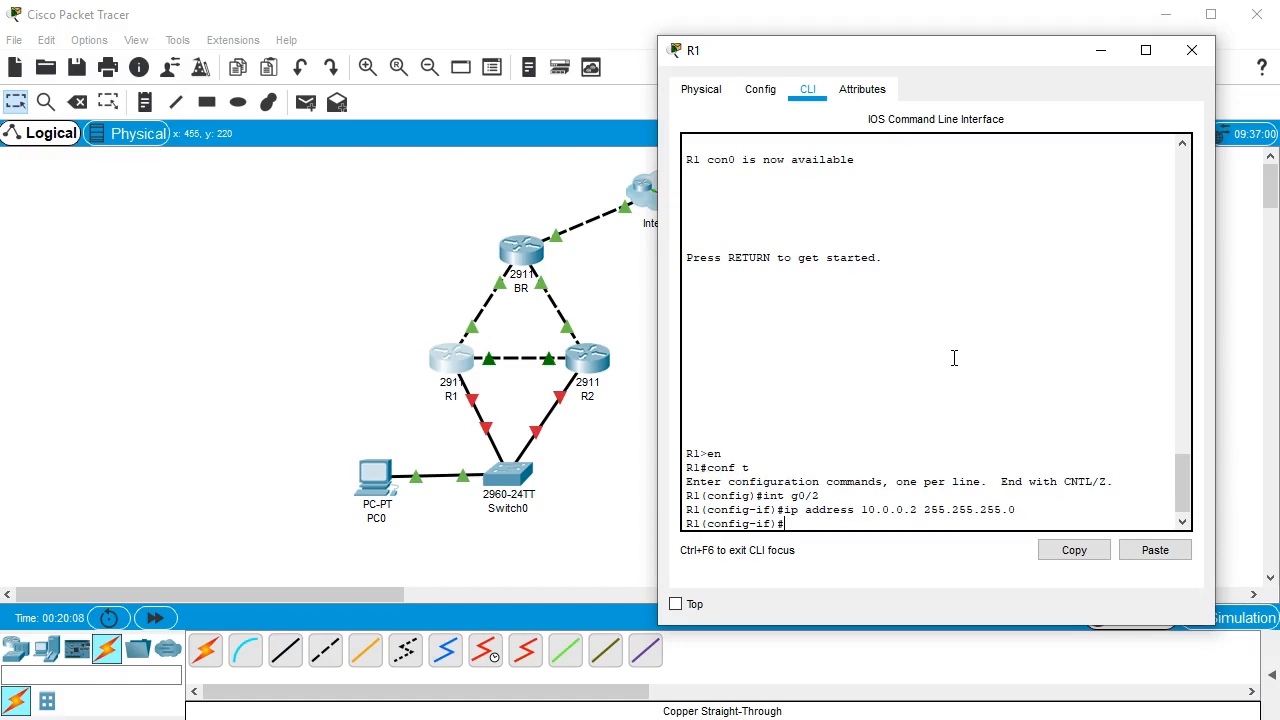
{"action": "type", "text": "no shut"}
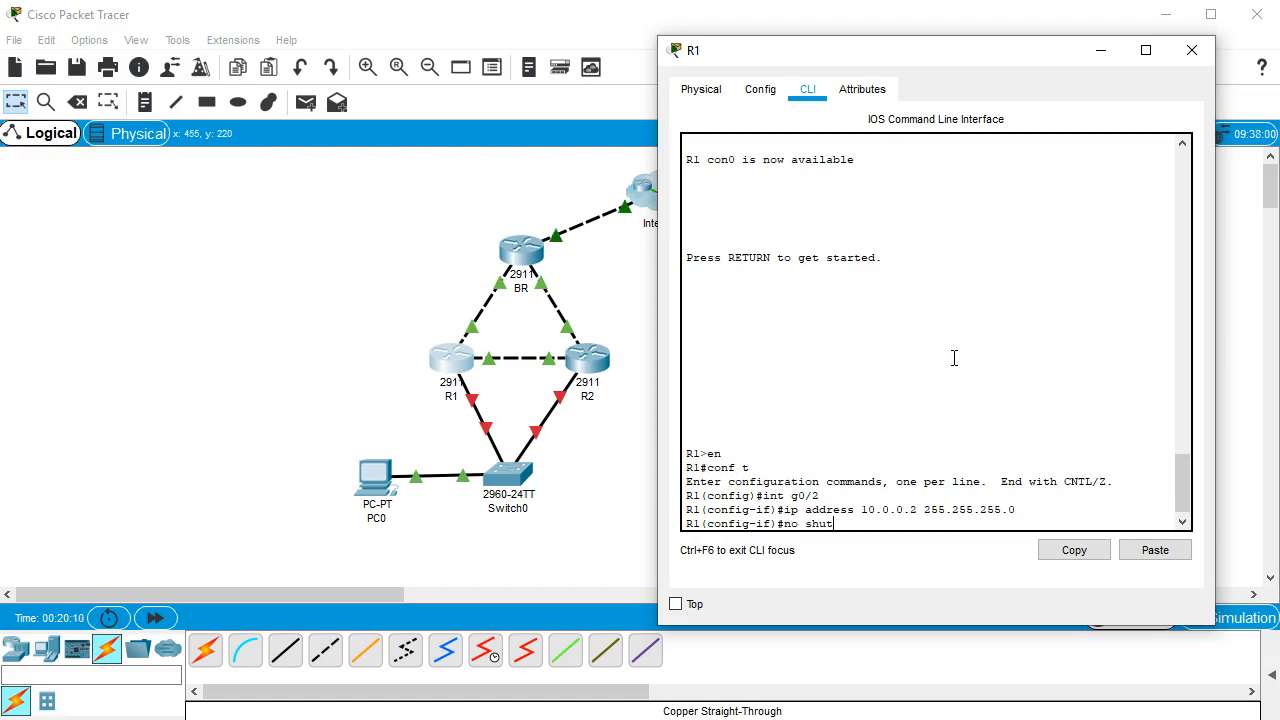
{"action": "key", "text": "Return"}
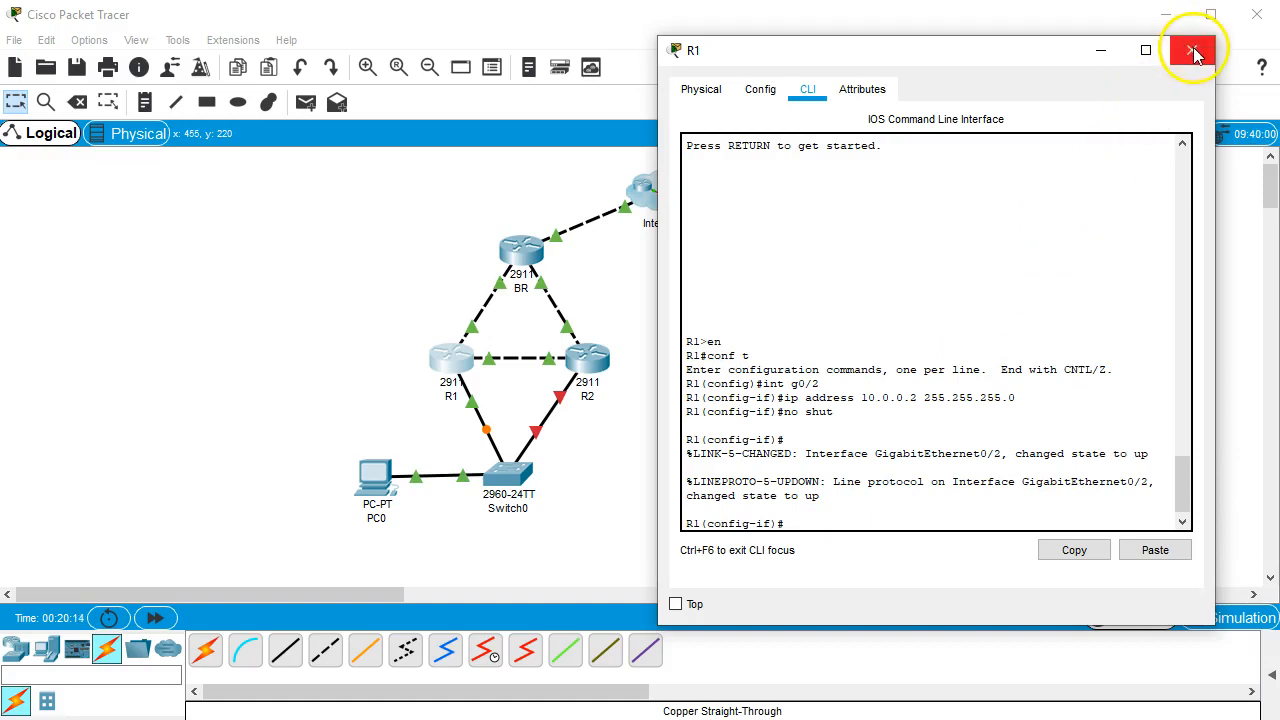
Step: Move to R2's console and assign g0/2 the address 10.0.0.3 255.255.255.0
{"action": "left_click", "coordinate": [1192, 50]}
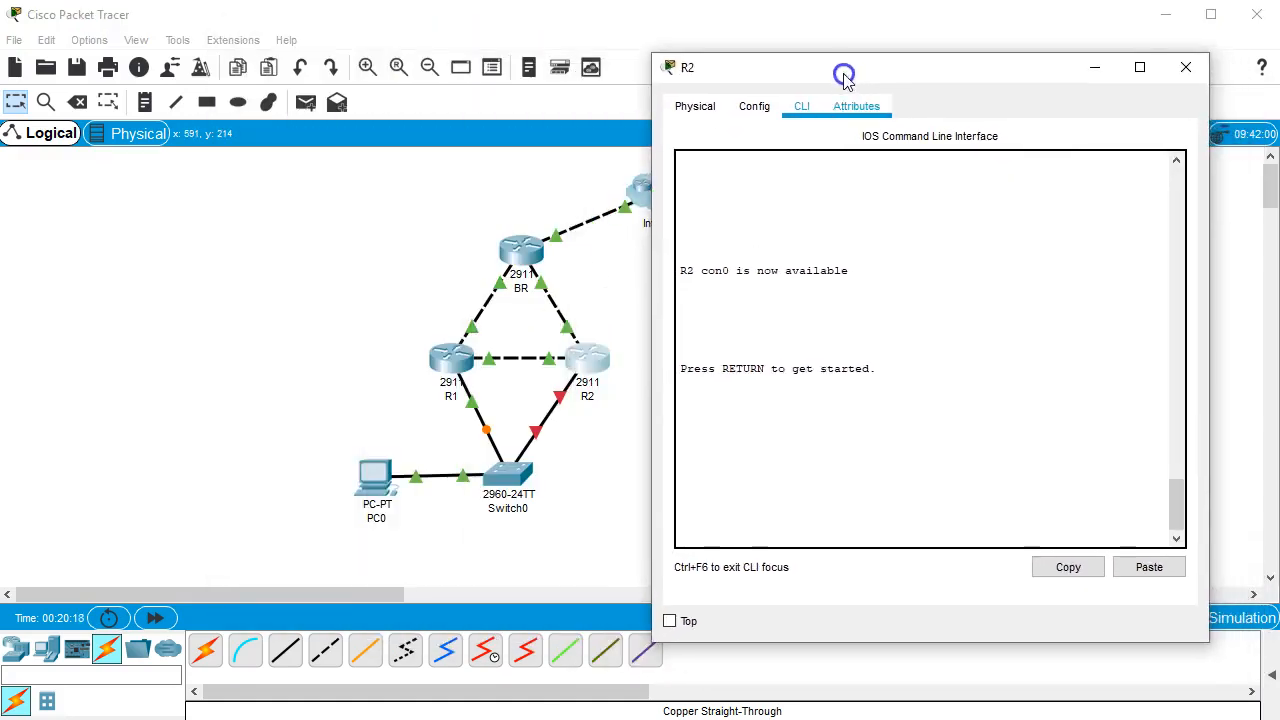
{"action": "key", "text": "return"}
{"action": "type", "text": "conf t"}
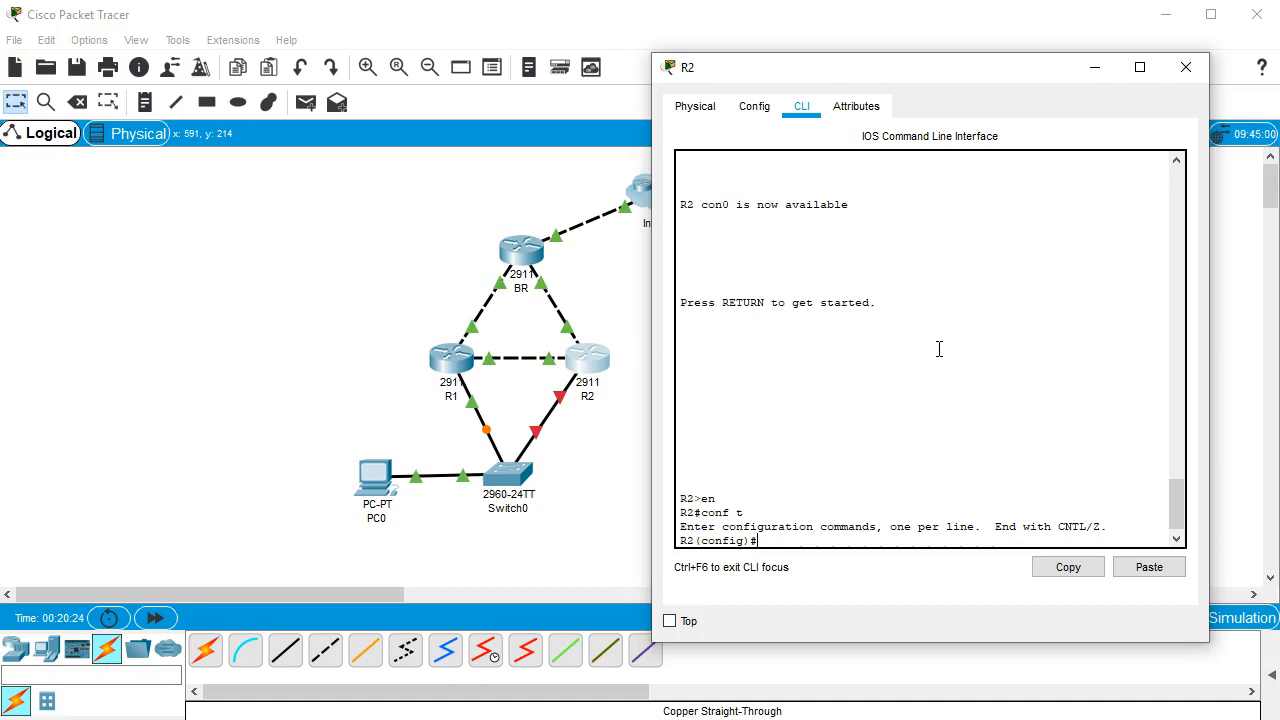
{"action": "type", "text": "int g0/2"}
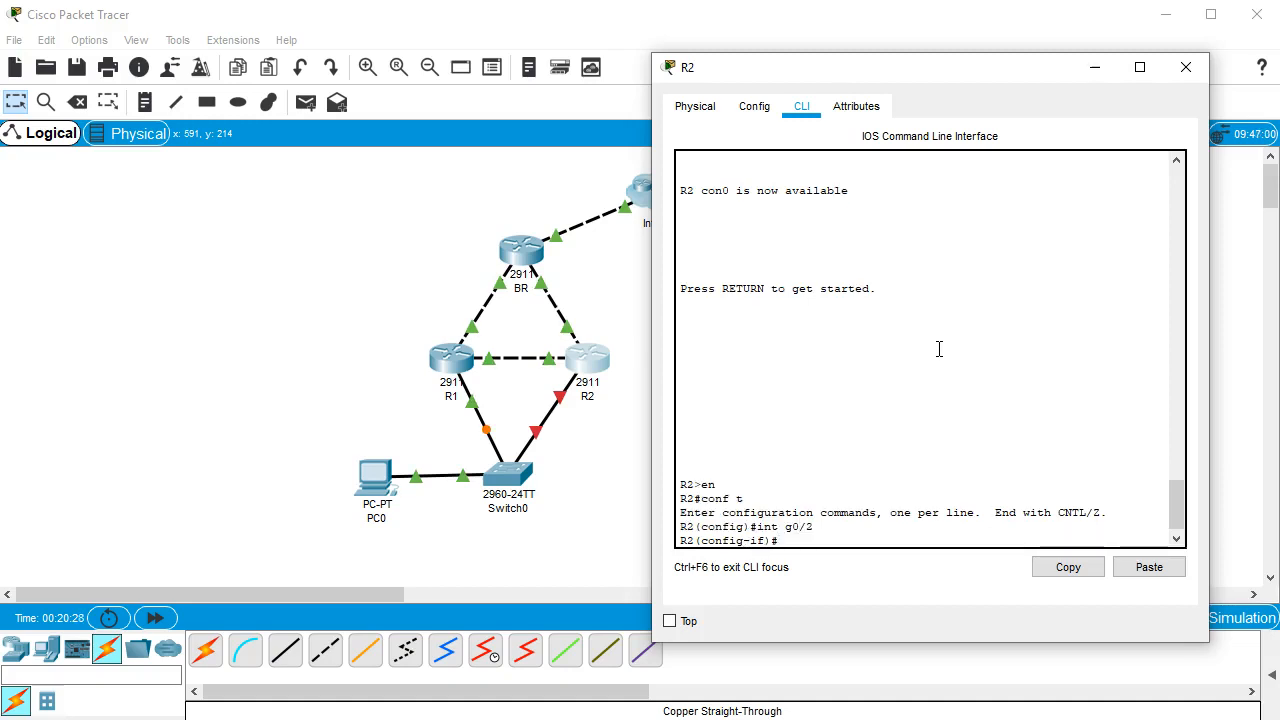
{"action": "type", "text": "ip address"}
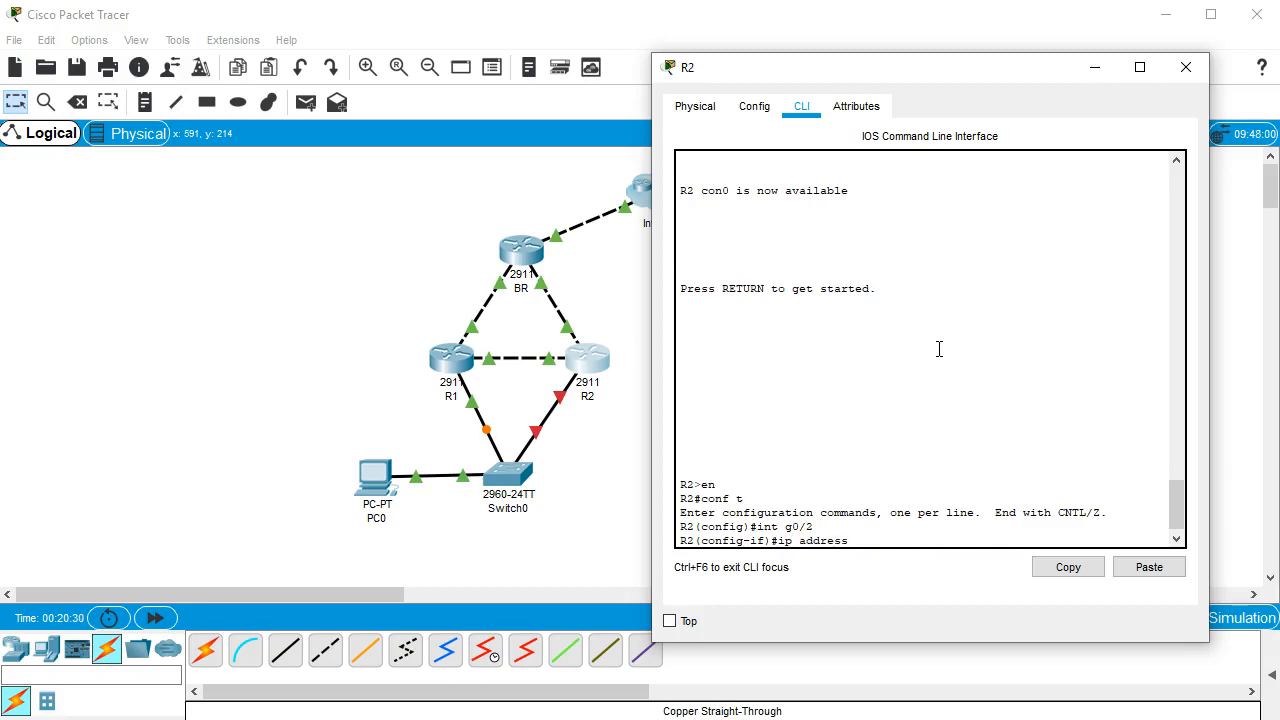
{"action": "type", "text": "10"}
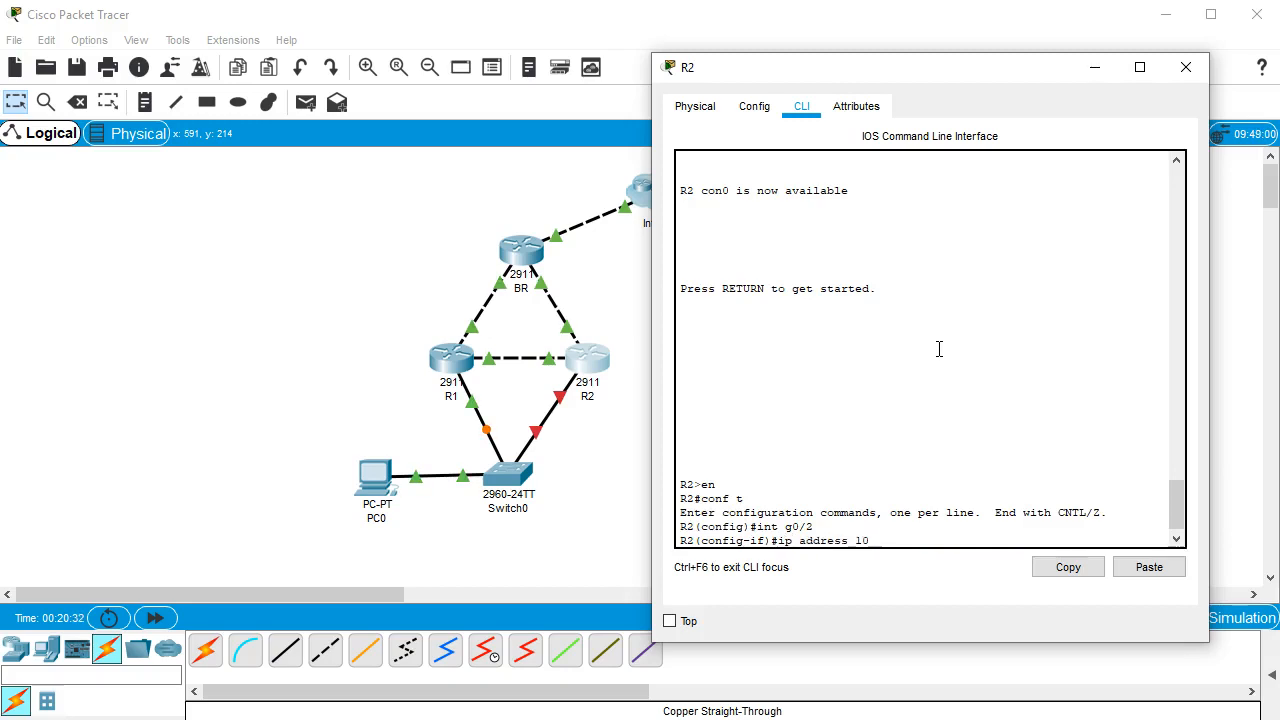
{"action": "type", "text": ".0.0."}
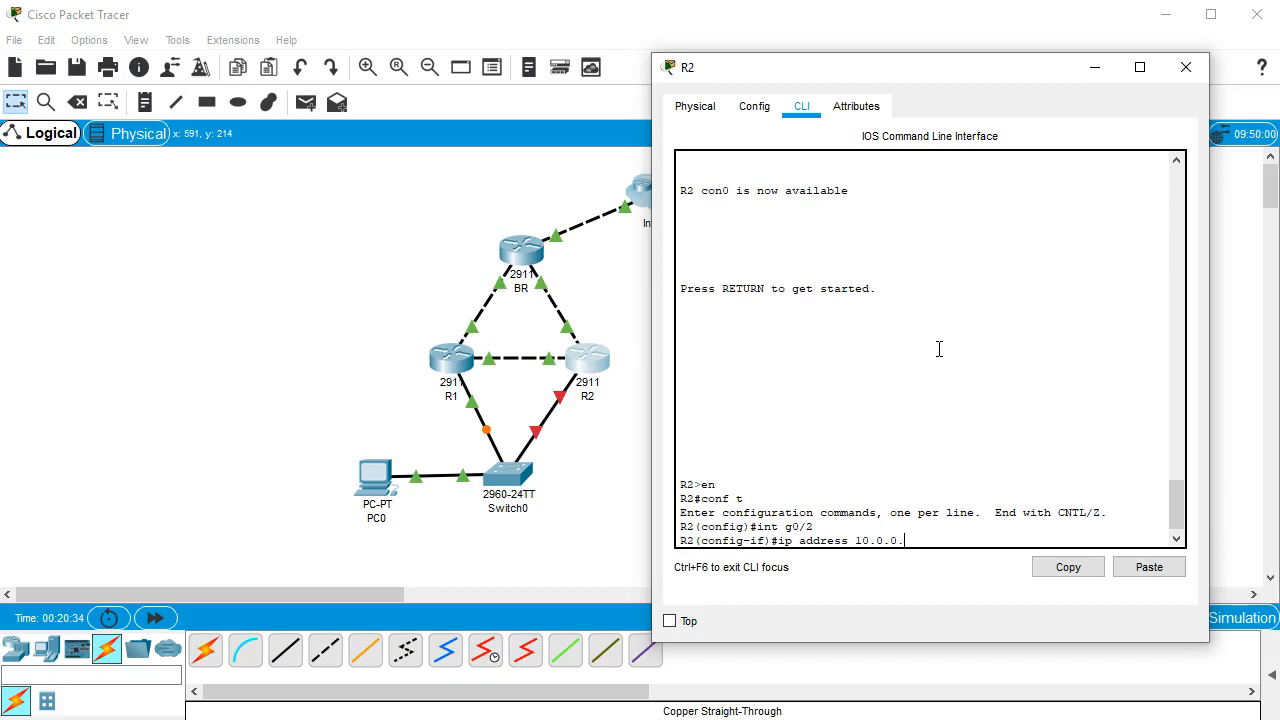
{"action": "type", "text": "3 25"}
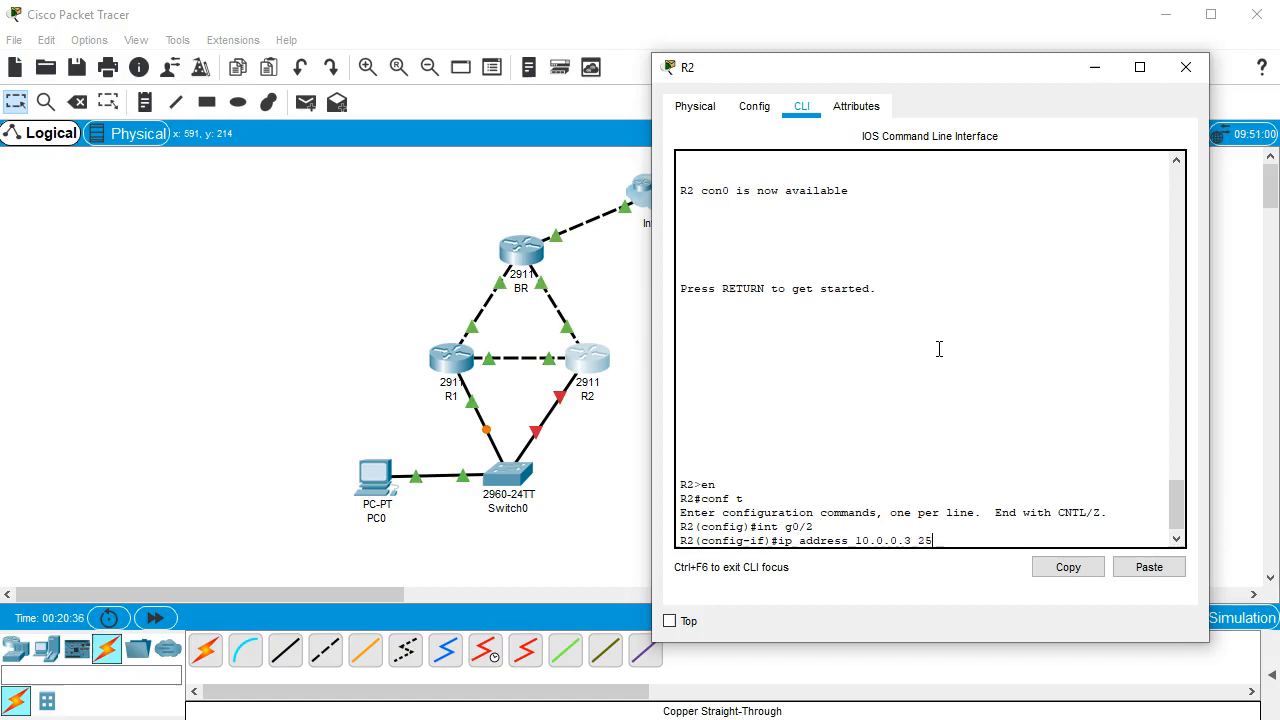
{"action": "type", "text": "5.255.255."}
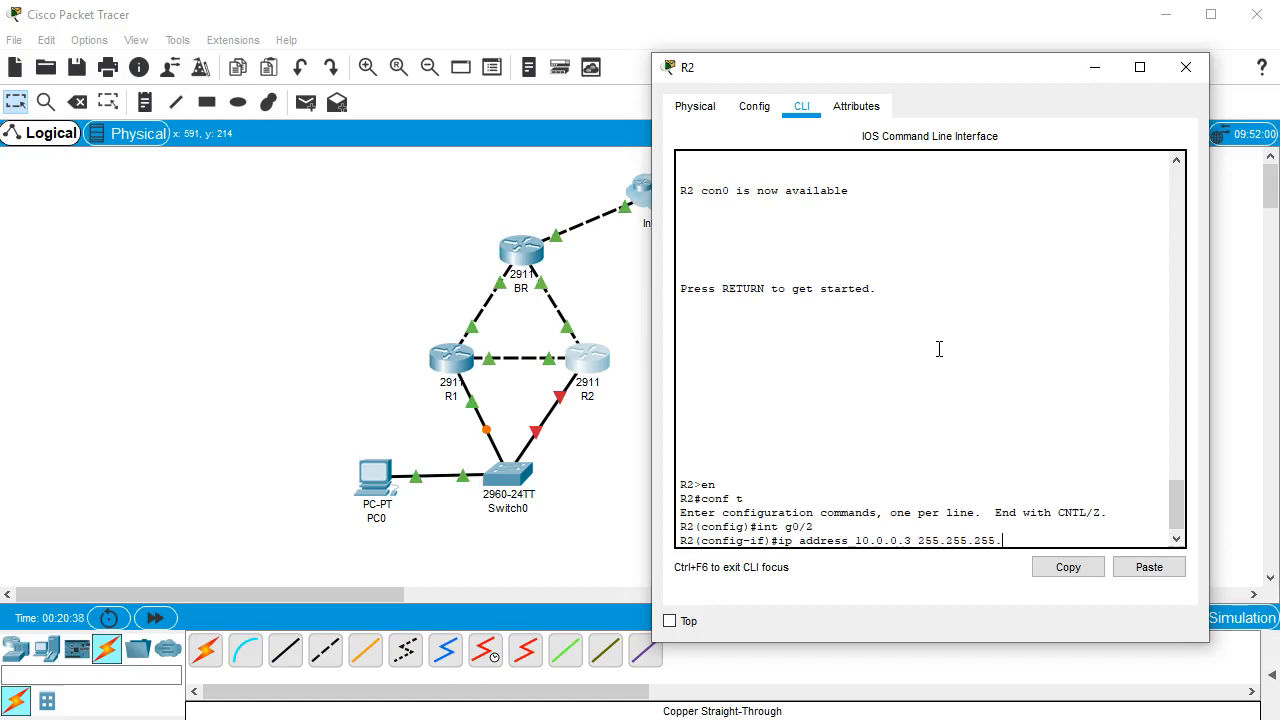
{"action": "key", "text": "Return"}
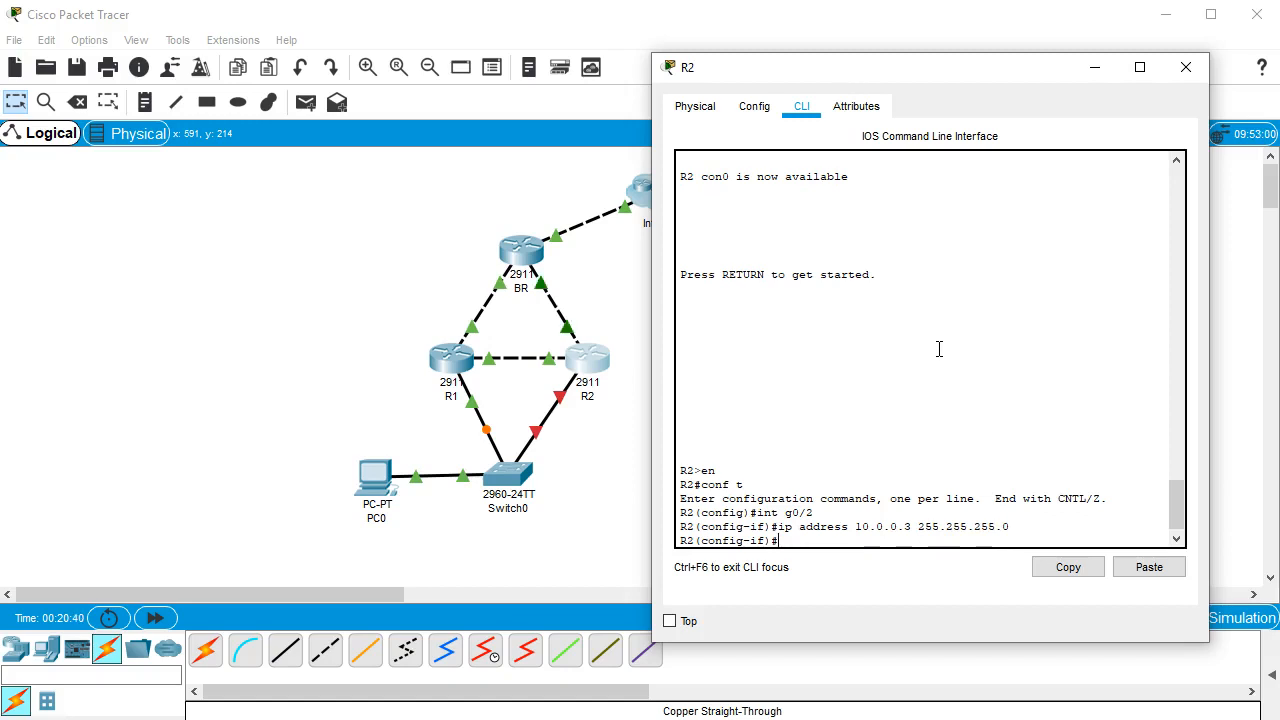
Step: Enable R2's g0/2 with no shutdown, exit configuration and close R2's window
{"action": "type", "text": "no shutdown"}
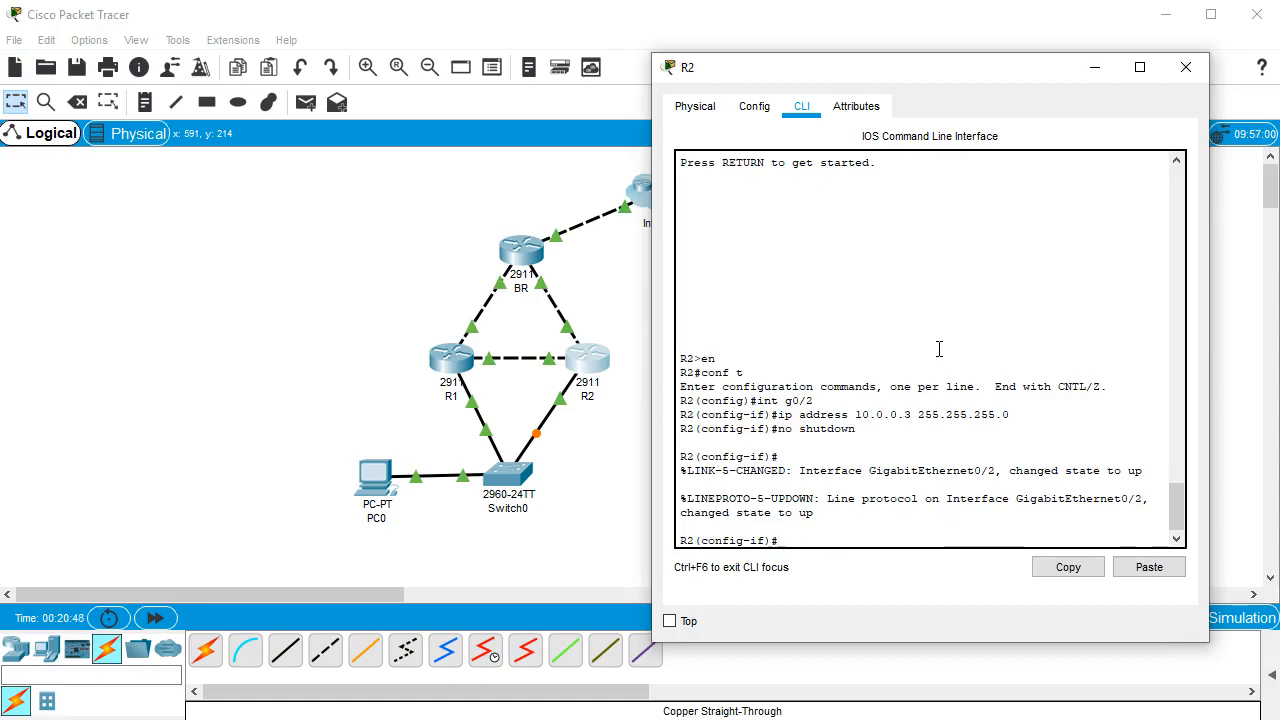
{"action": "type", "text": "exit"}
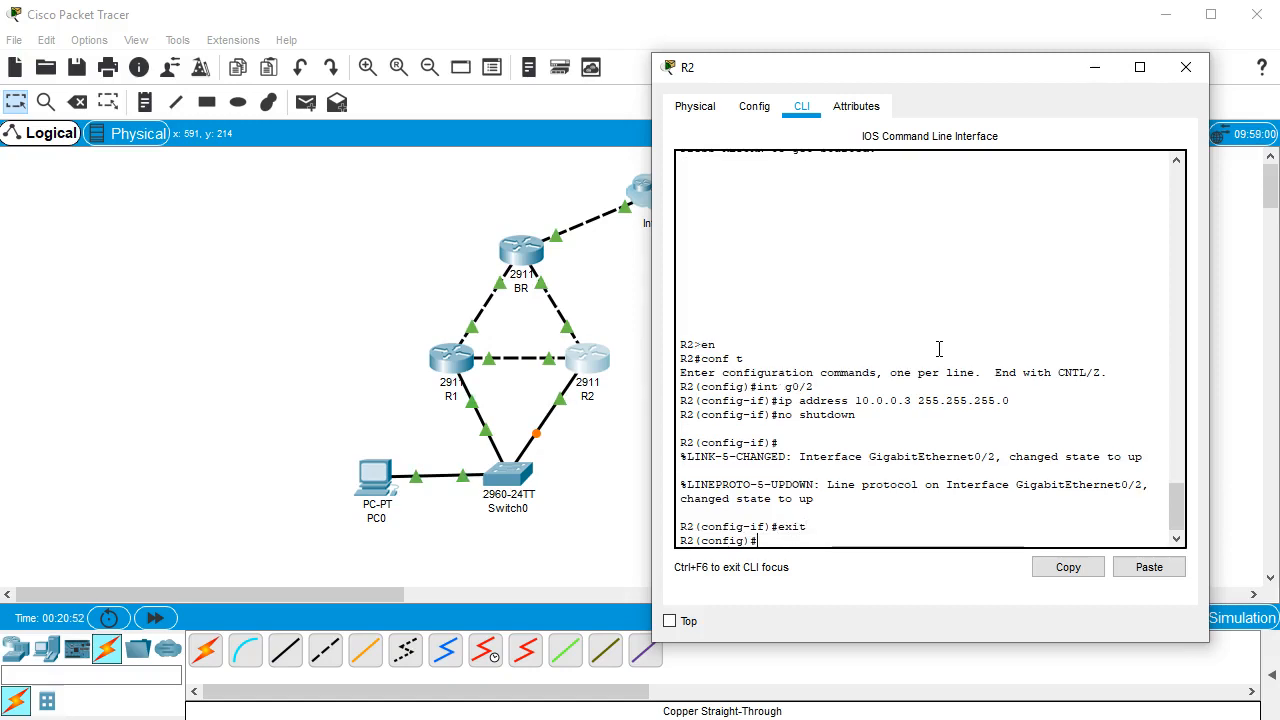
{"action": "type", "text": "exit"}
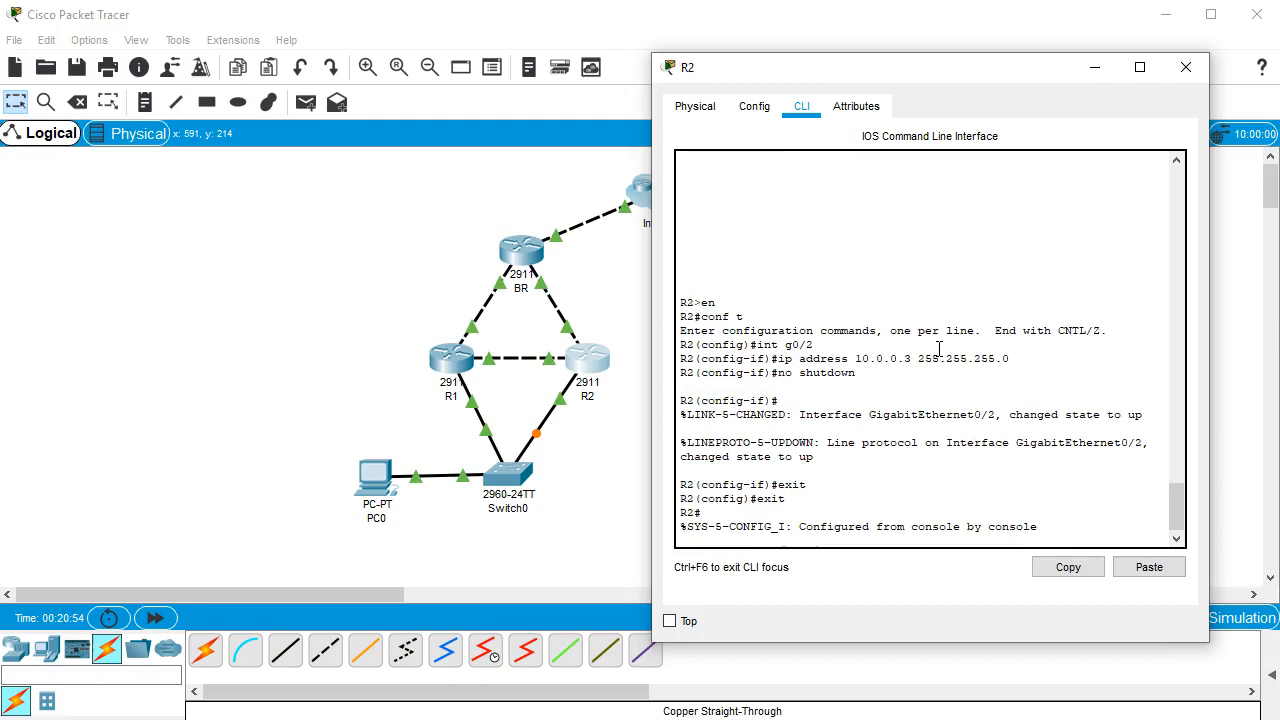
{"action": "left_click", "coordinate": [1186, 68]}
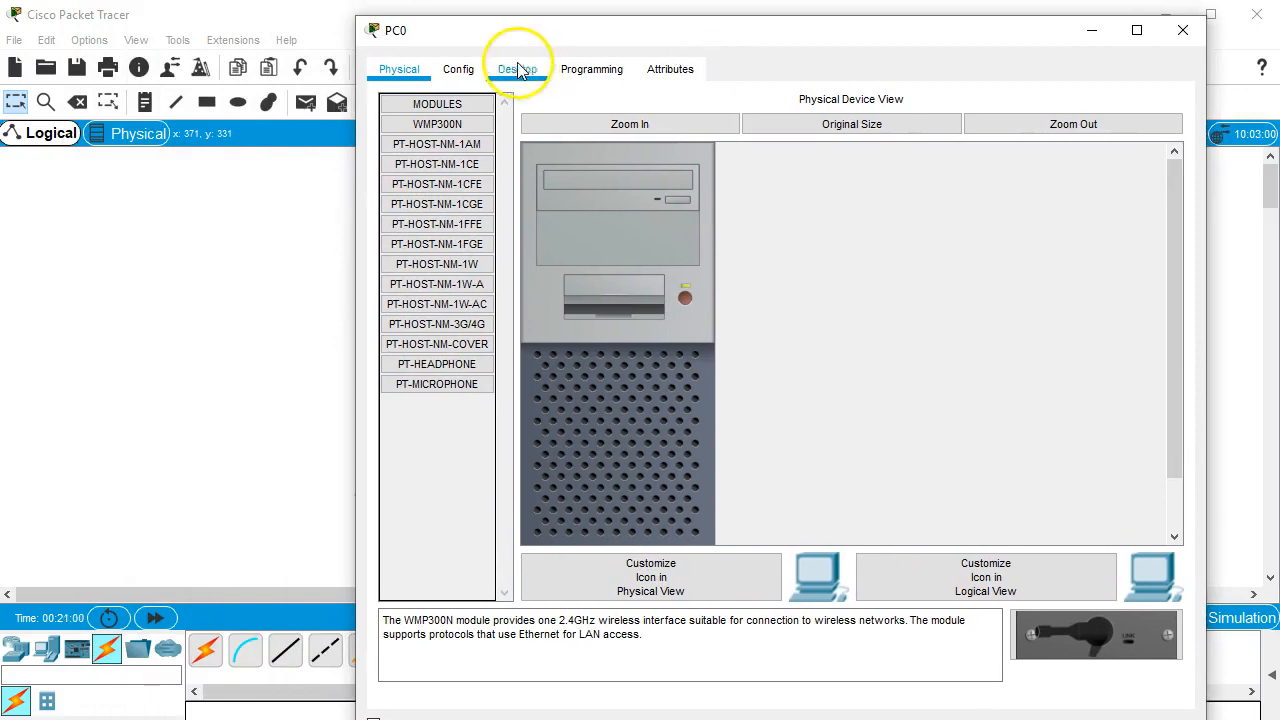
Step: Give PC0 gateway 10.0.0.2 and FastEthernet0 address 10.0.0.10 255.255.255.0
{"action": "left_click", "coordinate": [458, 68]}
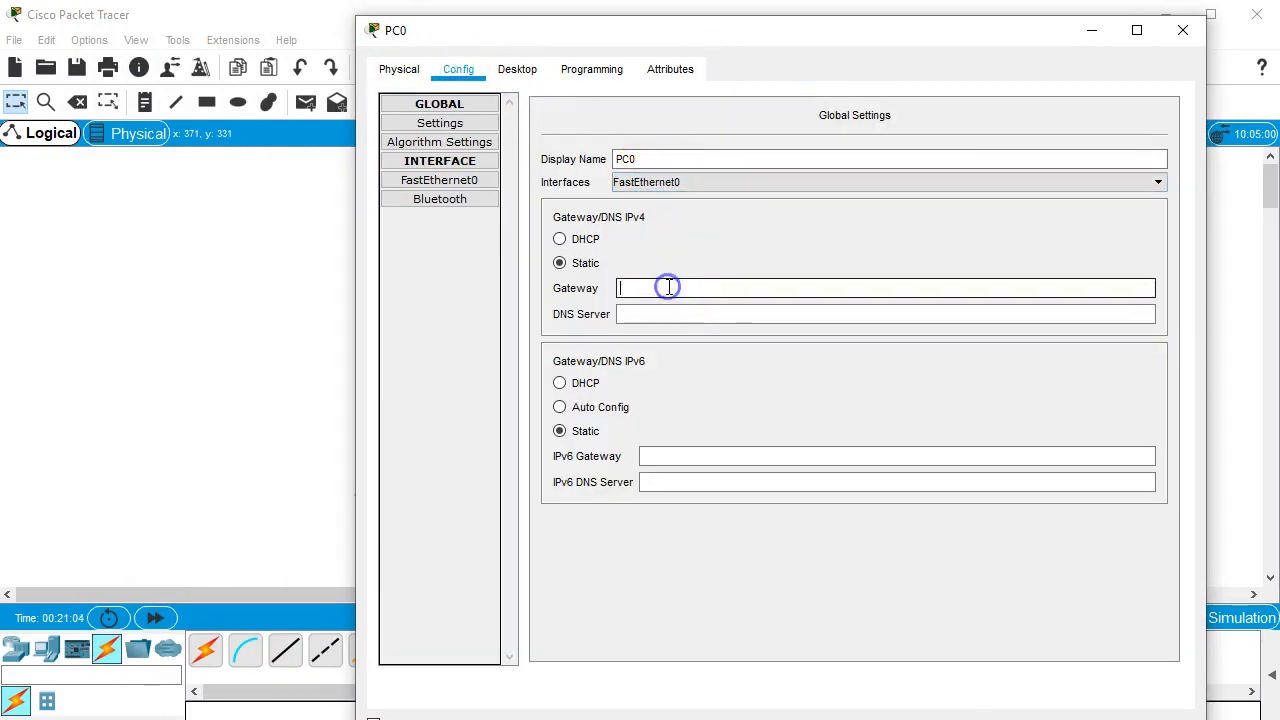
{"action": "type", "text": "10.0.0"}
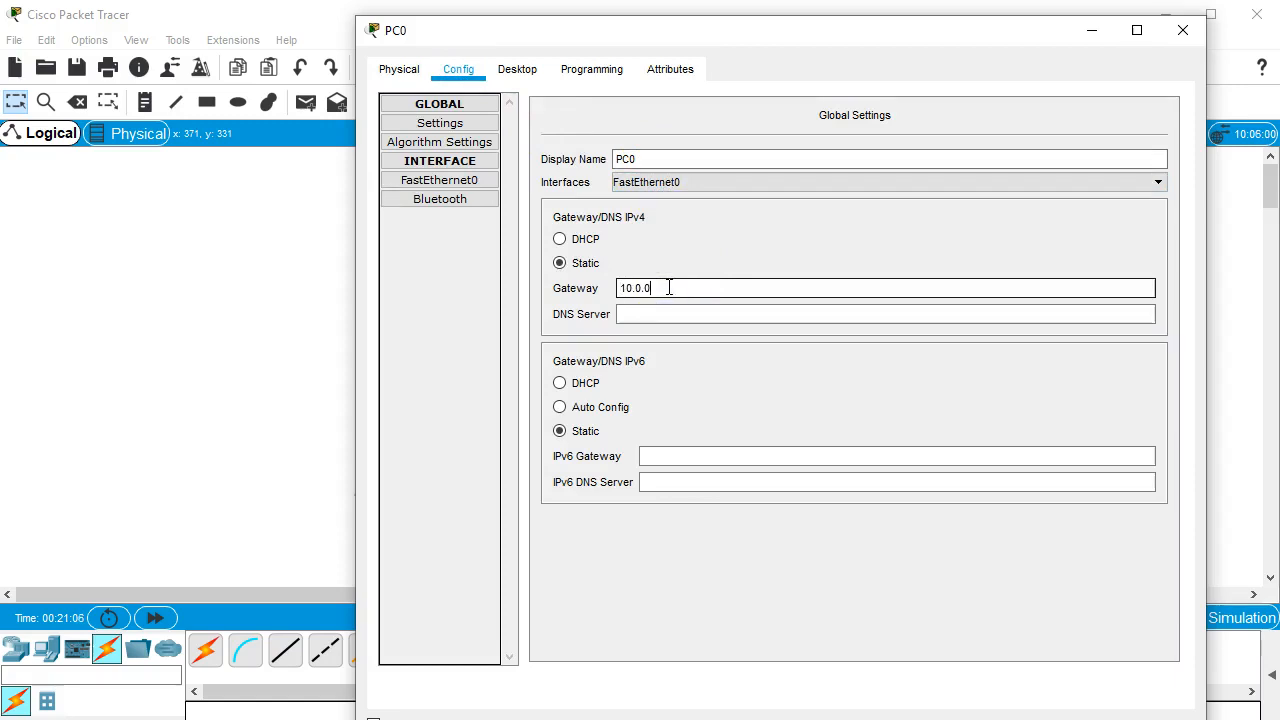
{"action": "type", "text": ".2"}
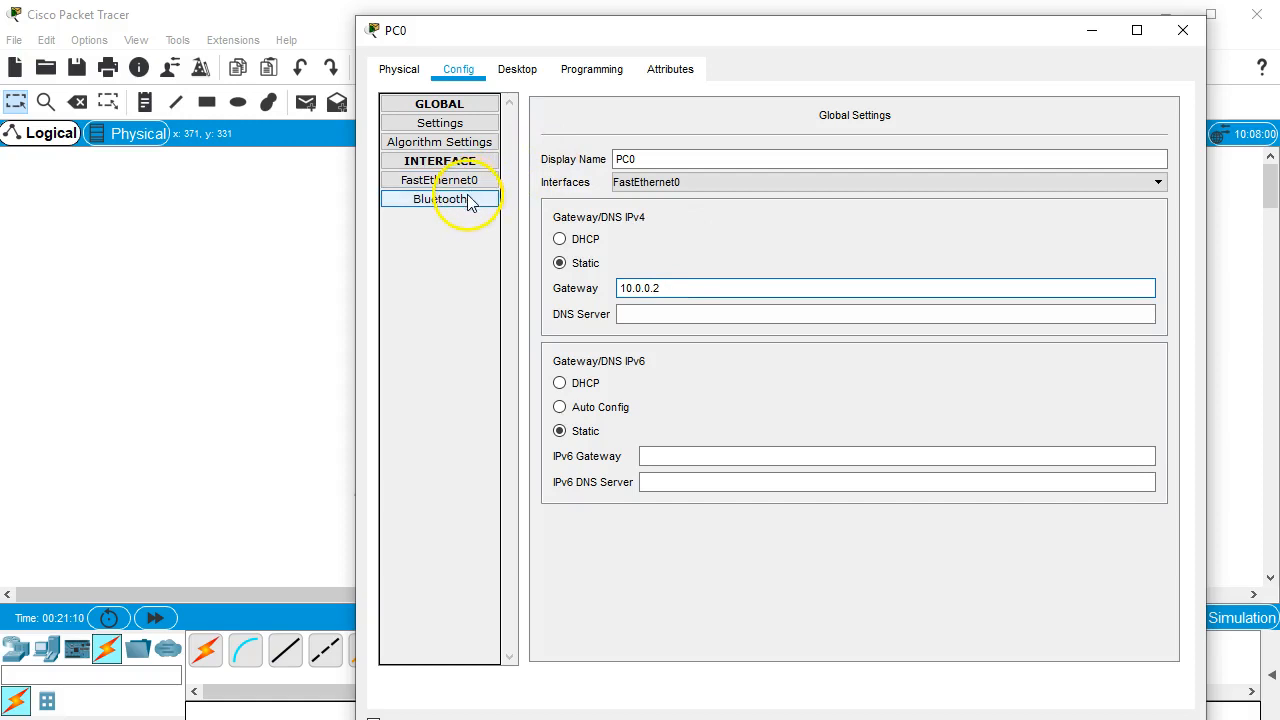
{"action": "left_click", "coordinate": [440, 180]}
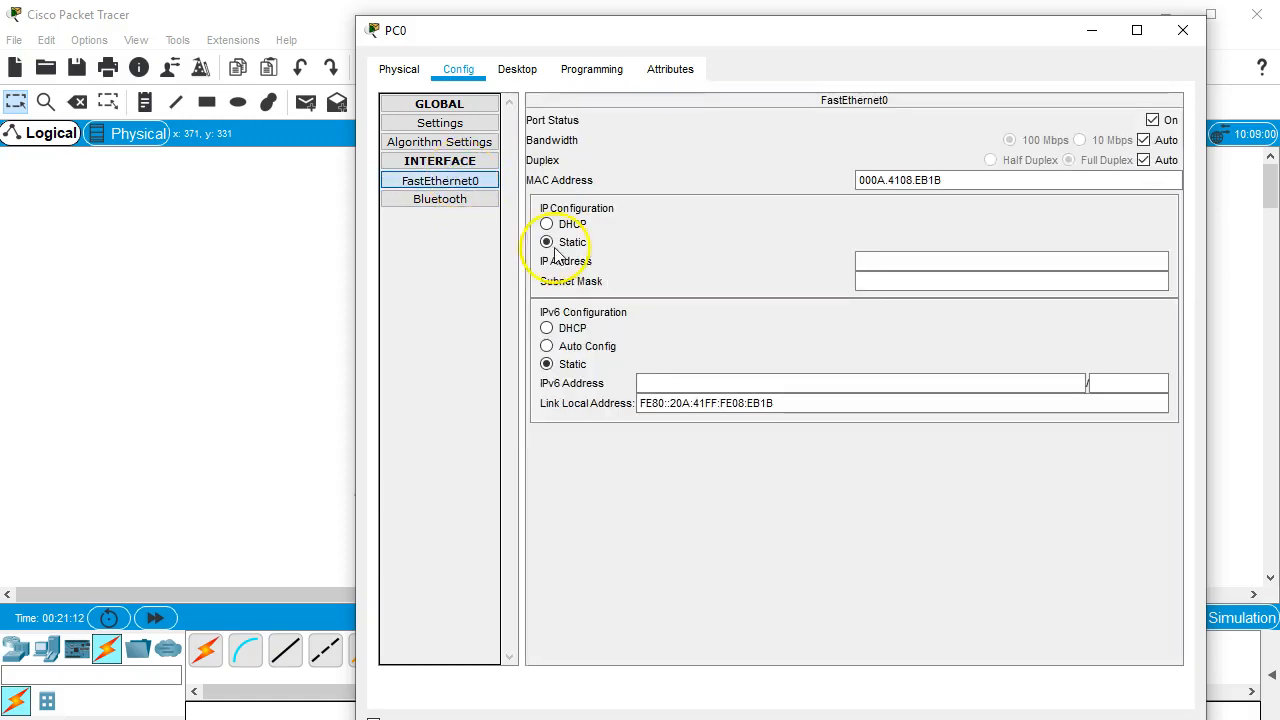
{"action": "left_click", "coordinate": [1010, 260]}
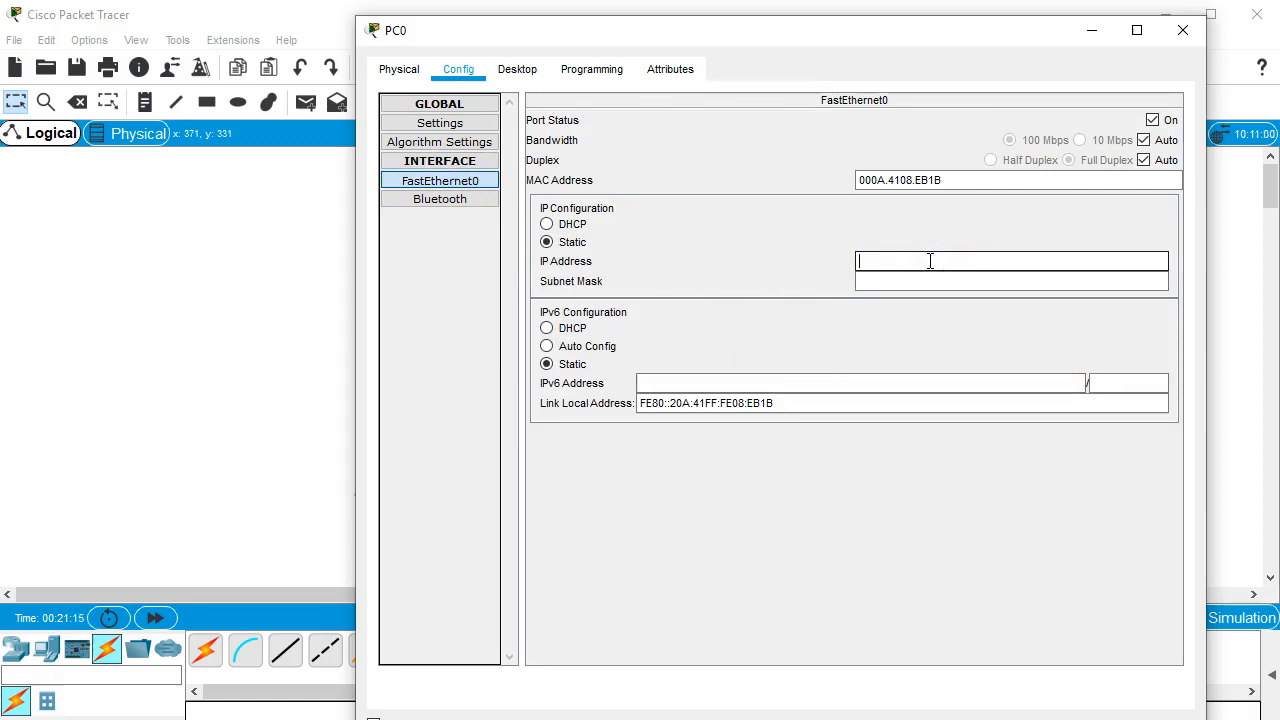
{"action": "type", "text": "10.0.0.10"}
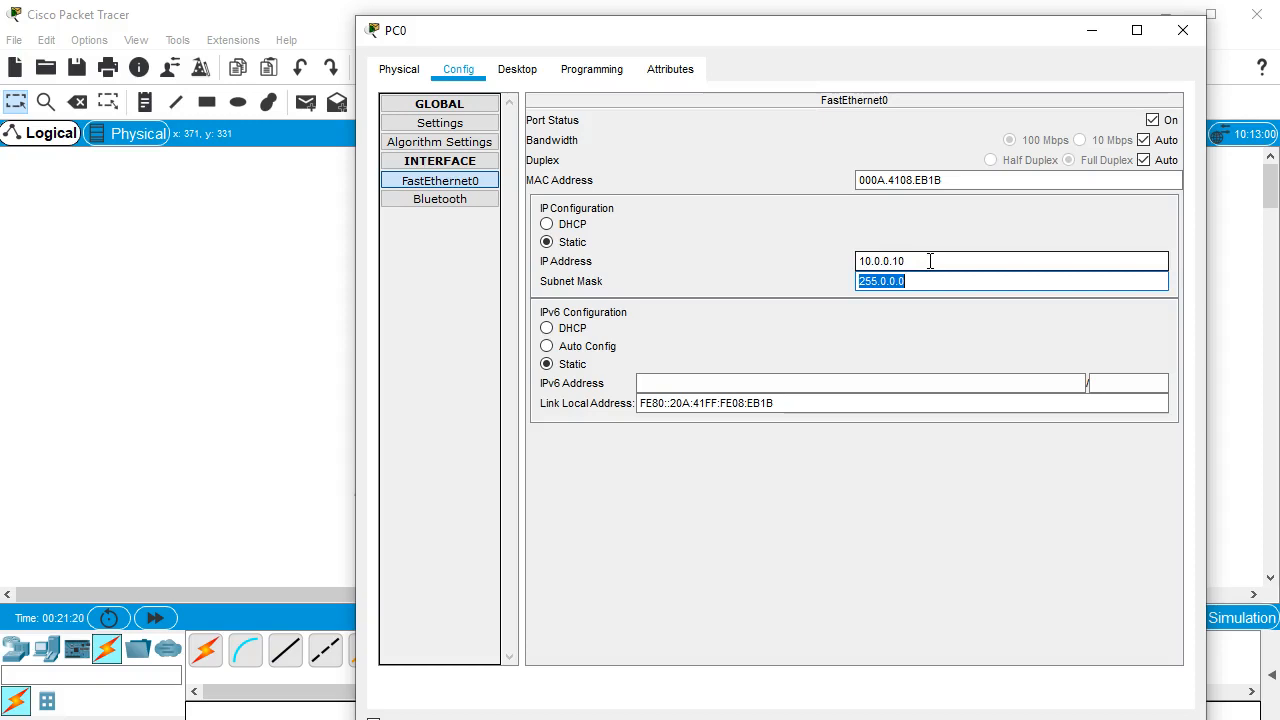
{"action": "type", "text": "255.255.255"}
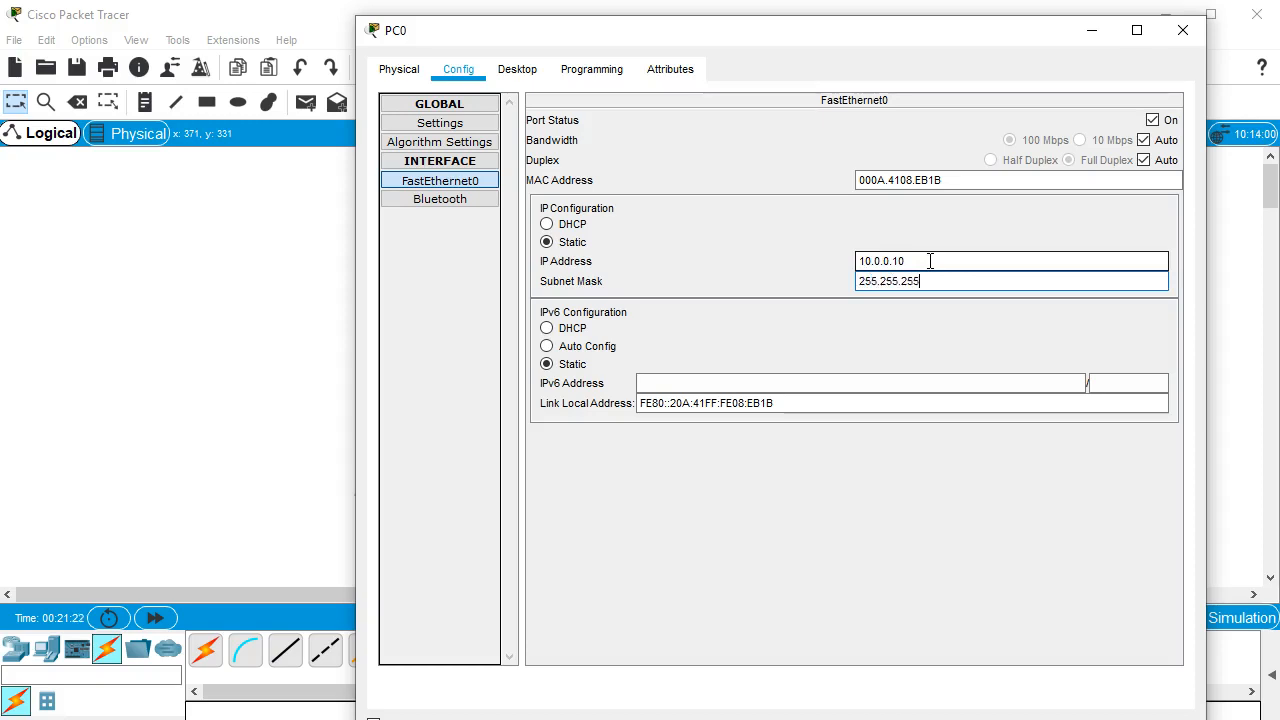
{"action": "type", "text": ".0"}
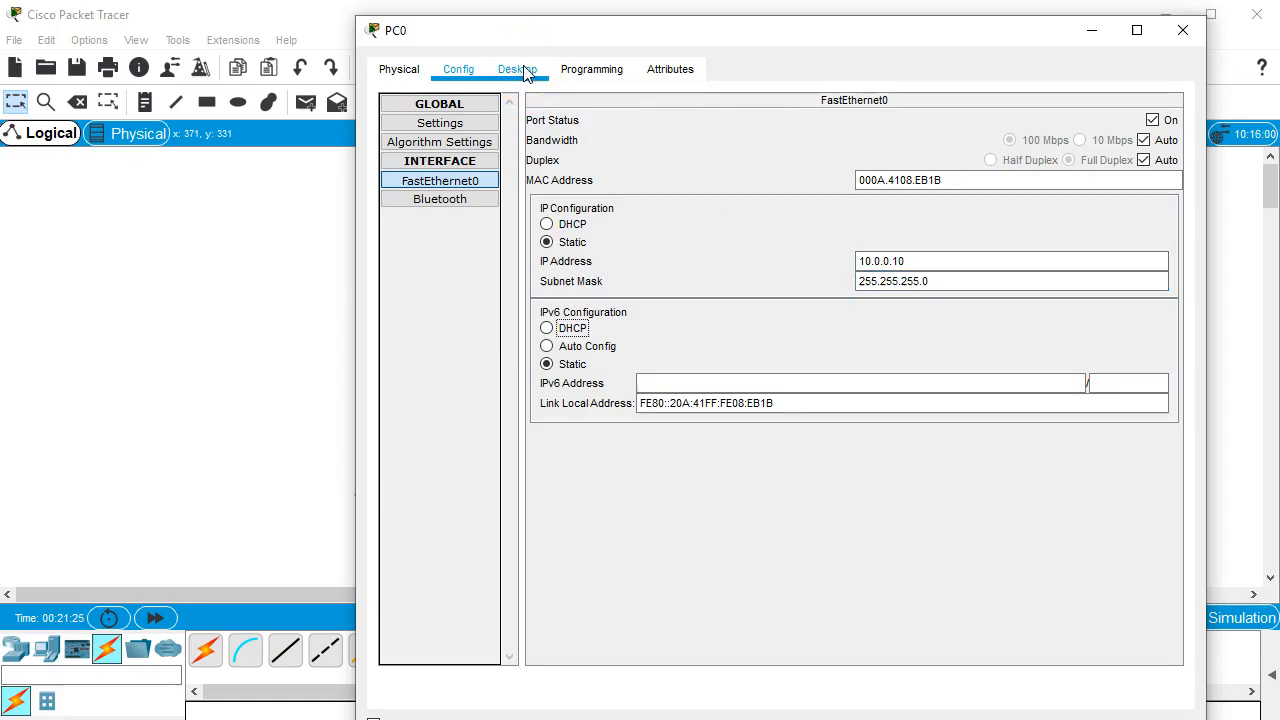
Step: From PC0's command prompt, ping and tracert 8.8.8.8, noting first hop 10.0.0.2
{"action": "left_click", "coordinate": [516, 68]}
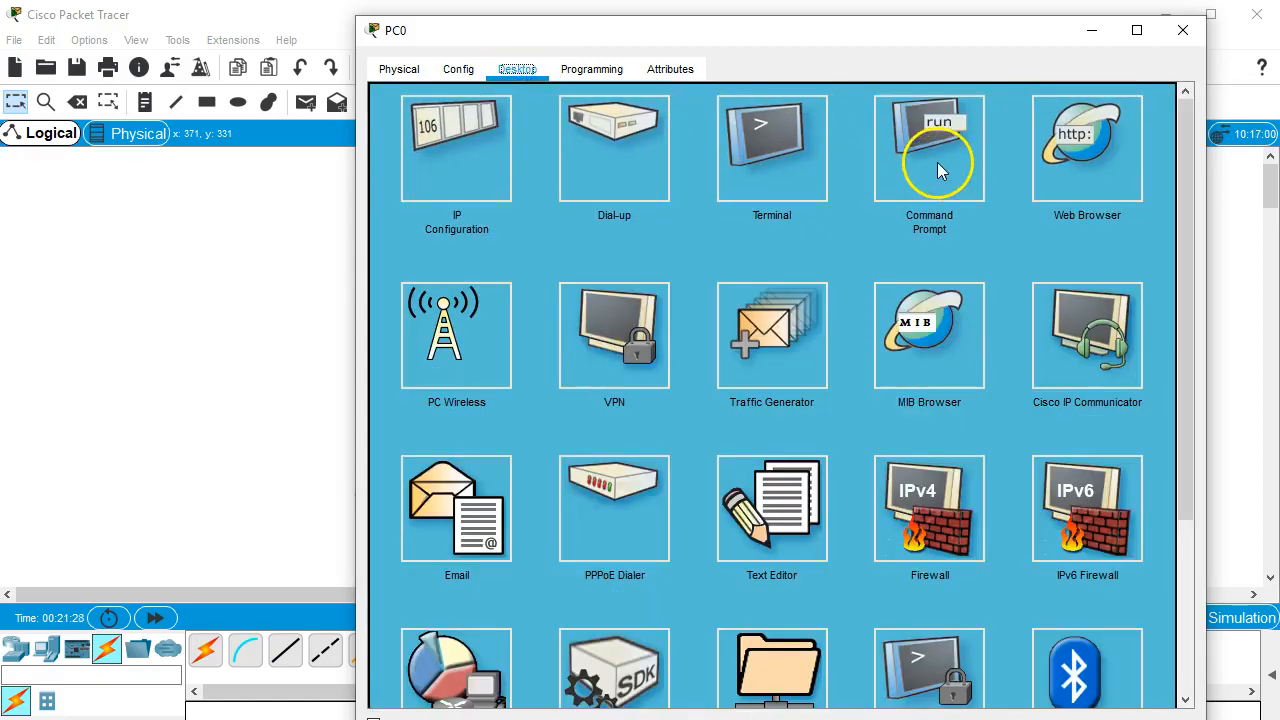
{"action": "left_click", "coordinate": [928, 148]}
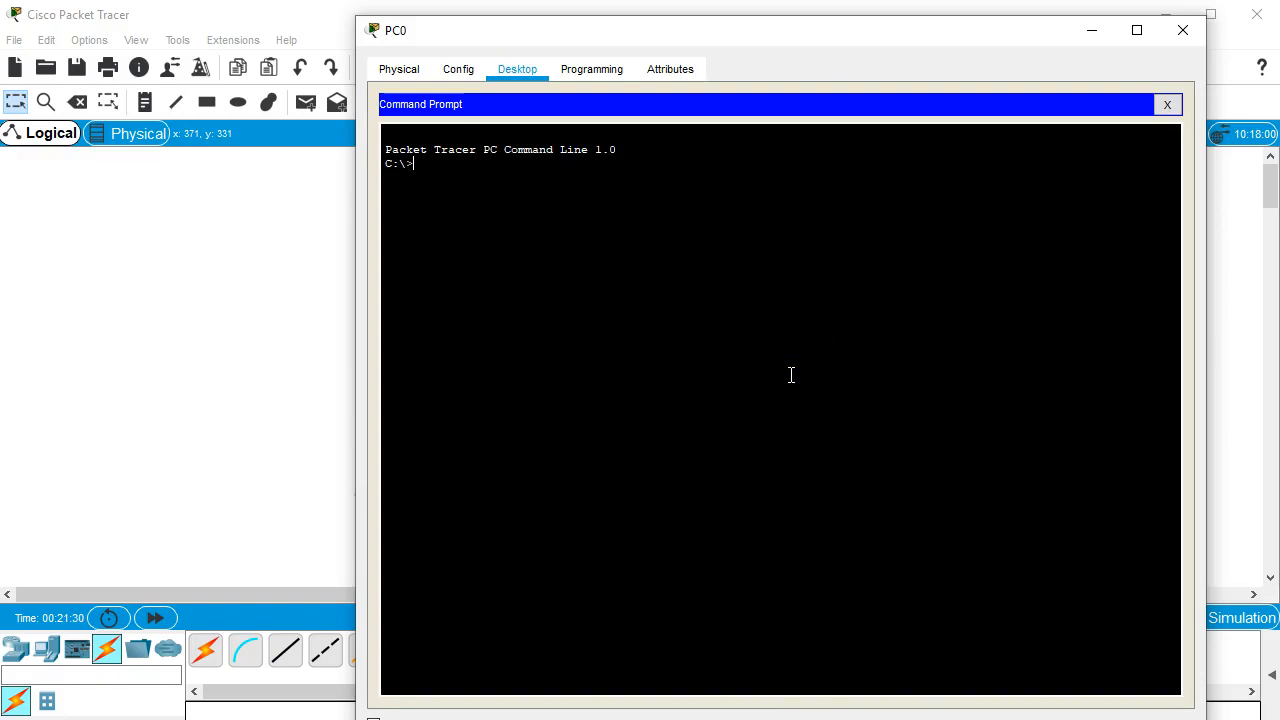
{"action": "type", "text": "ping 8.8."}
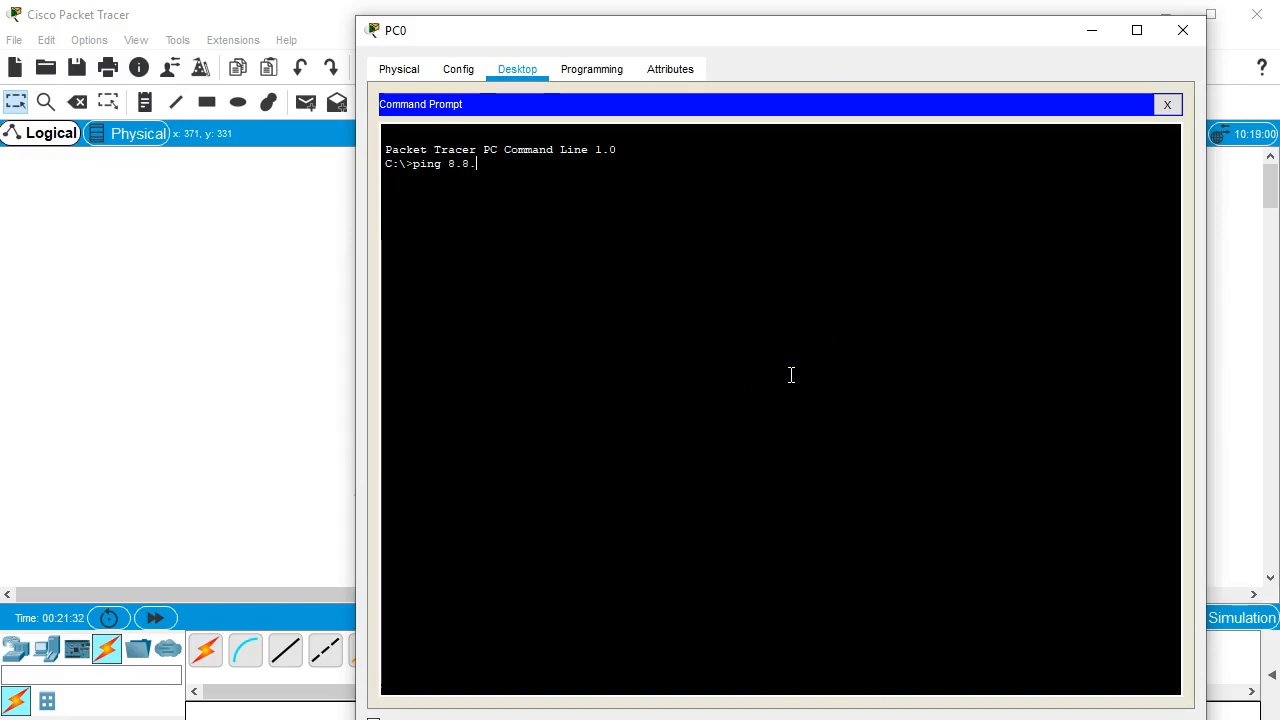
{"action": "key", "text": "Return"}
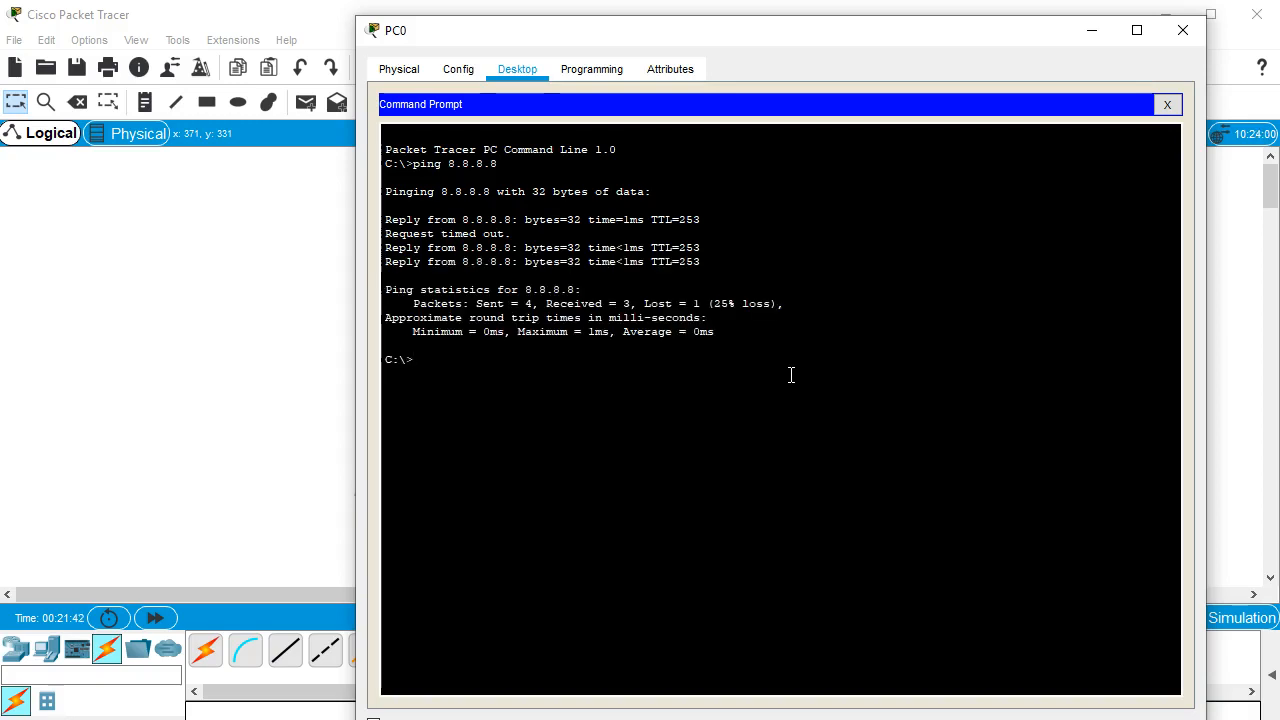
{"action": "type", "text": "trace"}
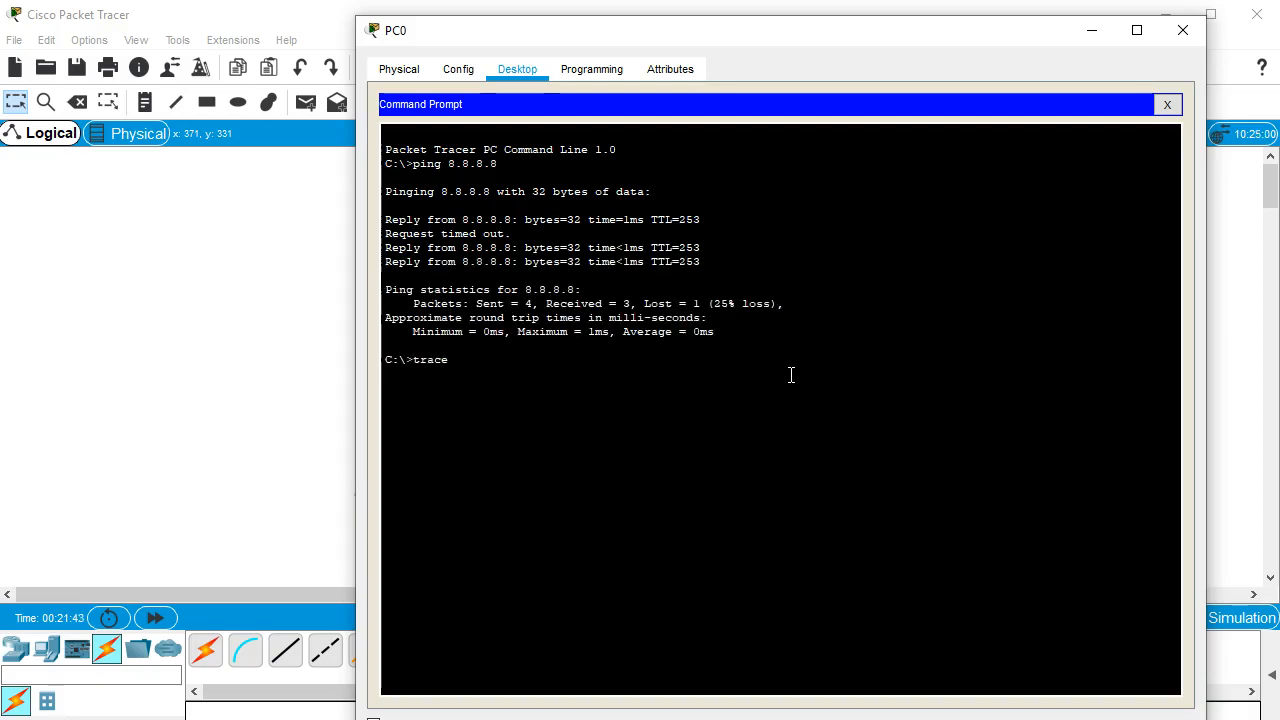
{"action": "type", "text": "rt 8.8.8.8"}
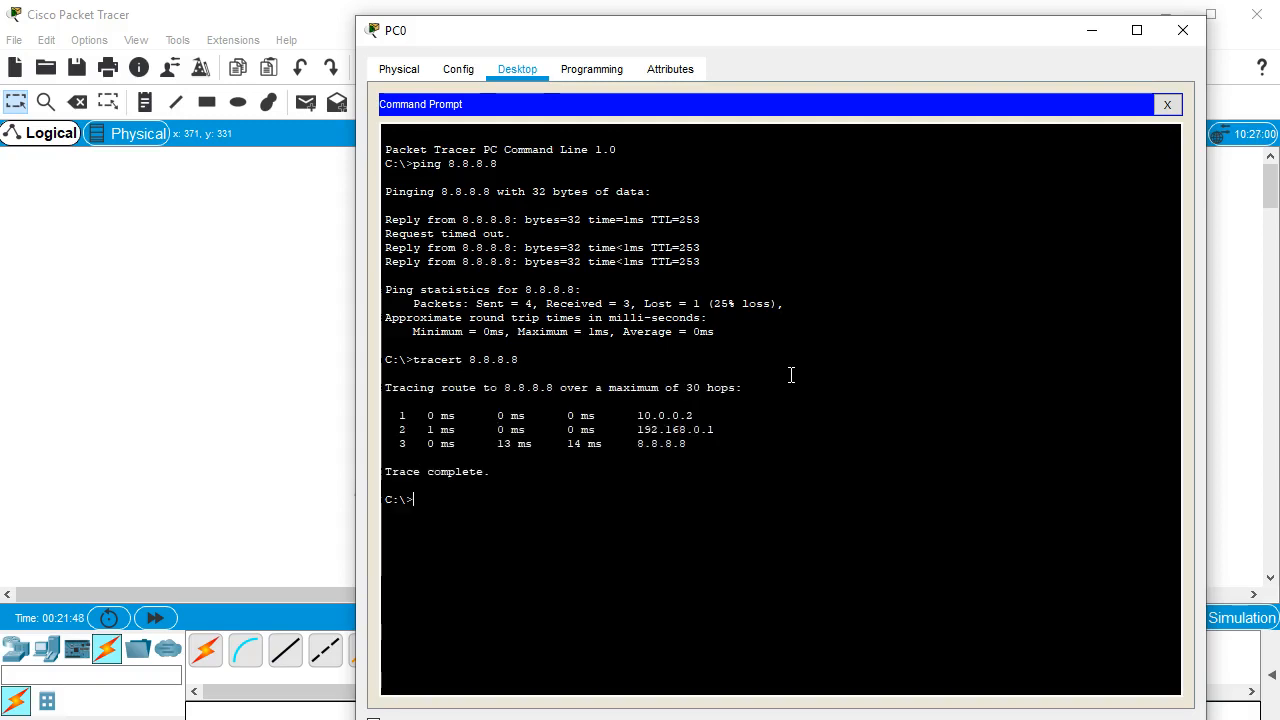
{"action": "double_click", "coordinate": [664, 414]}
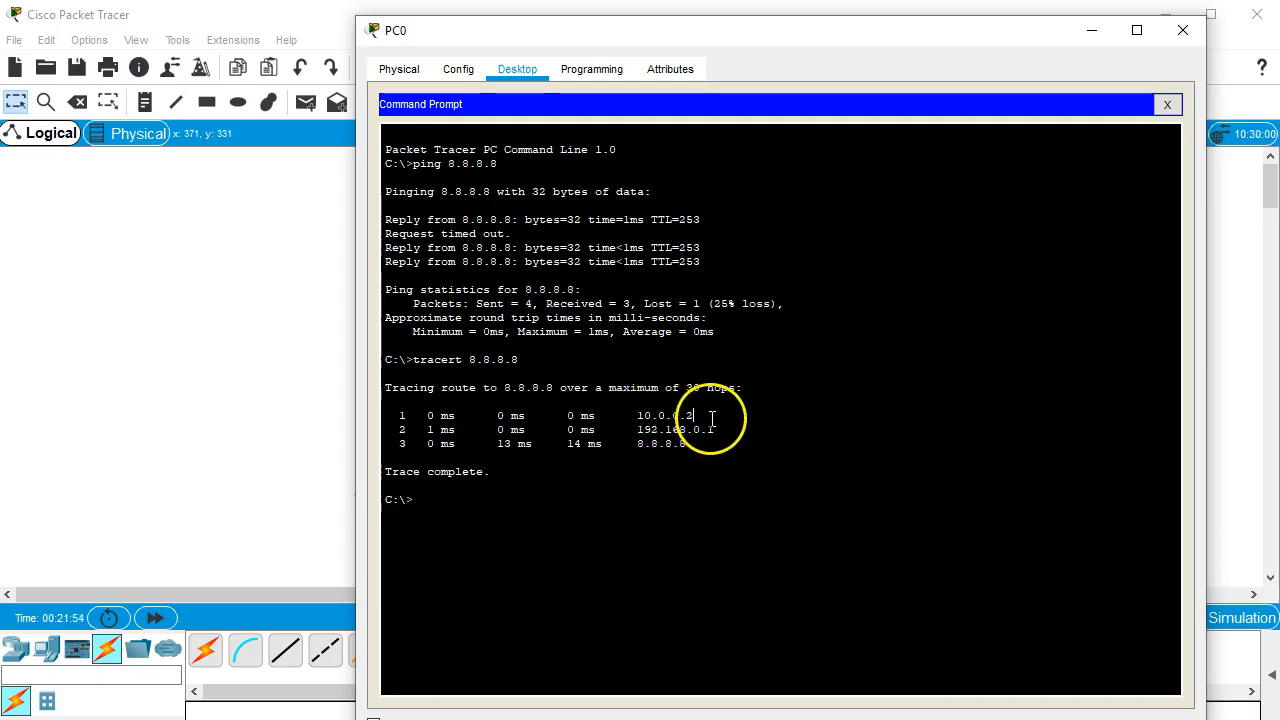
{"action": "mouse_move", "coordinate": [1184, 30]}
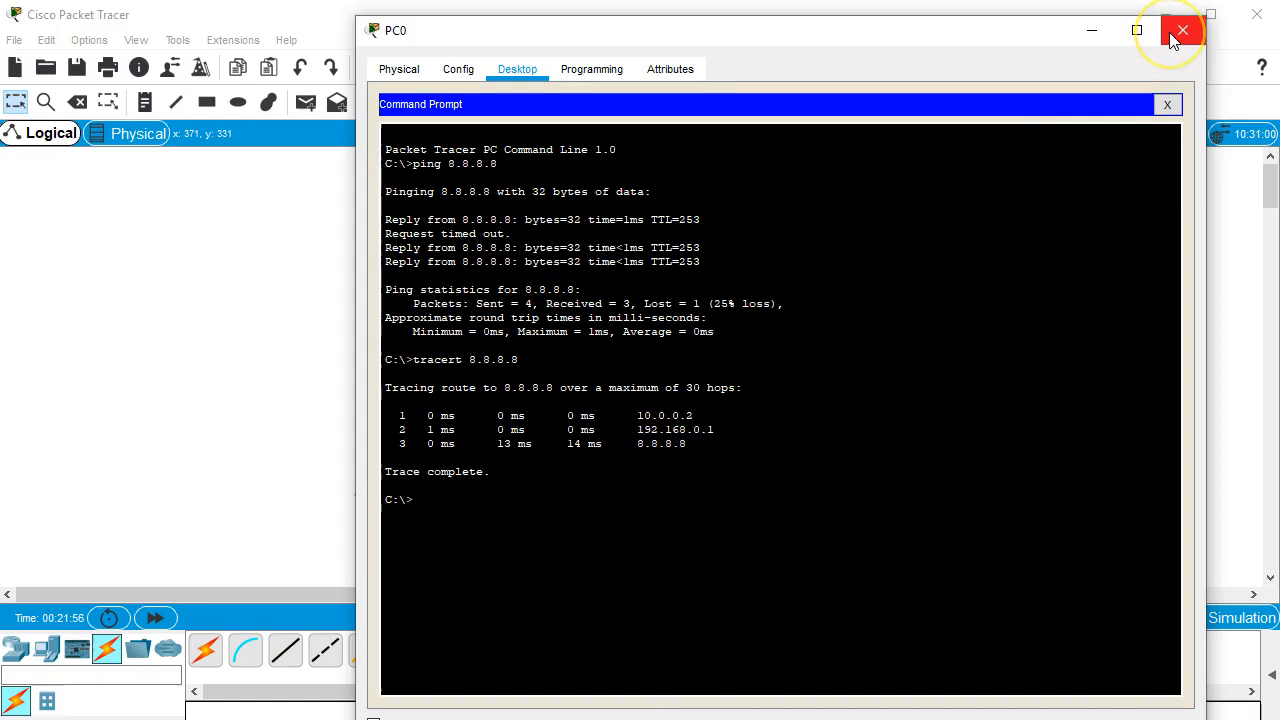
{"action": "mouse_move", "coordinate": [1184, 30]}
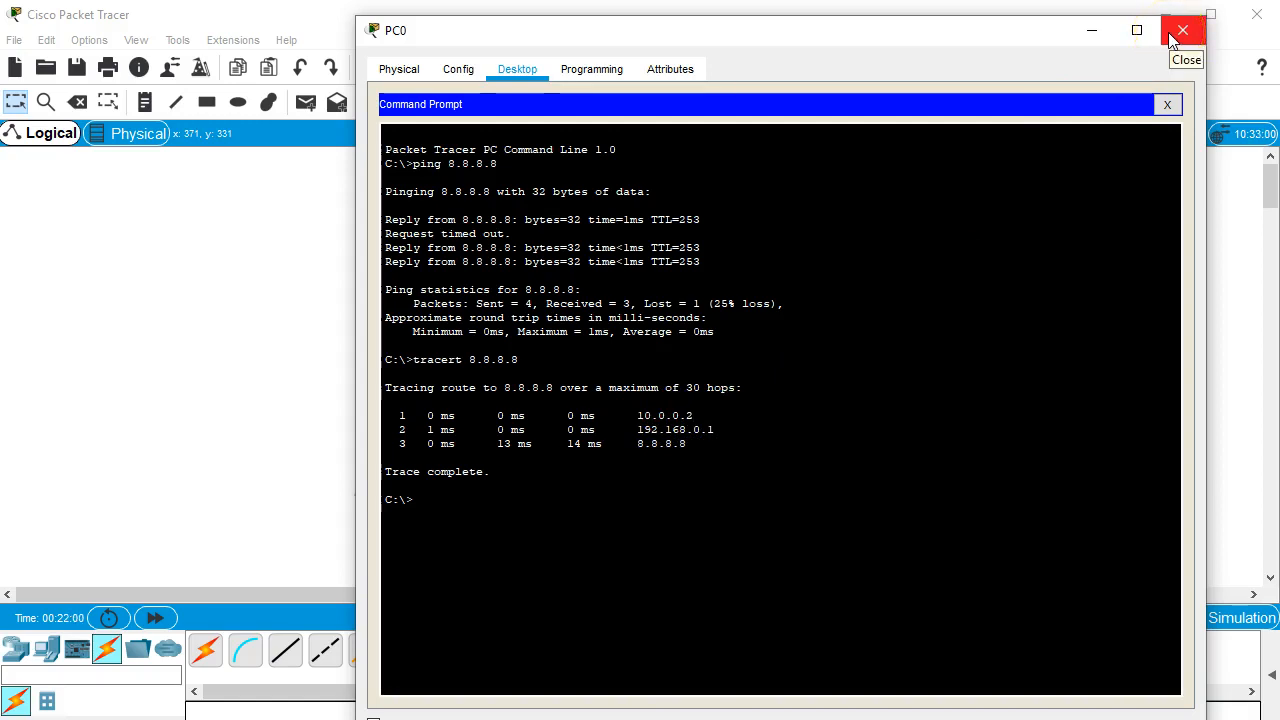
{"action": "mouse_move", "coordinate": [1092, 30]}
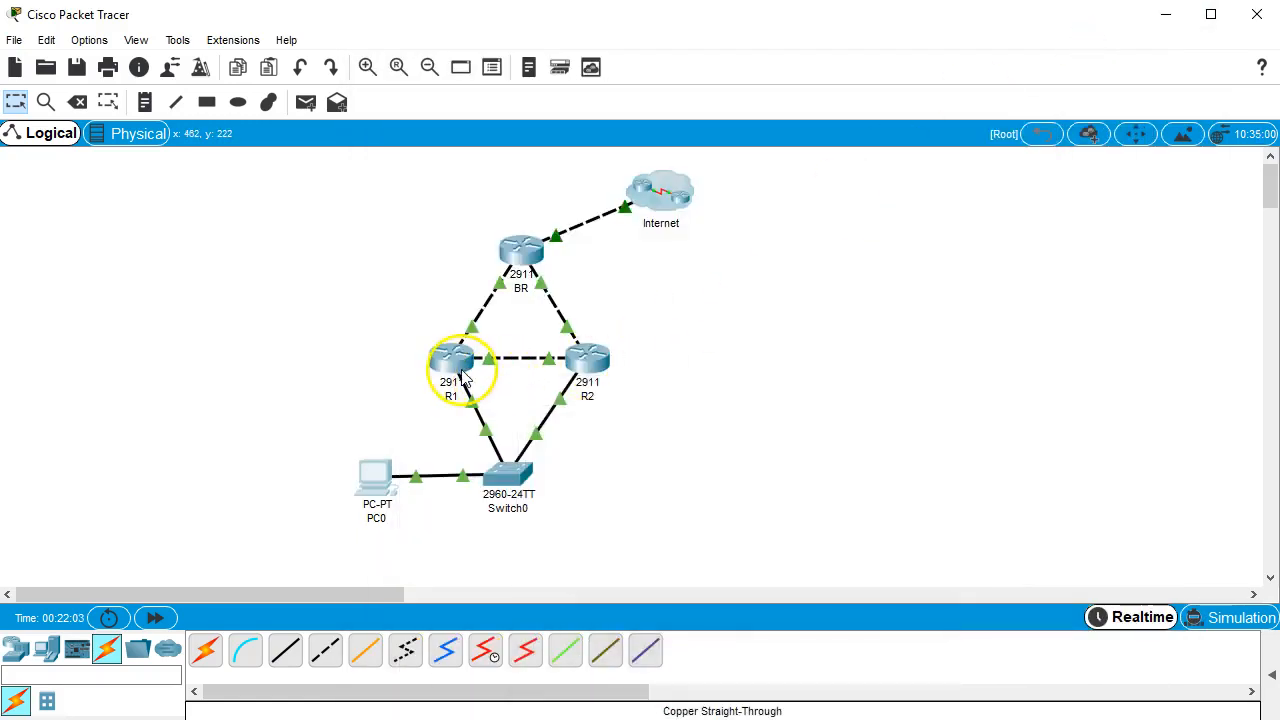
{"action": "mouse_move", "coordinate": [510, 362]}
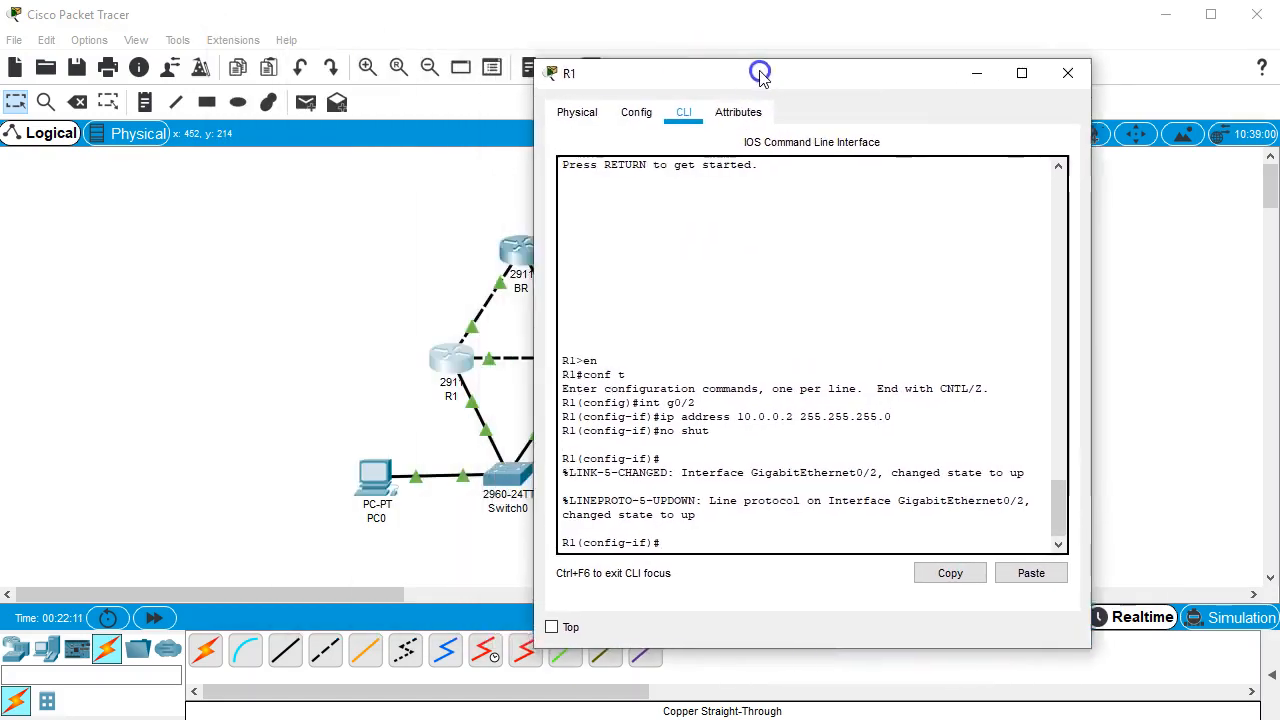
Step: Set R1's g0/2 to HSRP standby version 2
{"action": "left_click_drag", "start_coordinate": [760, 72], "coordinate": [760, 72]}
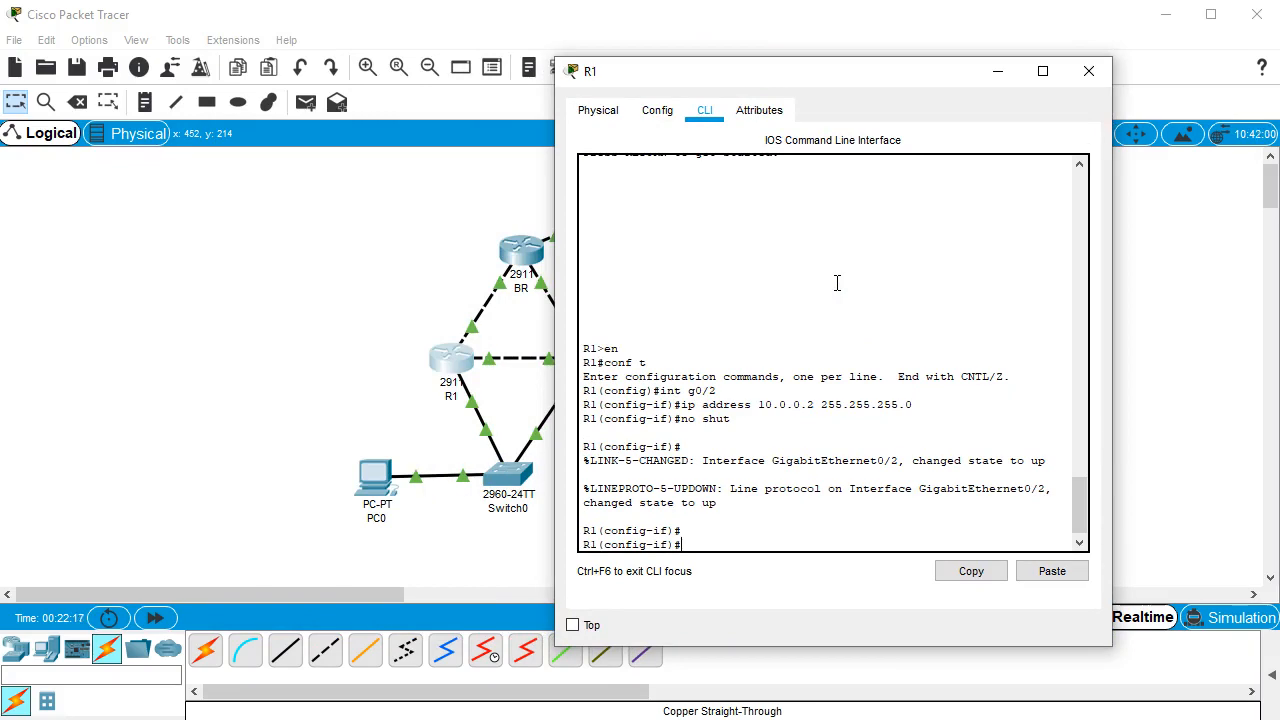
{"action": "type", "text": "sta"}
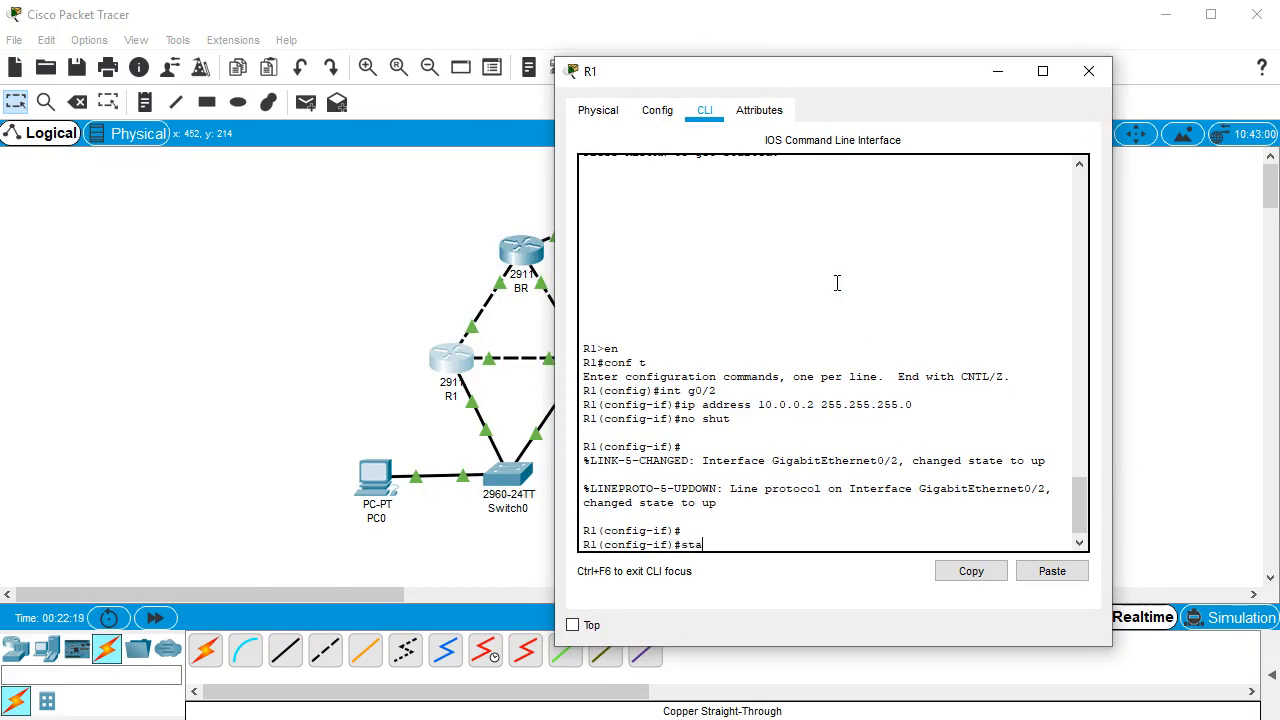
{"action": "type", "text": "ndby"}
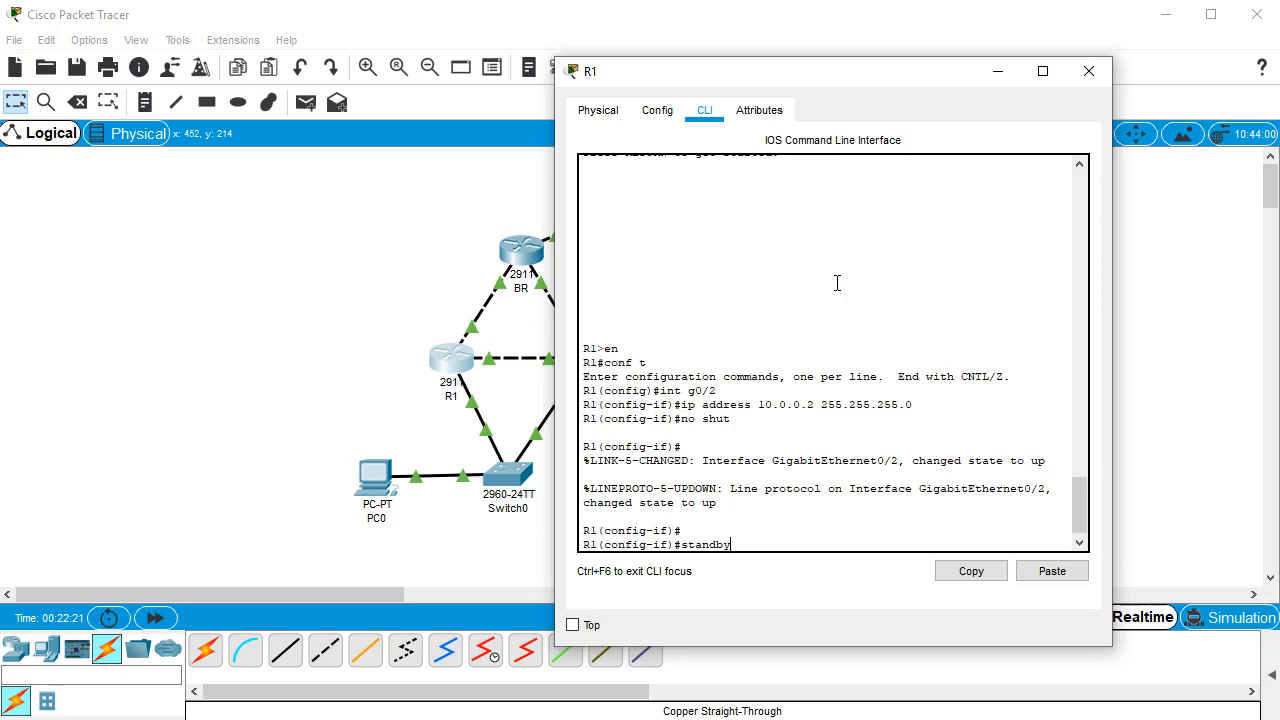
{"action": "type", "text": "version"}
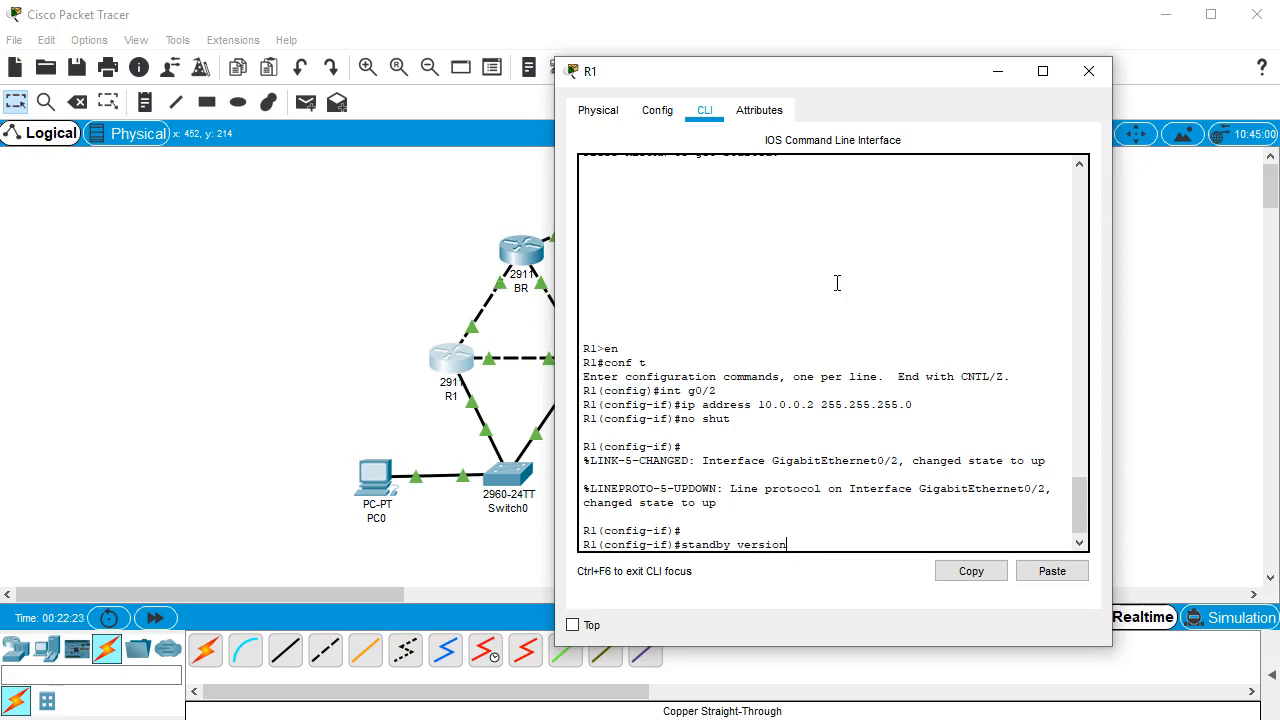
{"action": "type", "text": "2"}
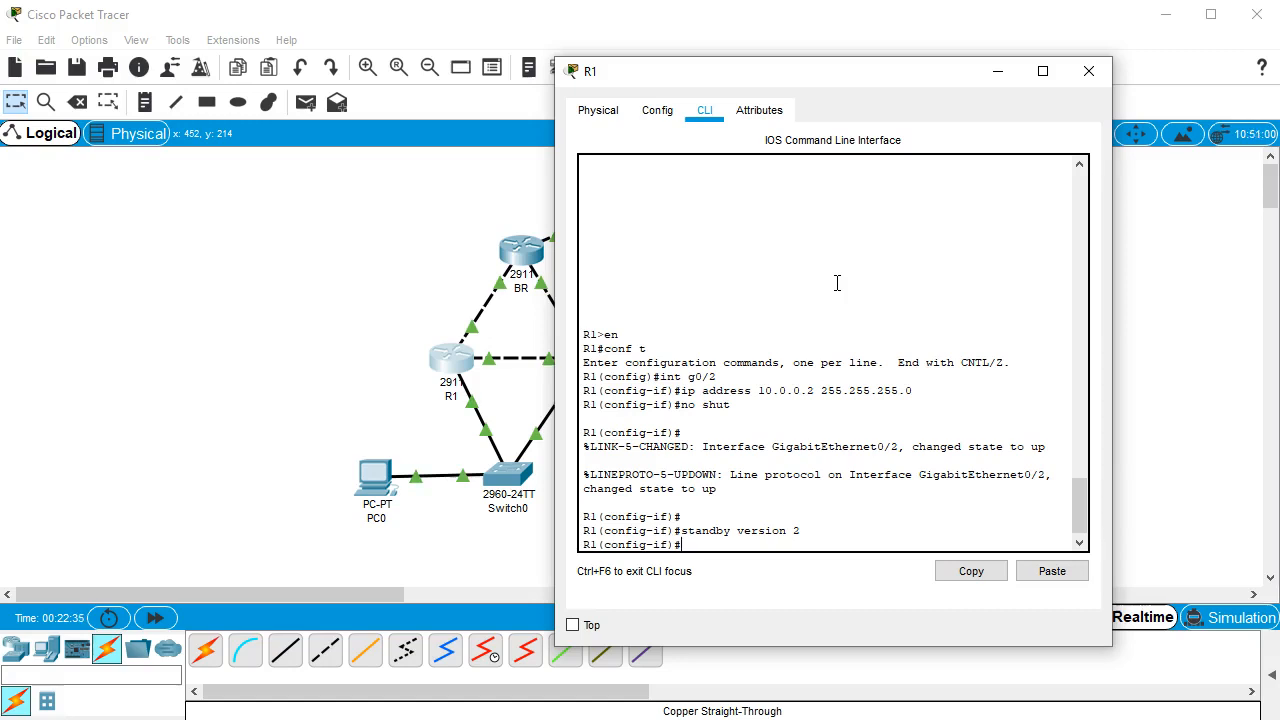
Step: Configure standby group 1 with virtual IP 10.0.0.1 on R1, then close its window
{"action": "type", "text": "s"}
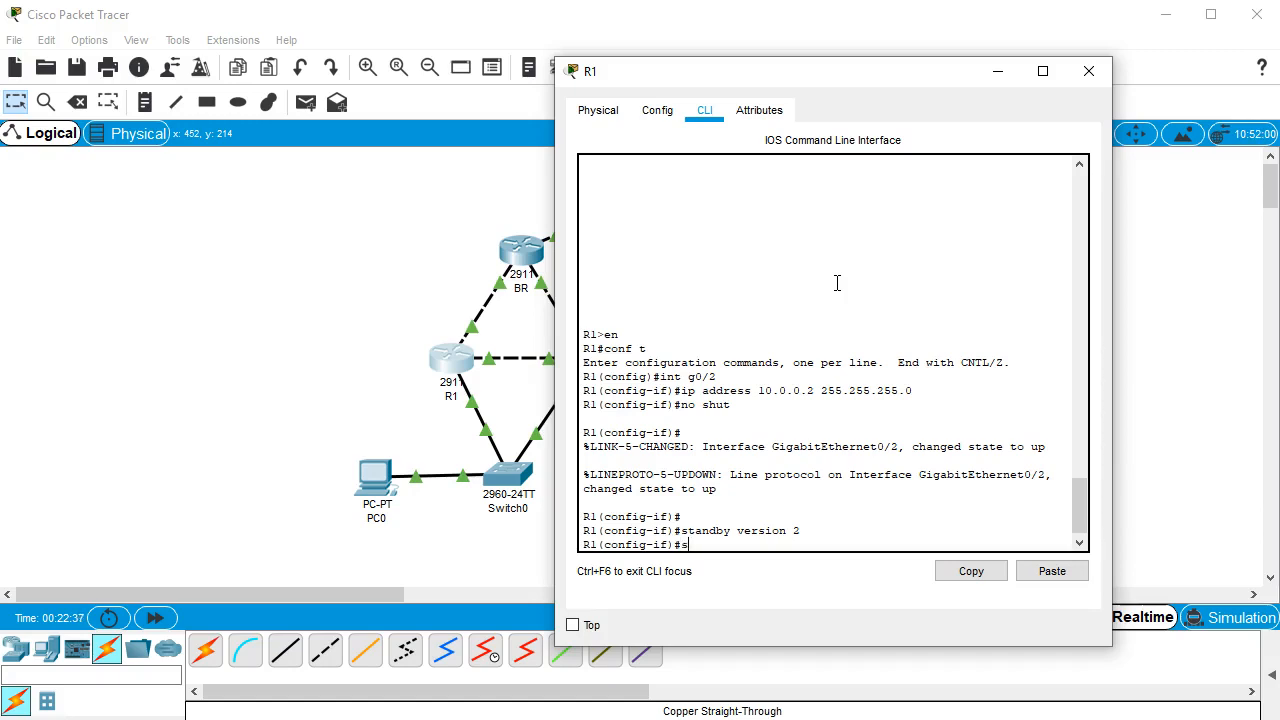
{"action": "type", "text": "tandby"}
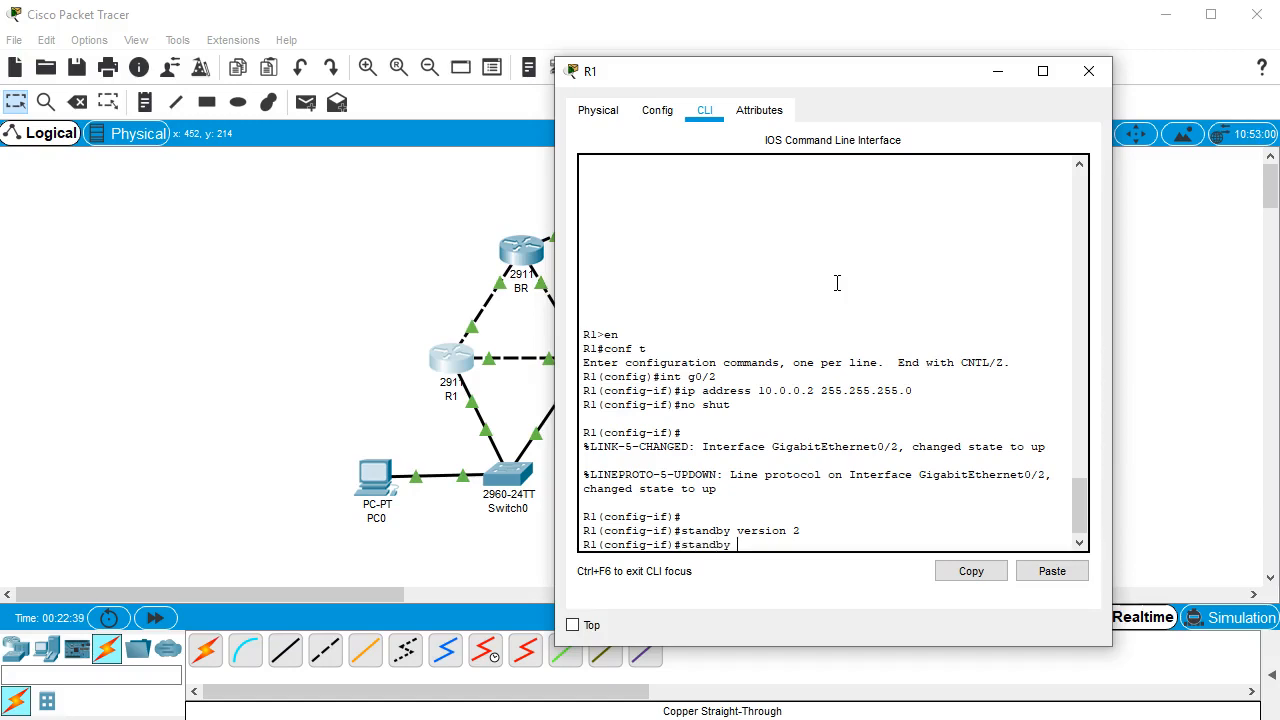
{"action": "type", "text": "1"}
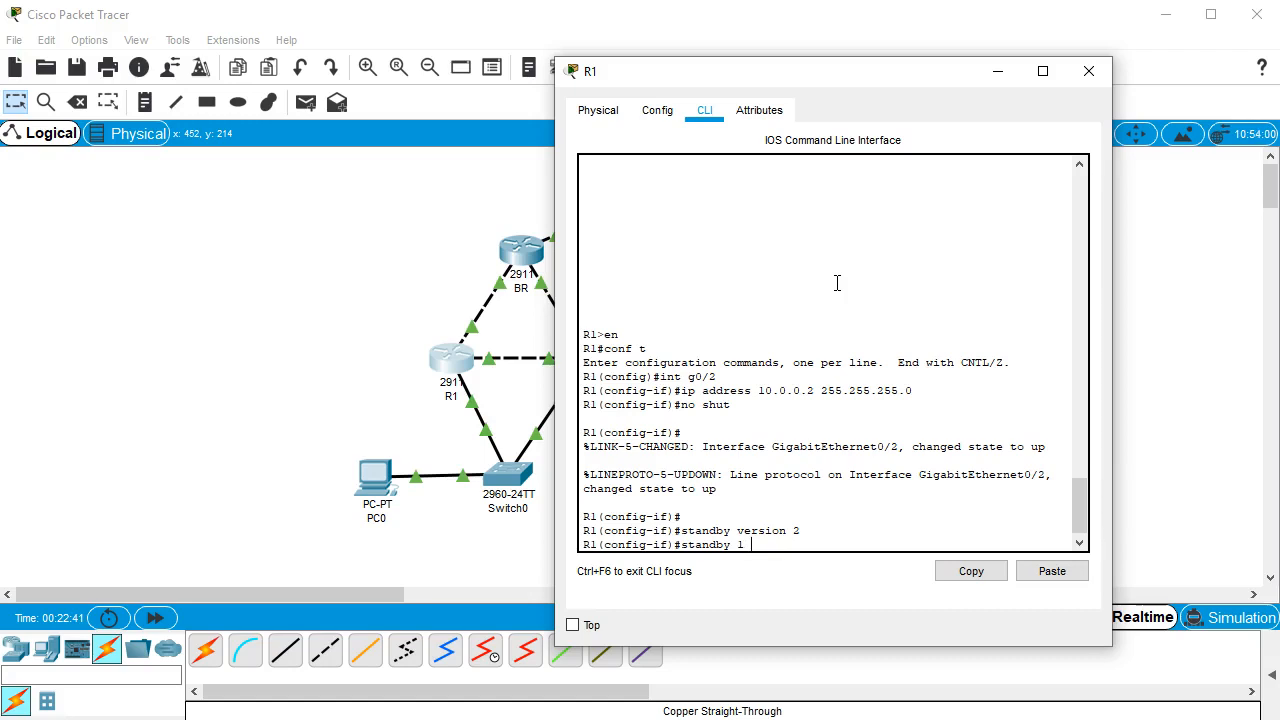
{"action": "type", "text": "?"}
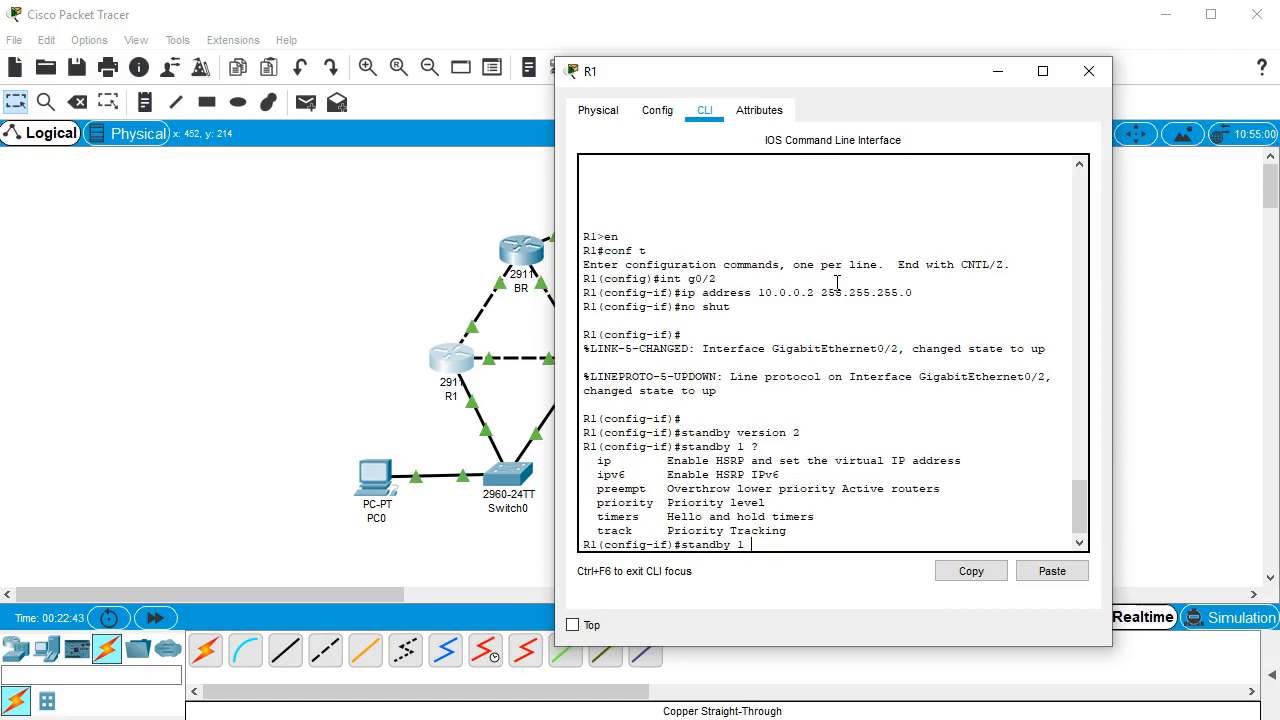
{"action": "type", "text": "ip"}
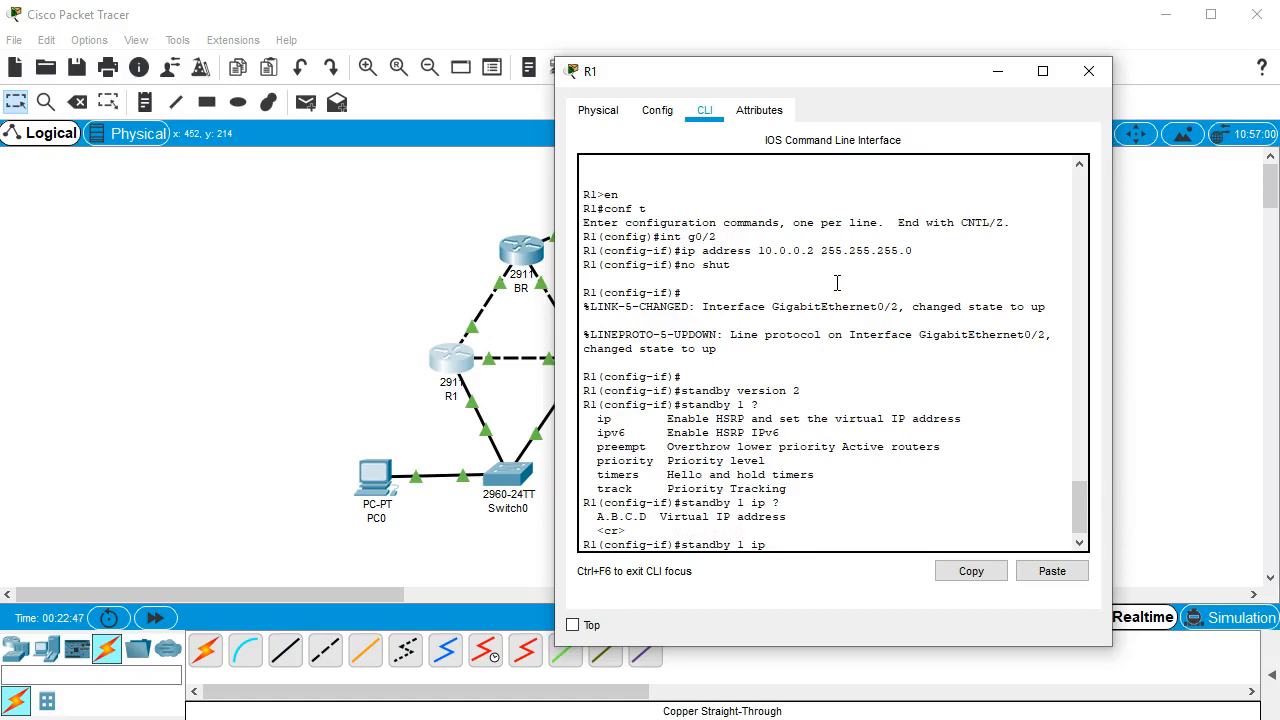
{"action": "type", "text": "10.0."}
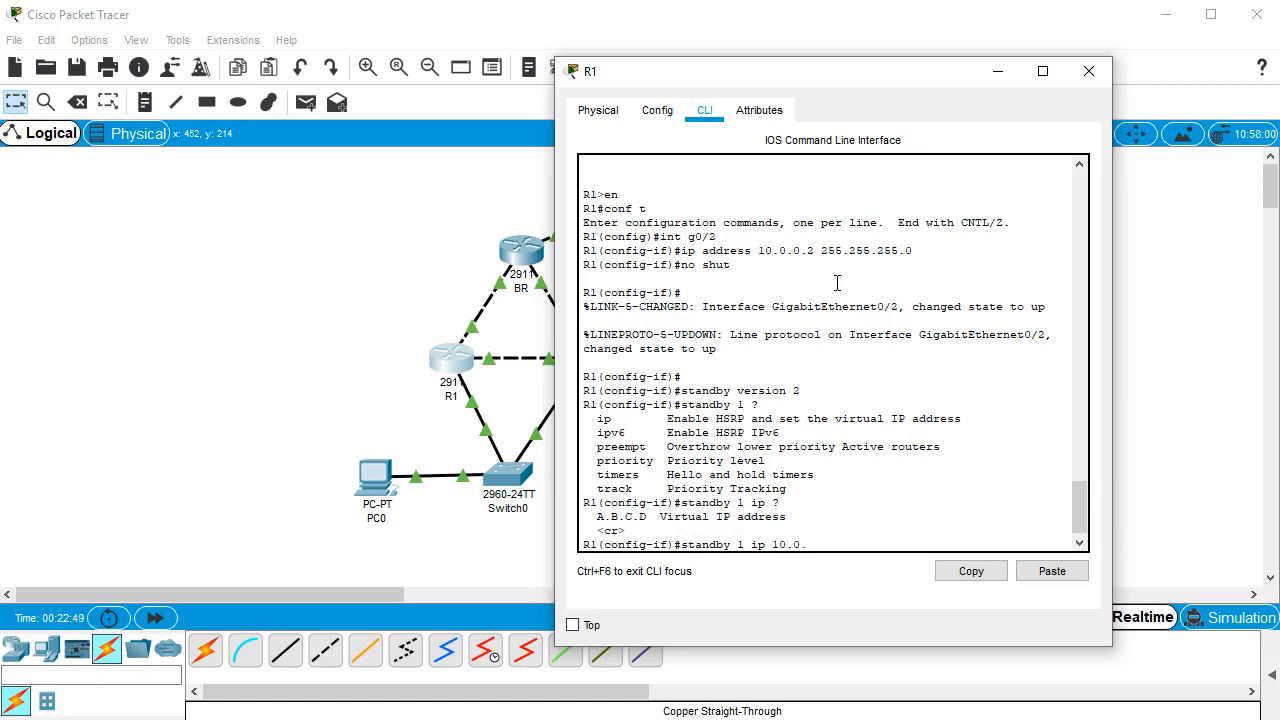
{"action": "type", "text": "0.1"}
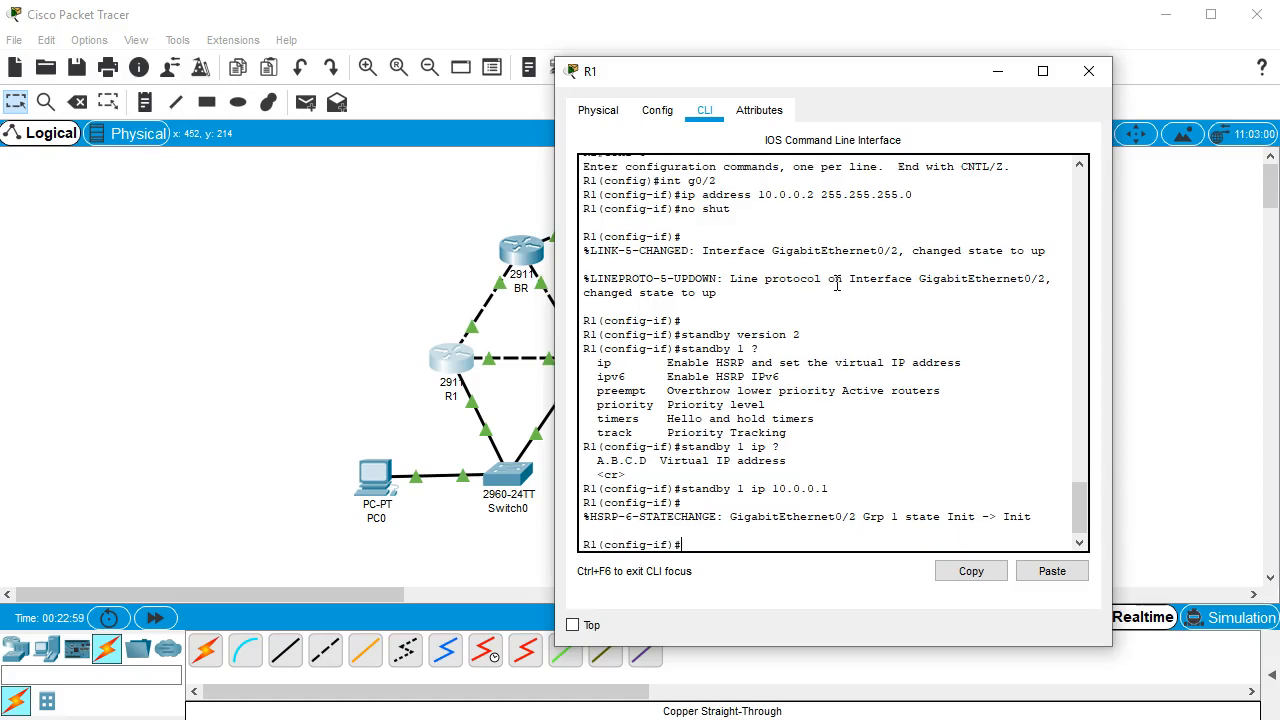
{"action": "left_click", "coordinate": [1088, 72]}
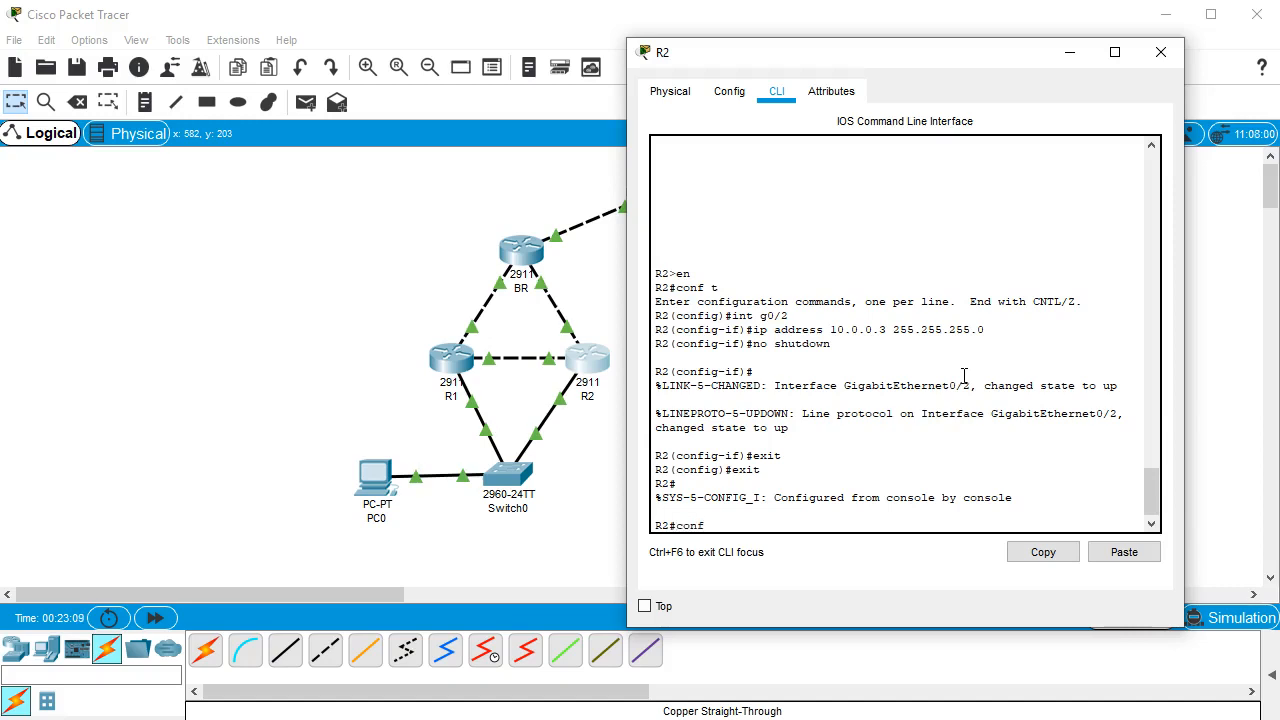
Step: On R2's g0/2 set standby version 2 and group 1 virtual IP 10.0.0.1, then close R2
{"action": "type", "text": "conf t"}
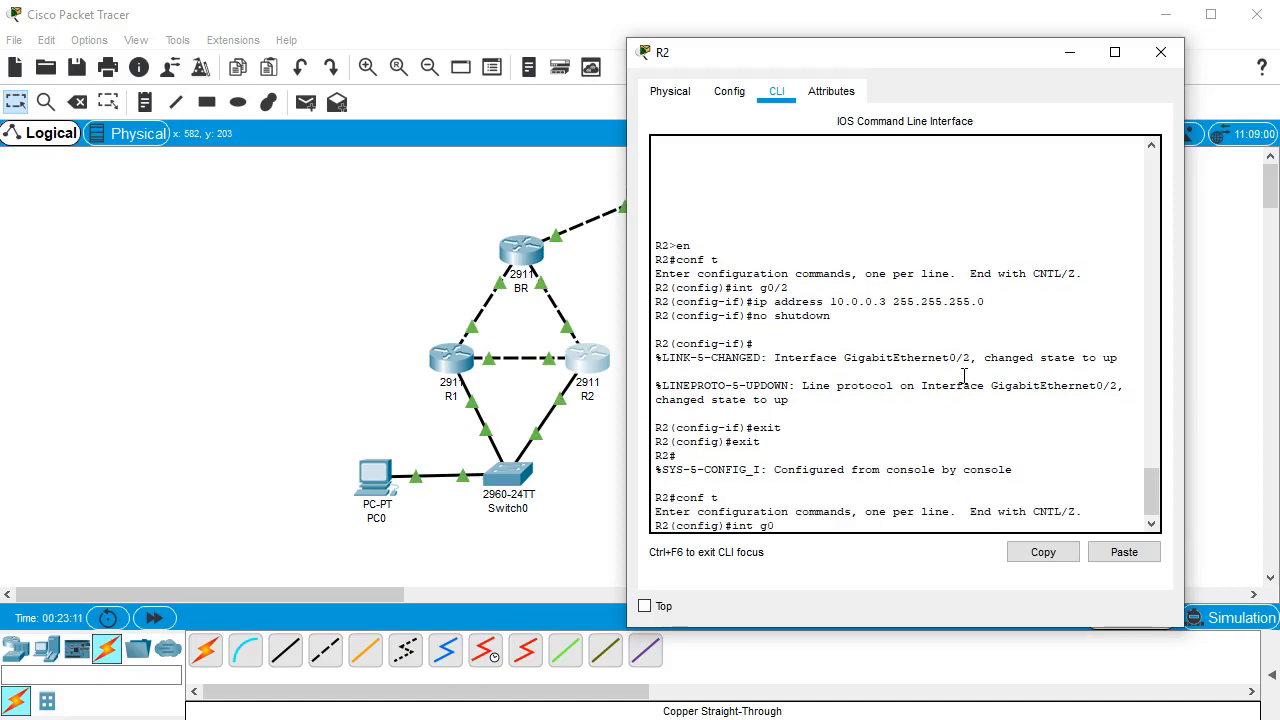
{"action": "type", "text": "/2"}
{"action": "type", "text": "standby"}
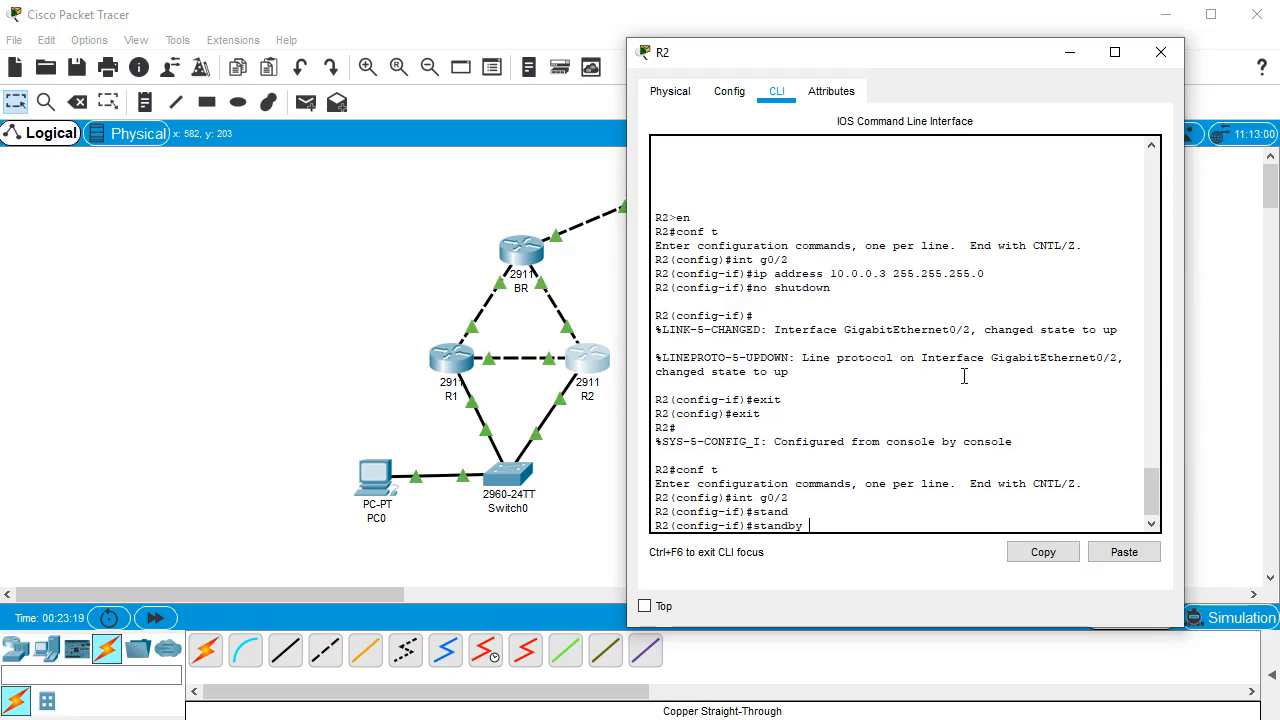
{"action": "type", "text": "version"}
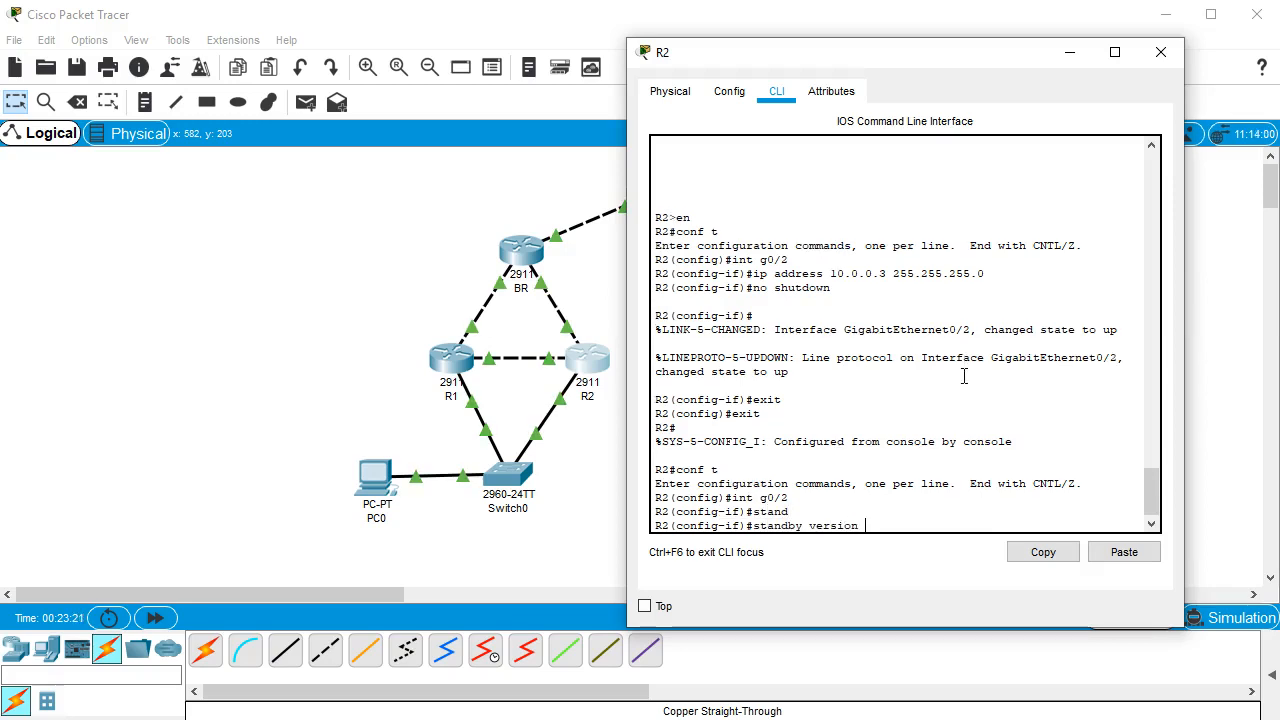
{"action": "type", "text": "2"}
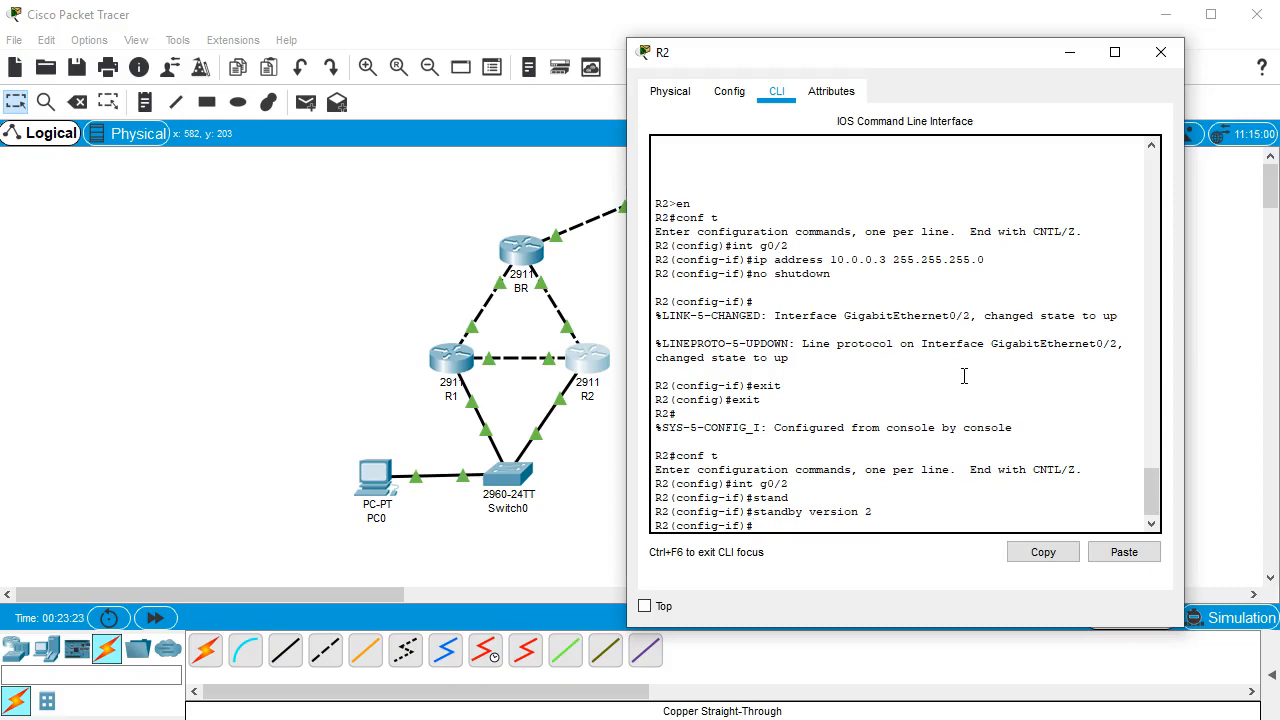
{"action": "type", "text": "standby"}
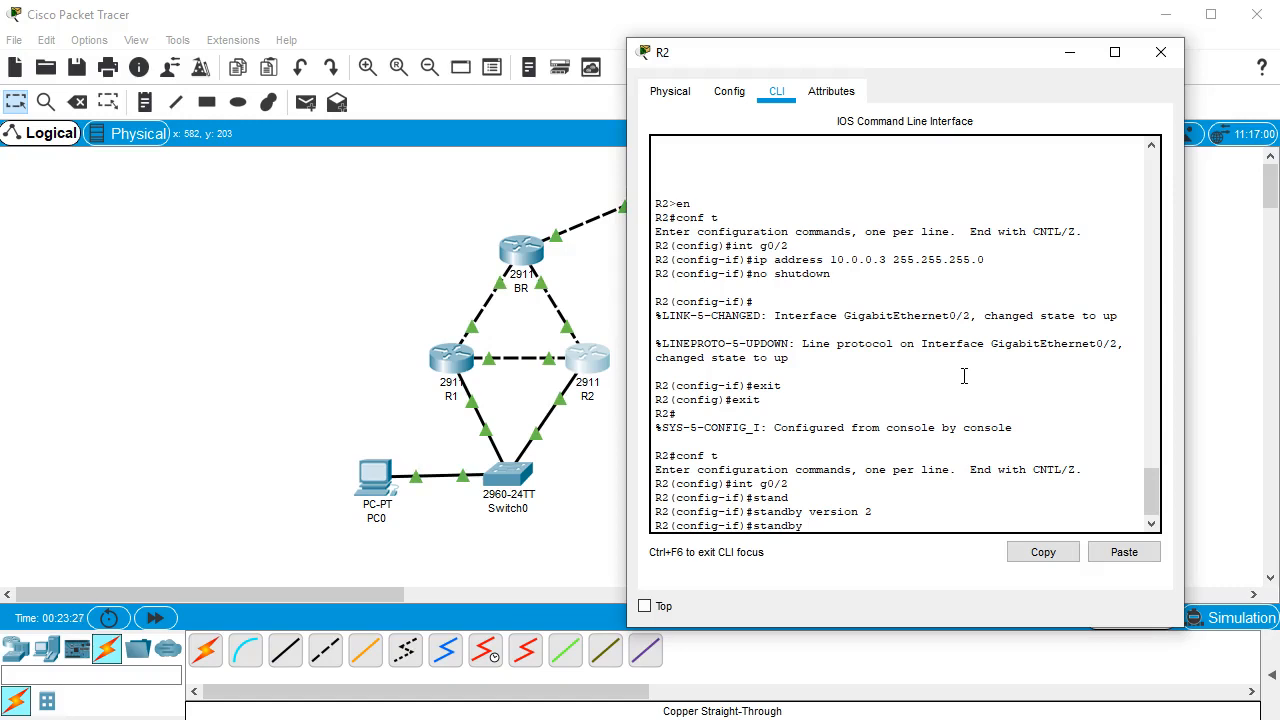
{"action": "type", "text": "1 ip 10.0.0"}
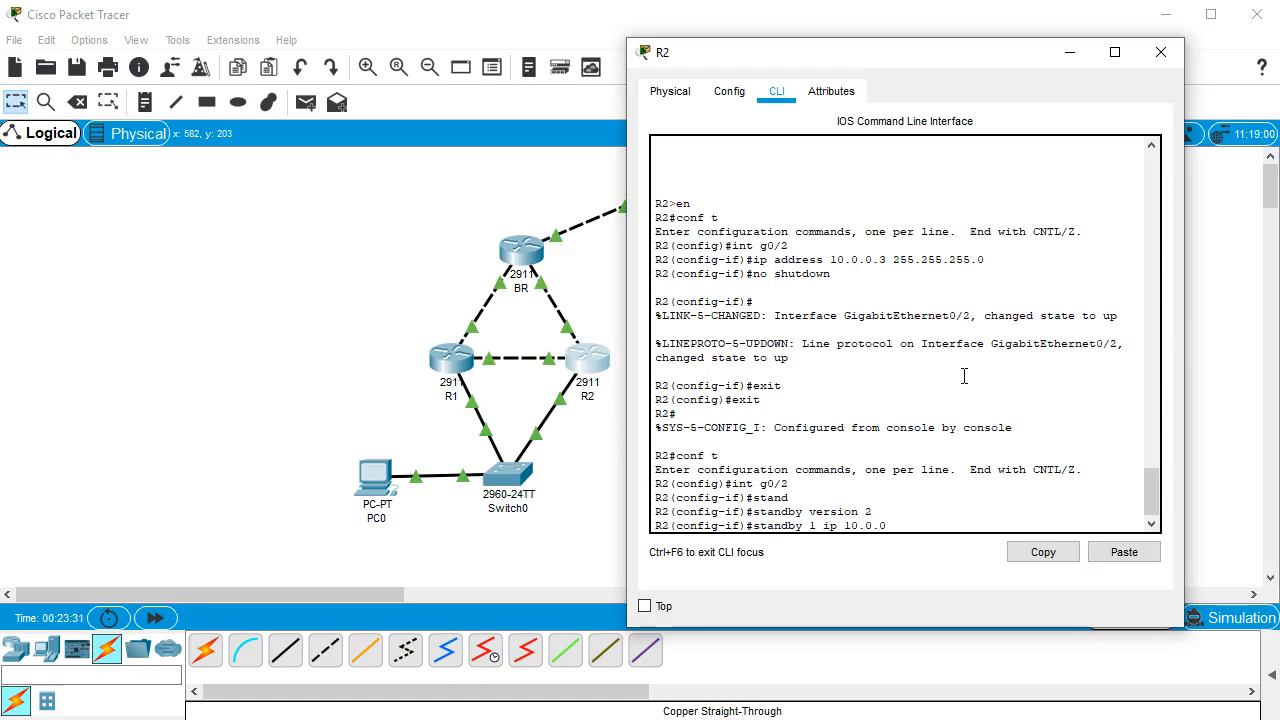
{"action": "type", "text": "1"}
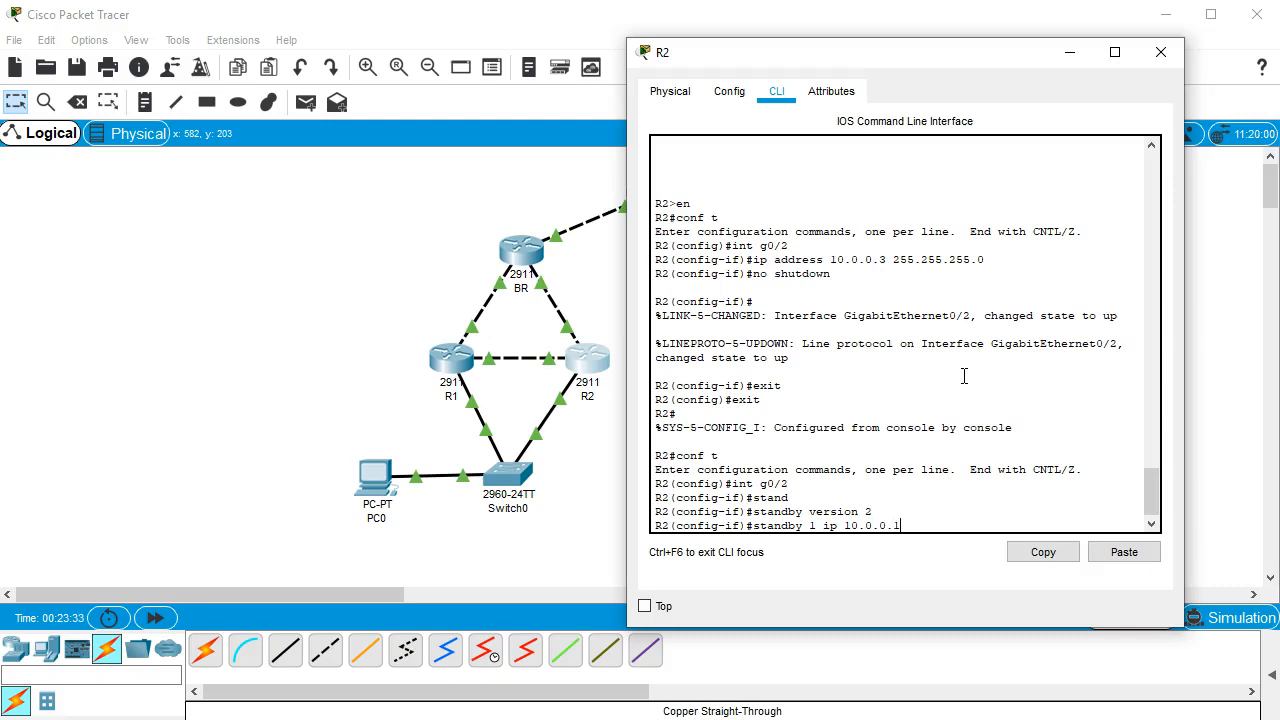
{"action": "key", "text": "Return"}
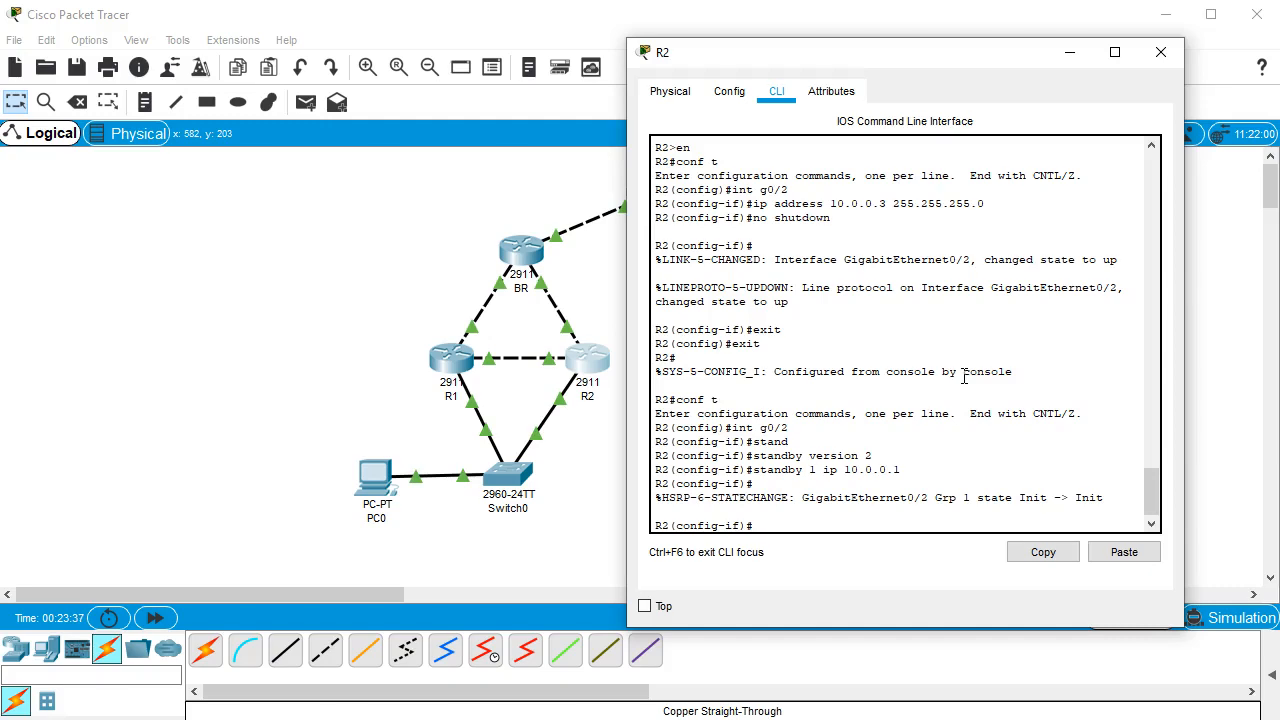
{"action": "left_click", "coordinate": [1160, 52]}
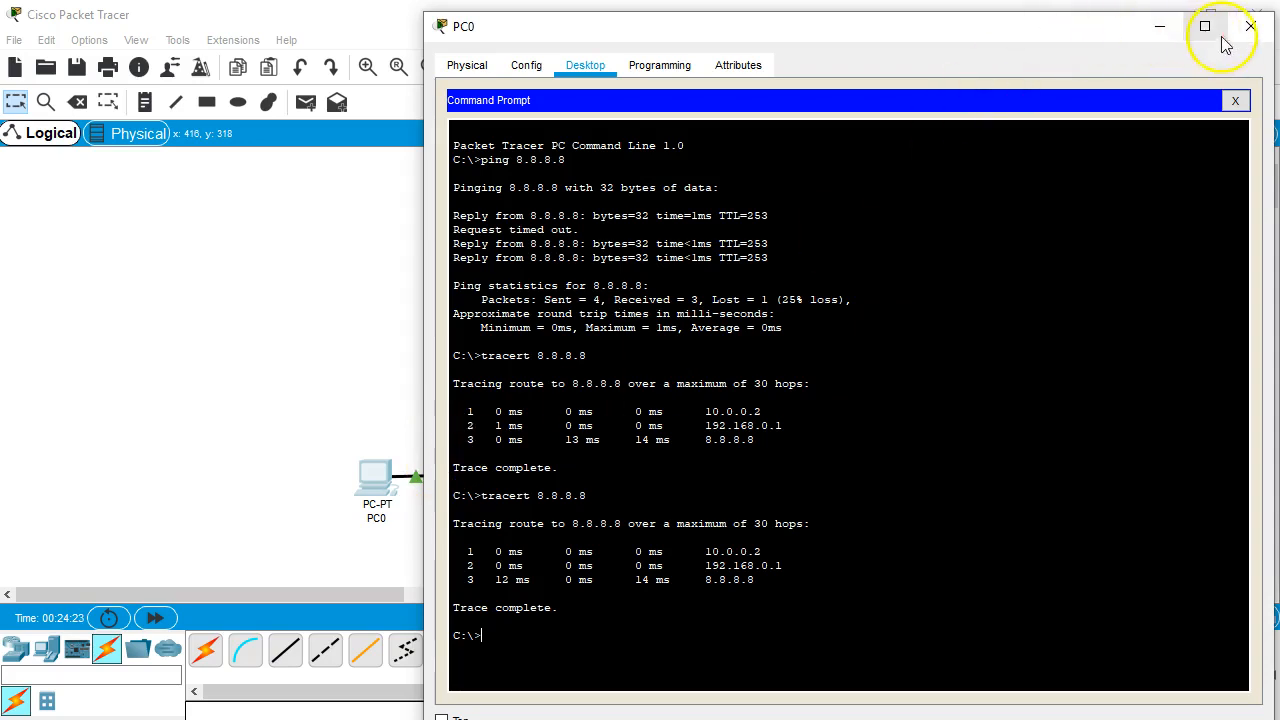
{"action": "mouse_move", "coordinate": [1250, 28]}
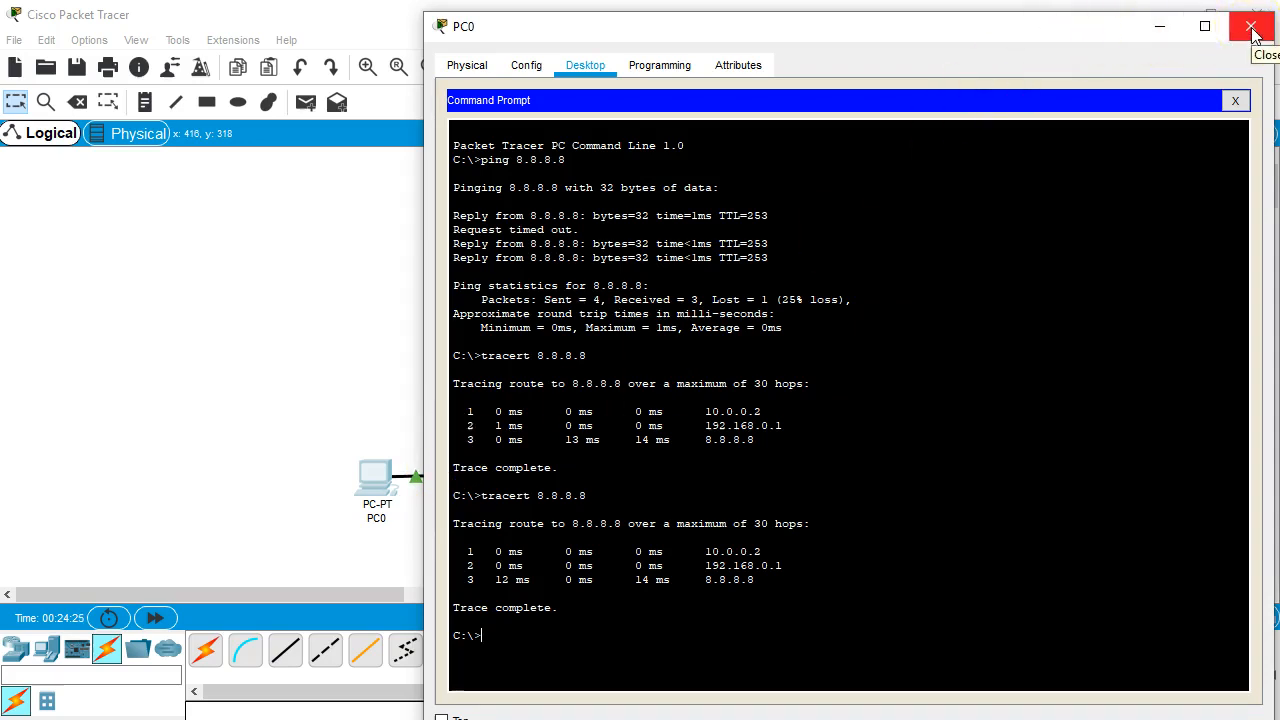
Step: Close PC0's window to return to the topology view
{"action": "left_click", "coordinate": [1252, 28]}
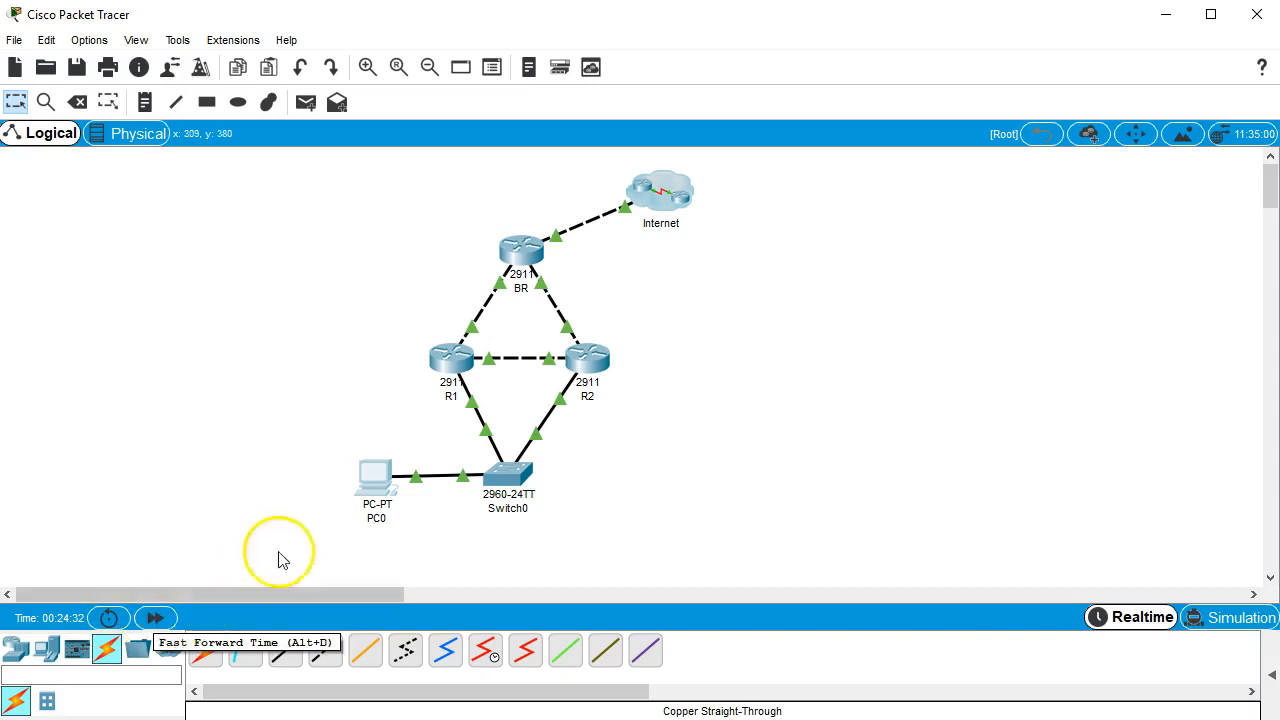
{"action": "mouse_move", "coordinate": [540, 388]}
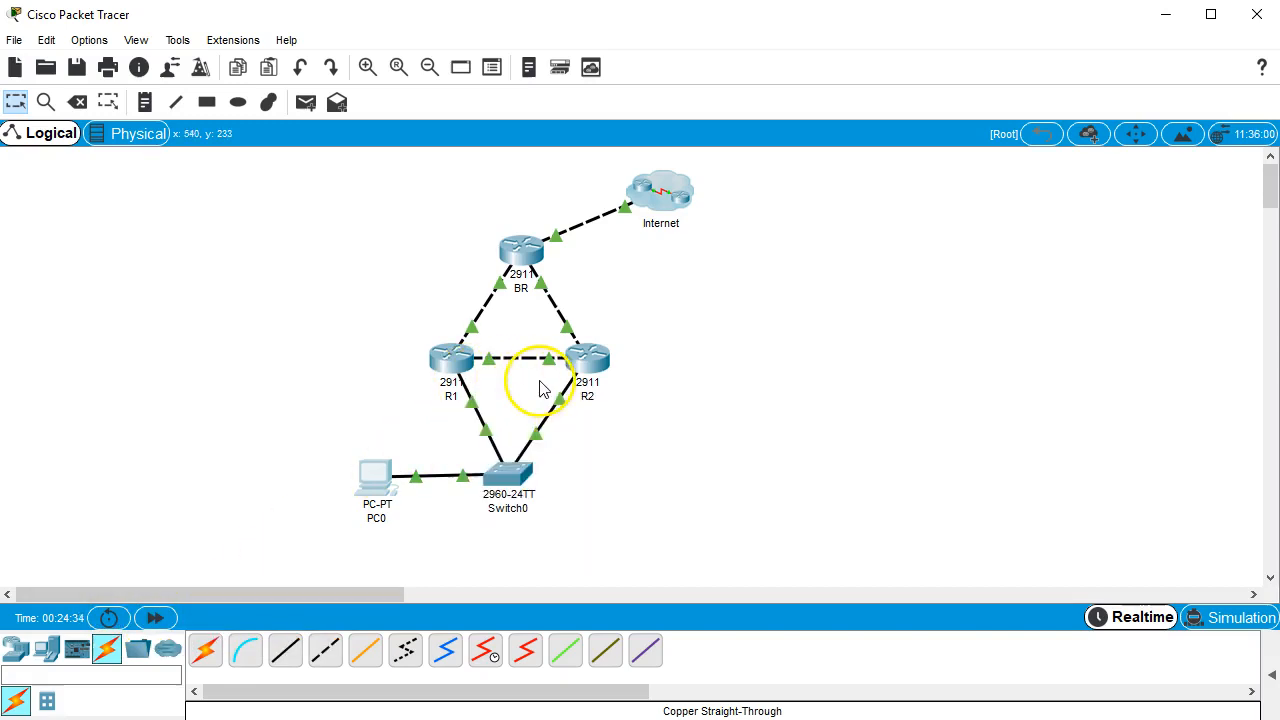
{"action": "mouse_move", "coordinate": [450, 360]}
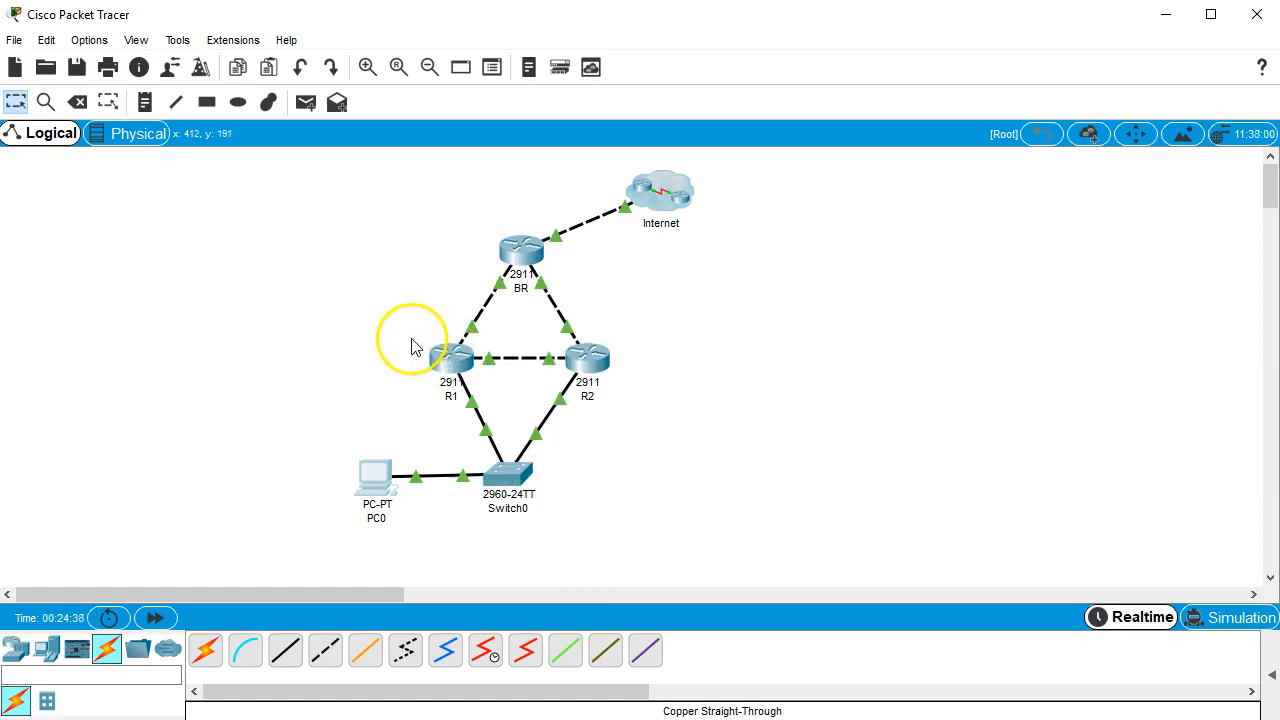
{"action": "mouse_move", "coordinate": [458, 400]}
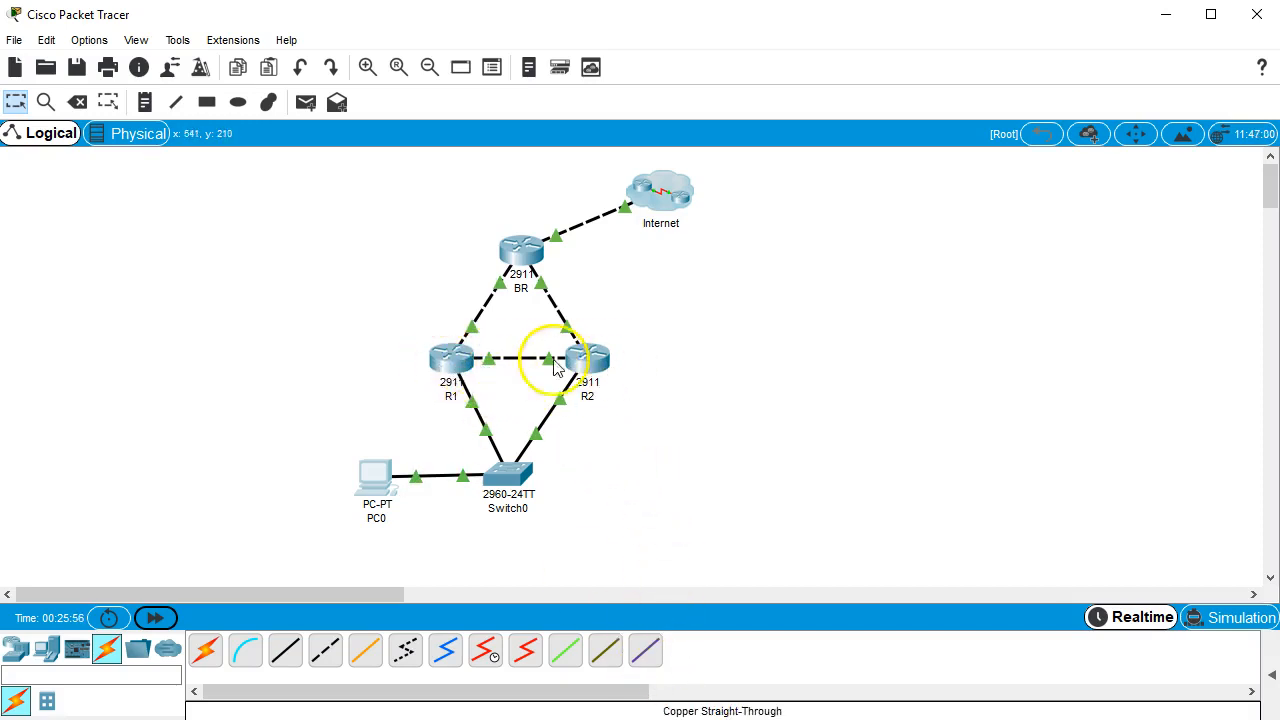
{"action": "mouse_move", "coordinate": [588, 358]}
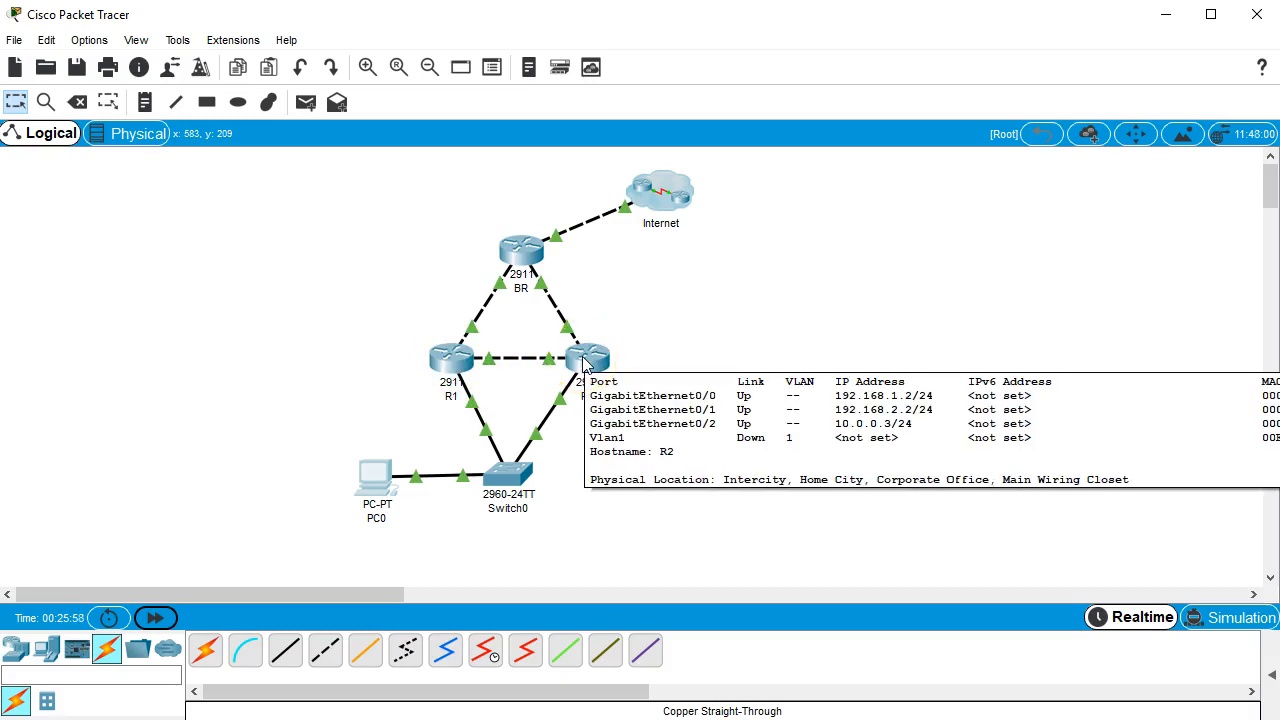
{"action": "mouse_move", "coordinate": [578, 364]}
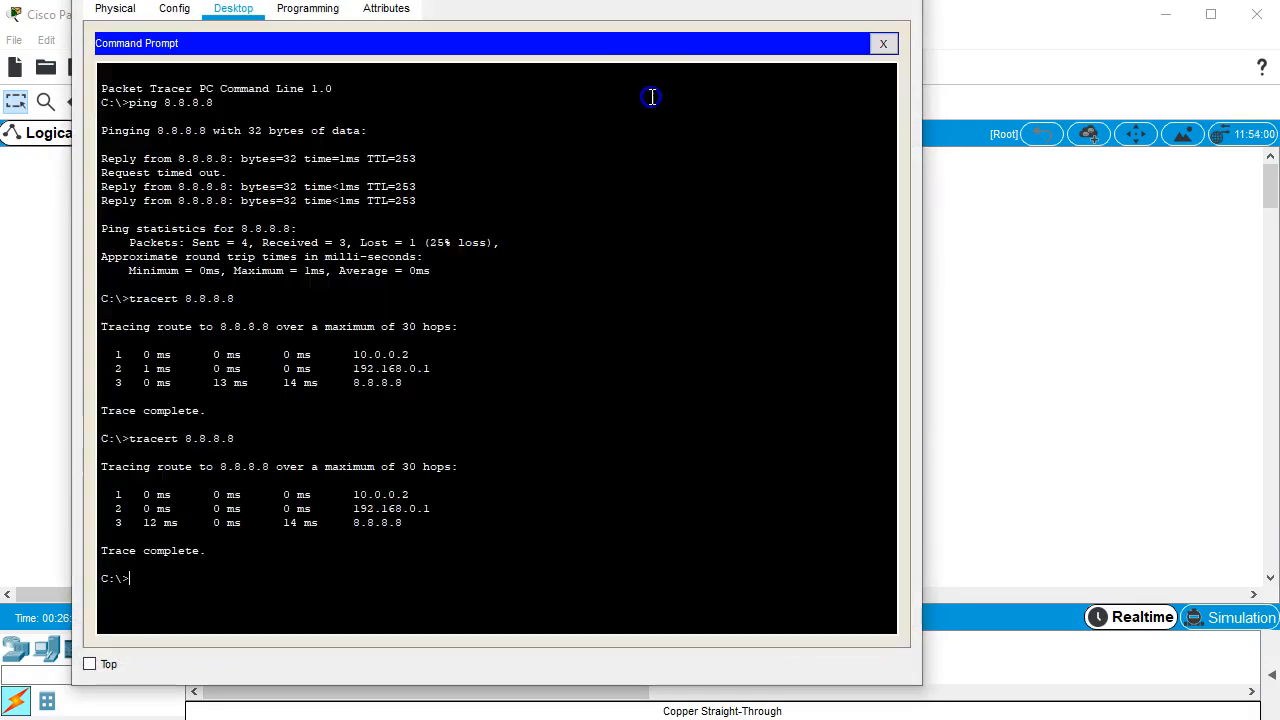
Step: Run tracert 8.8.8.8 again from PC0's command prompt
{"action": "type", "text": "tracert 8.8.8.8"}
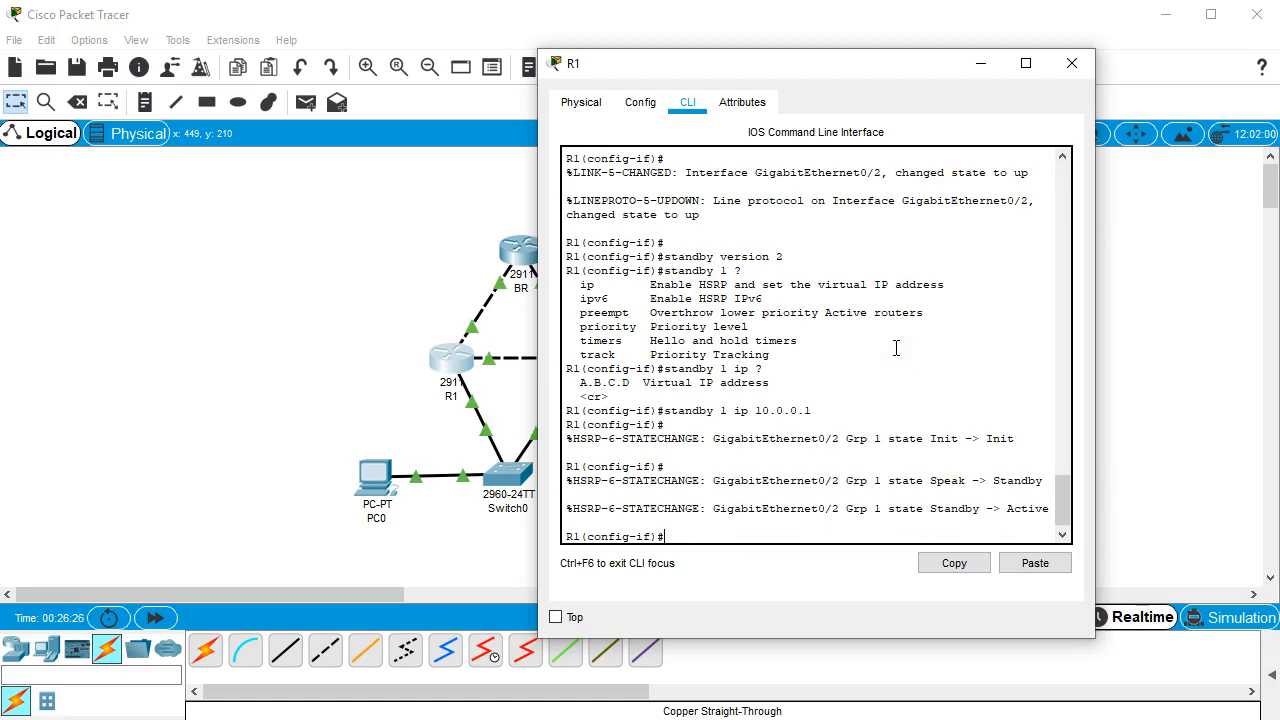
Step: Set R1's standby group 1 priority to 255
{"action": "type", "text": "st"}
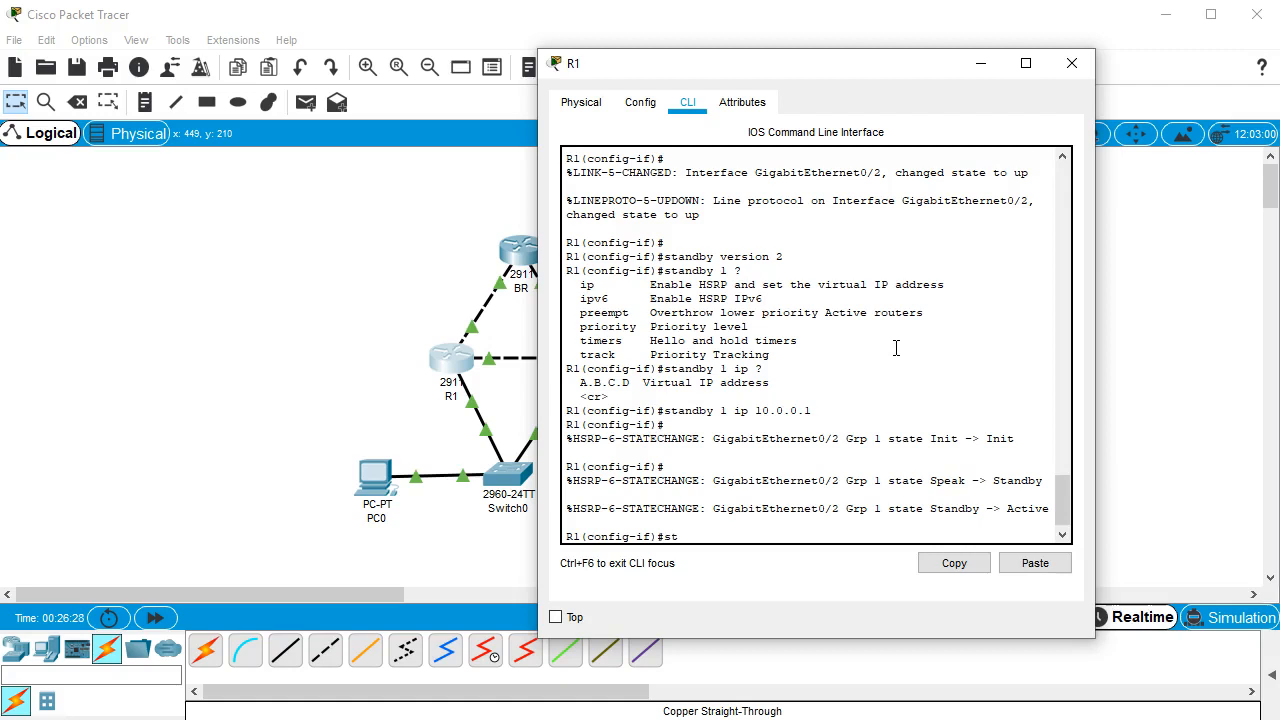
{"action": "type", "text": "andby"}
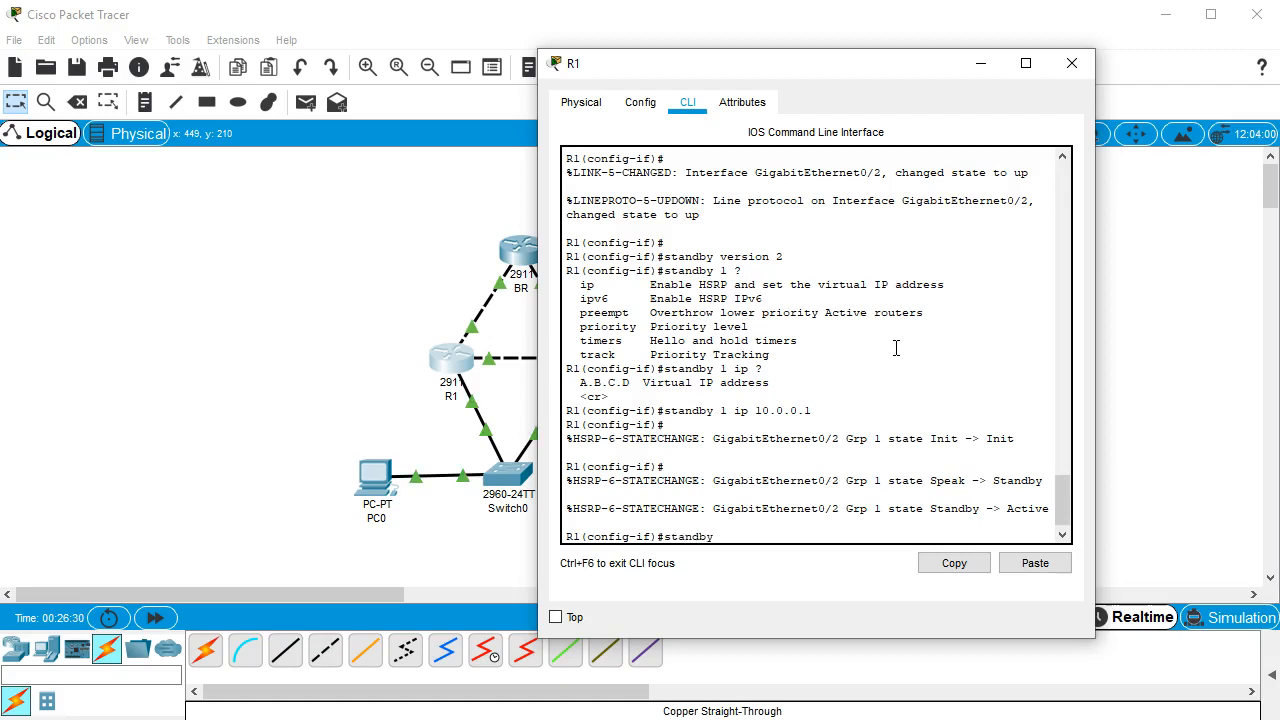
{"action": "type", "text": "prio"}
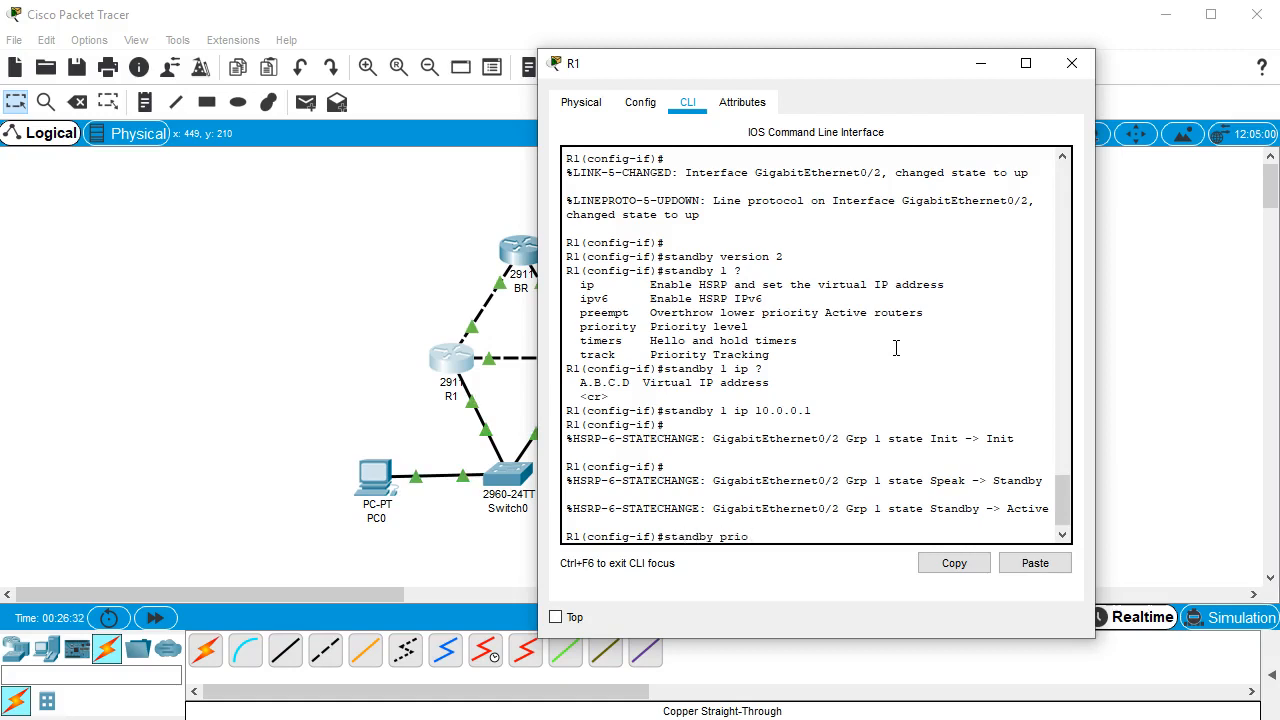
{"action": "type", "text": "ity"}
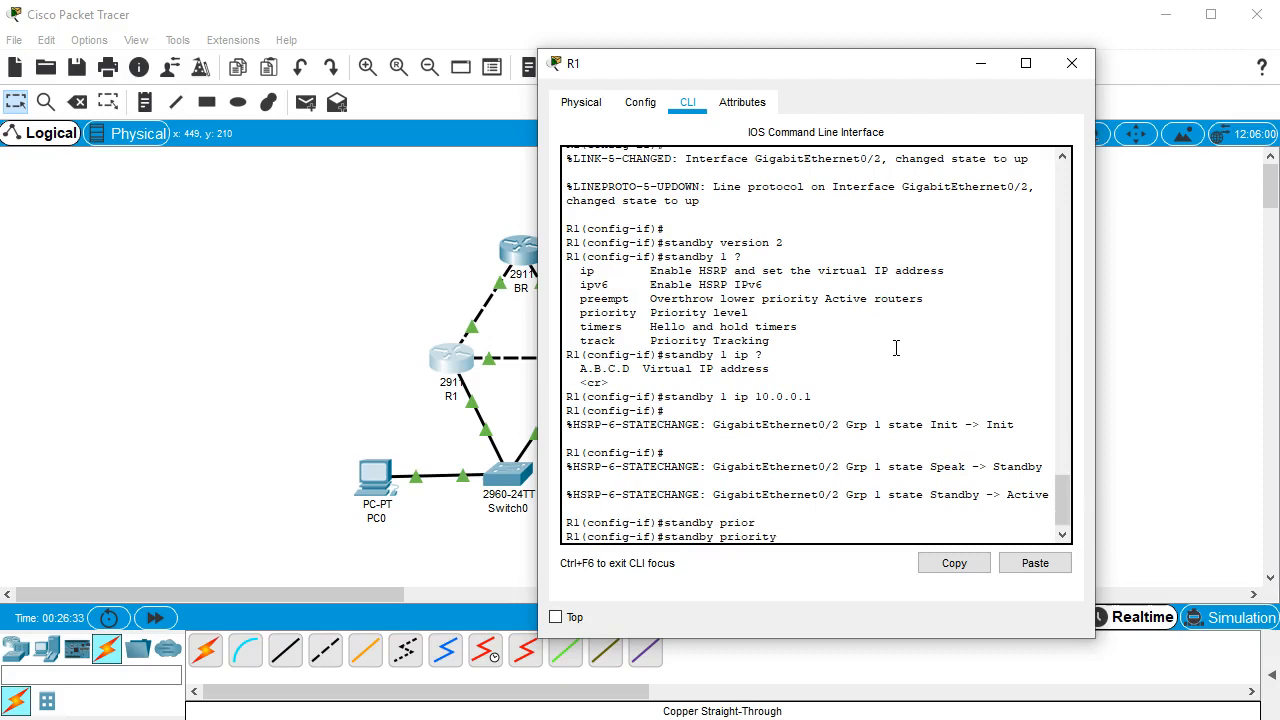
{"action": "type", "text": "255"}
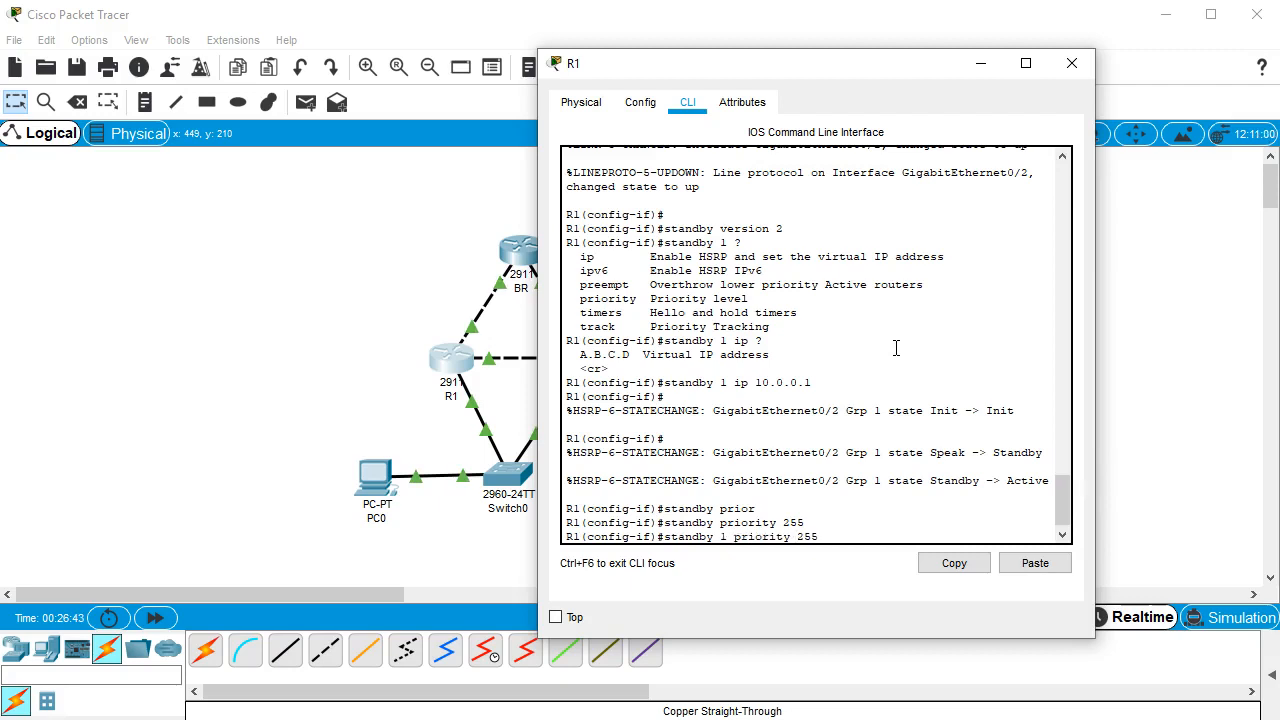
Step: Enable standby 1 preempt on R1 and close its console
{"action": "type", "text": "stand"}
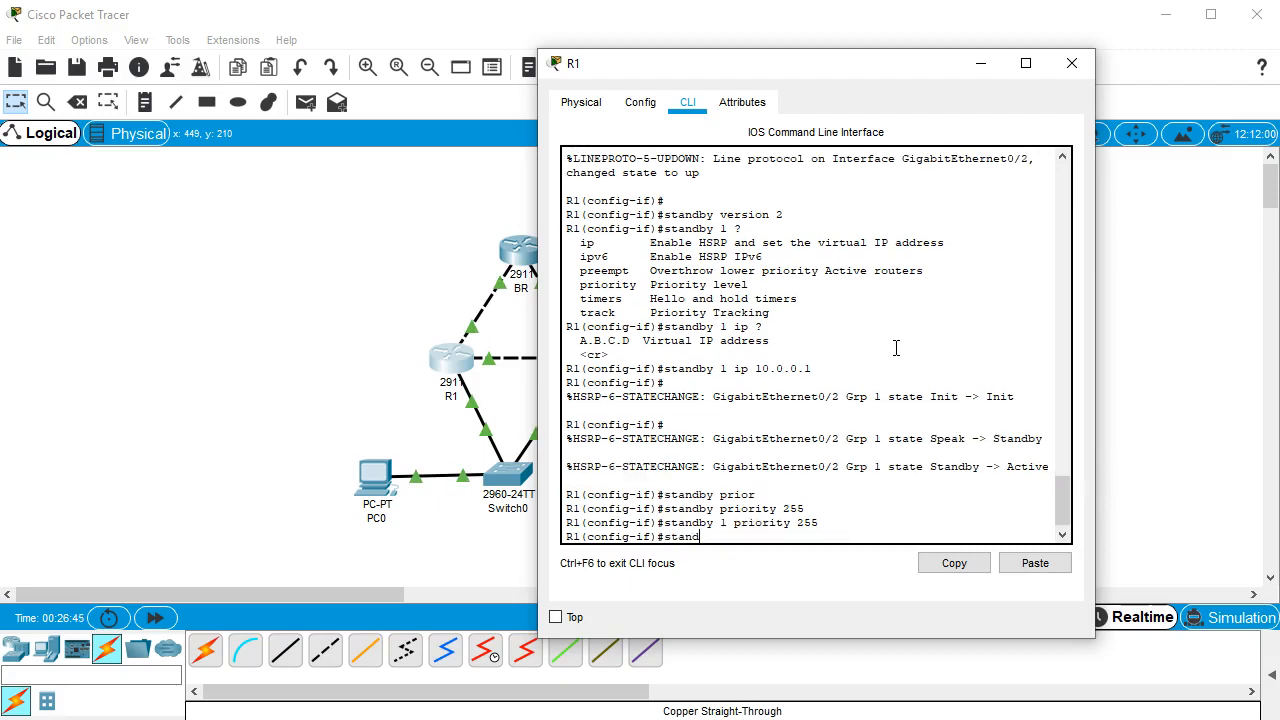
{"action": "type", "text": "1"}
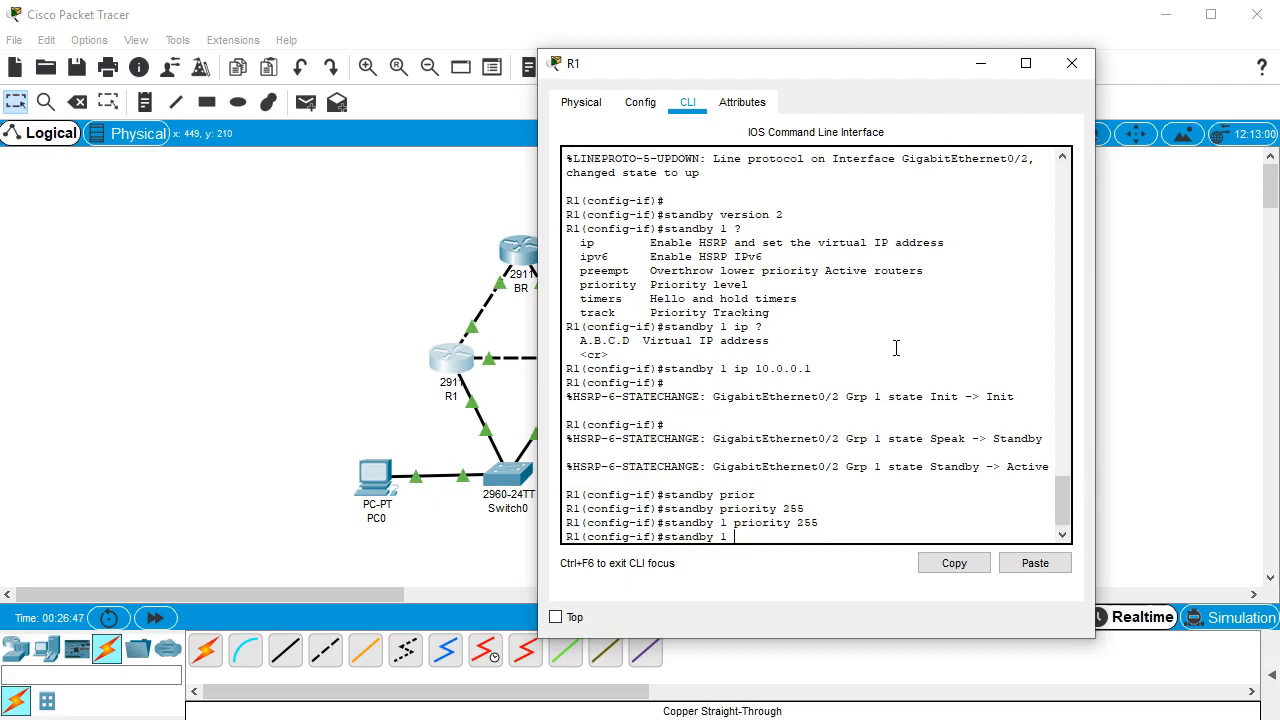
{"action": "type", "text": "preempt"}
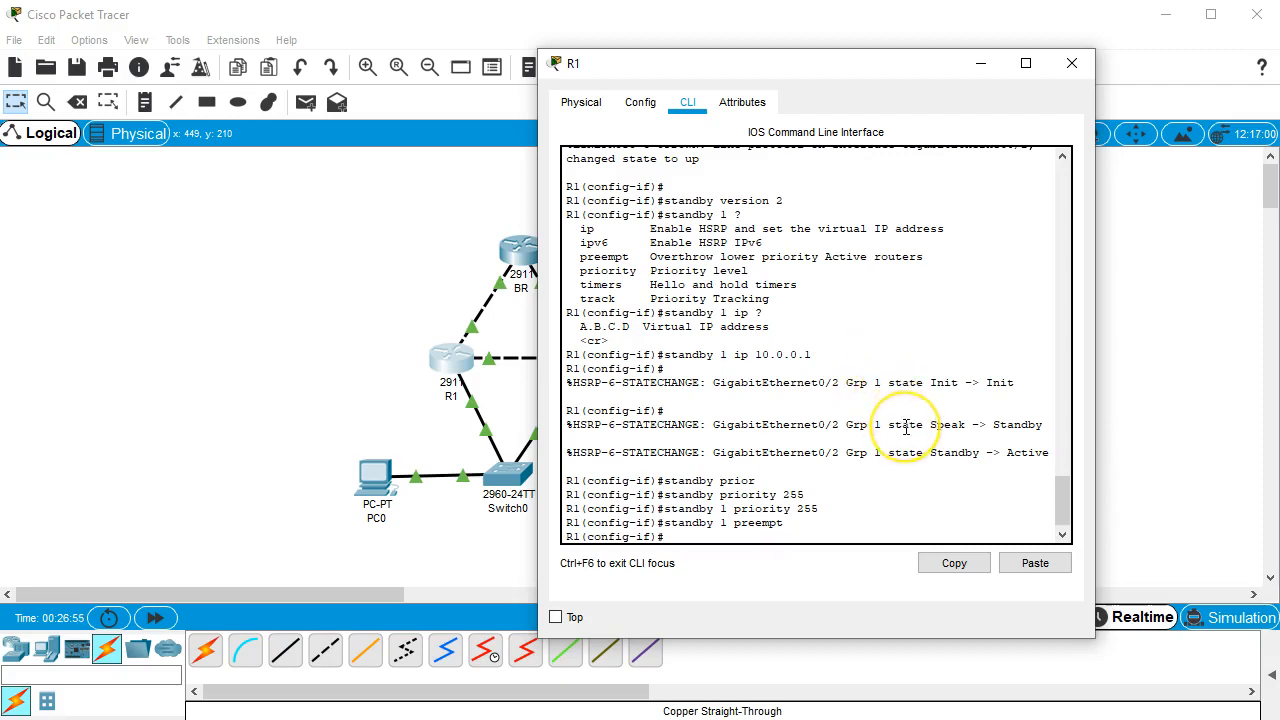
{"action": "mouse_move", "coordinate": [966, 312]}
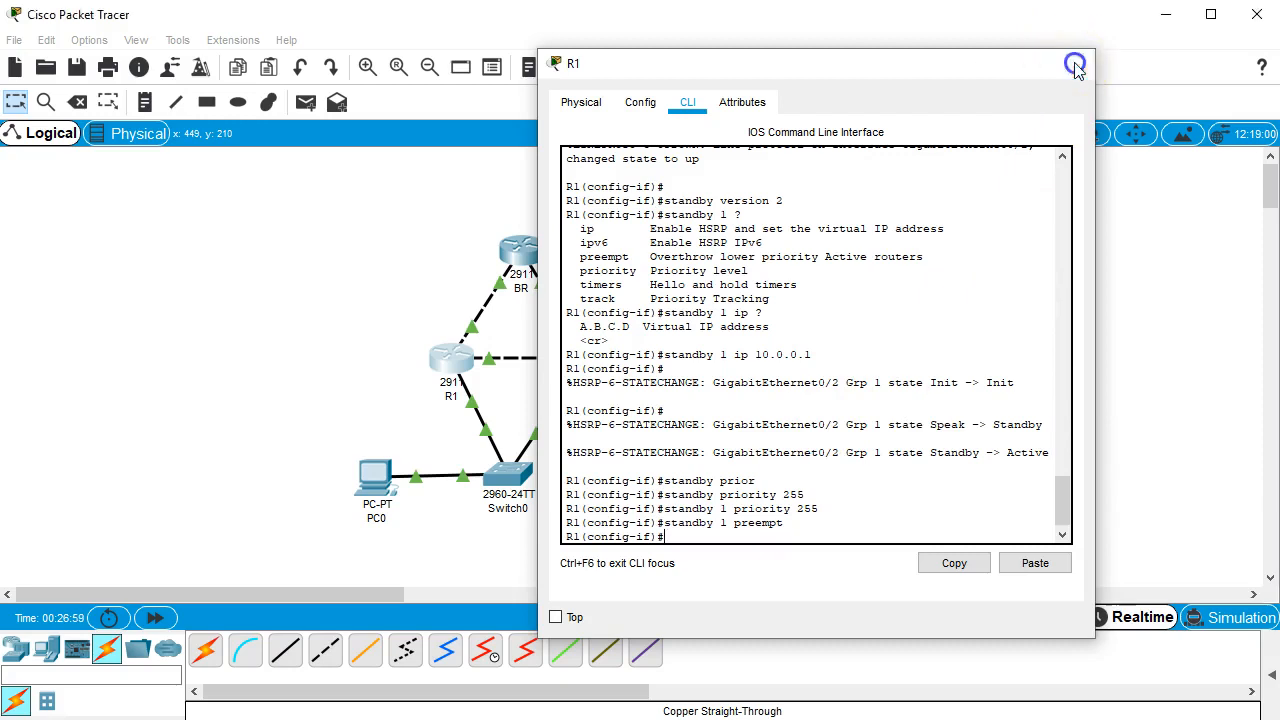
{"action": "left_click", "coordinate": [1076, 64]}
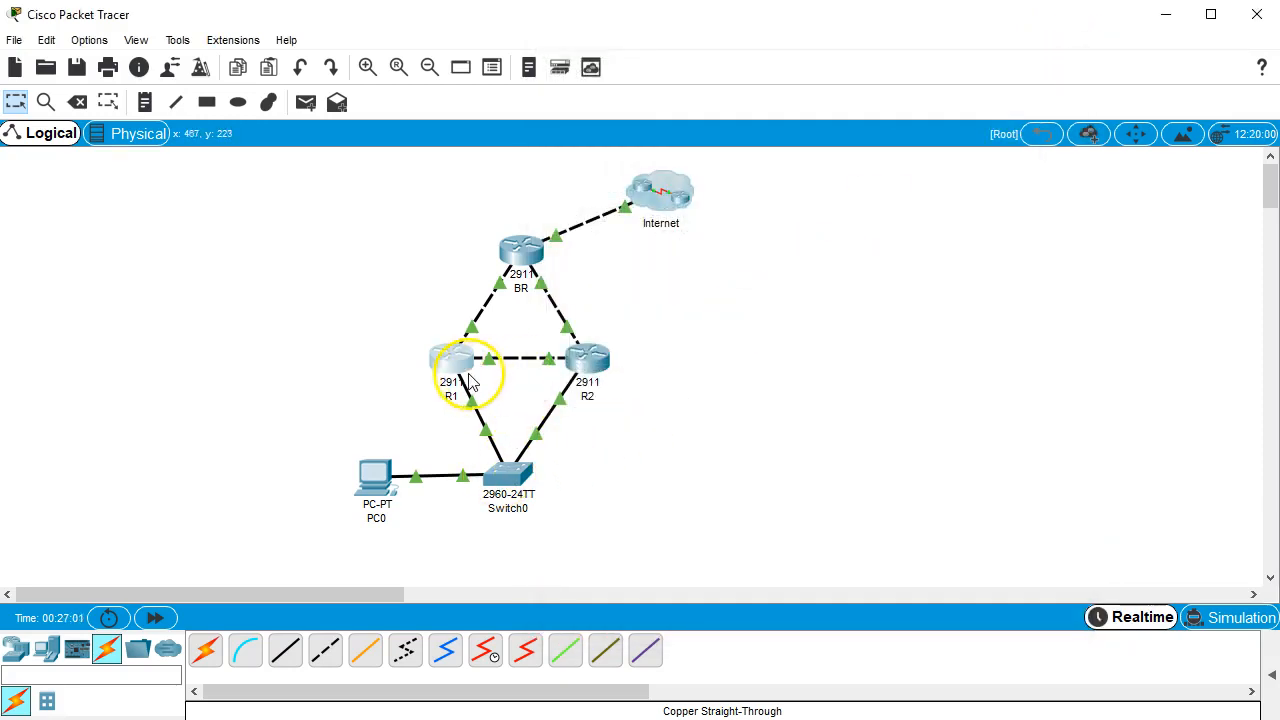
{"action": "mouse_move", "coordinate": [576, 376]}
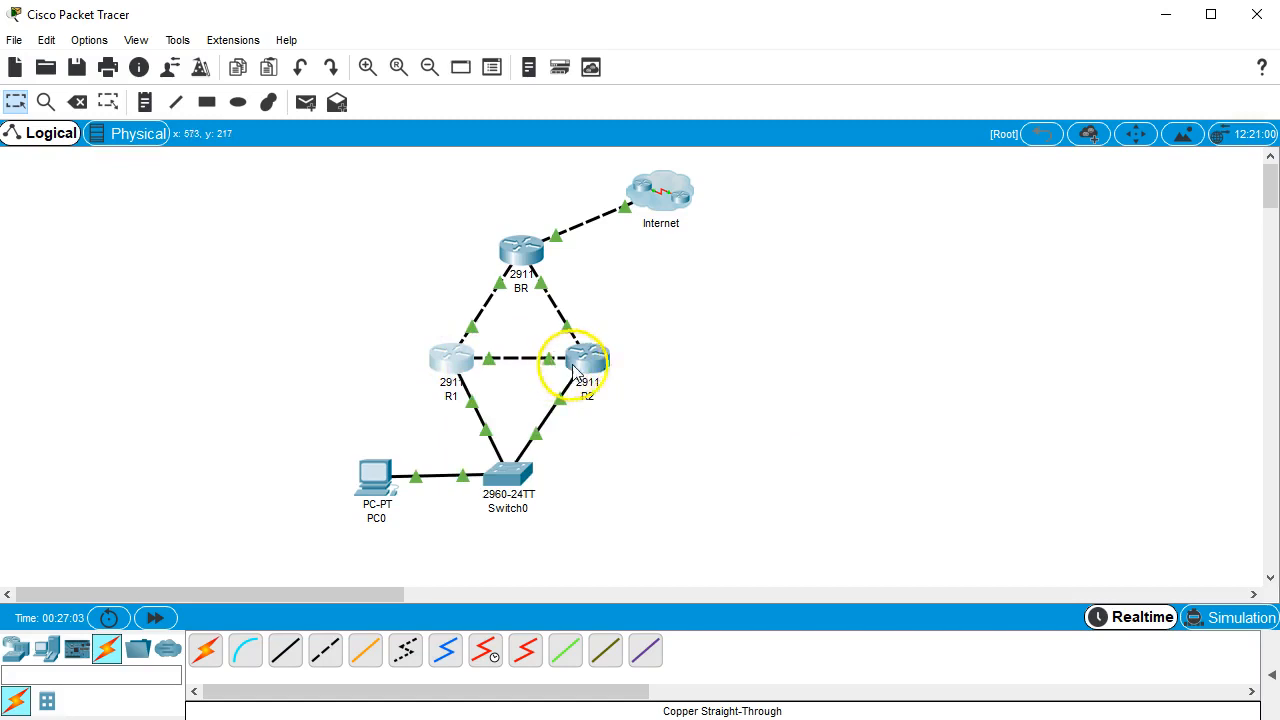
{"action": "mouse_move", "coordinate": [504, 444]}
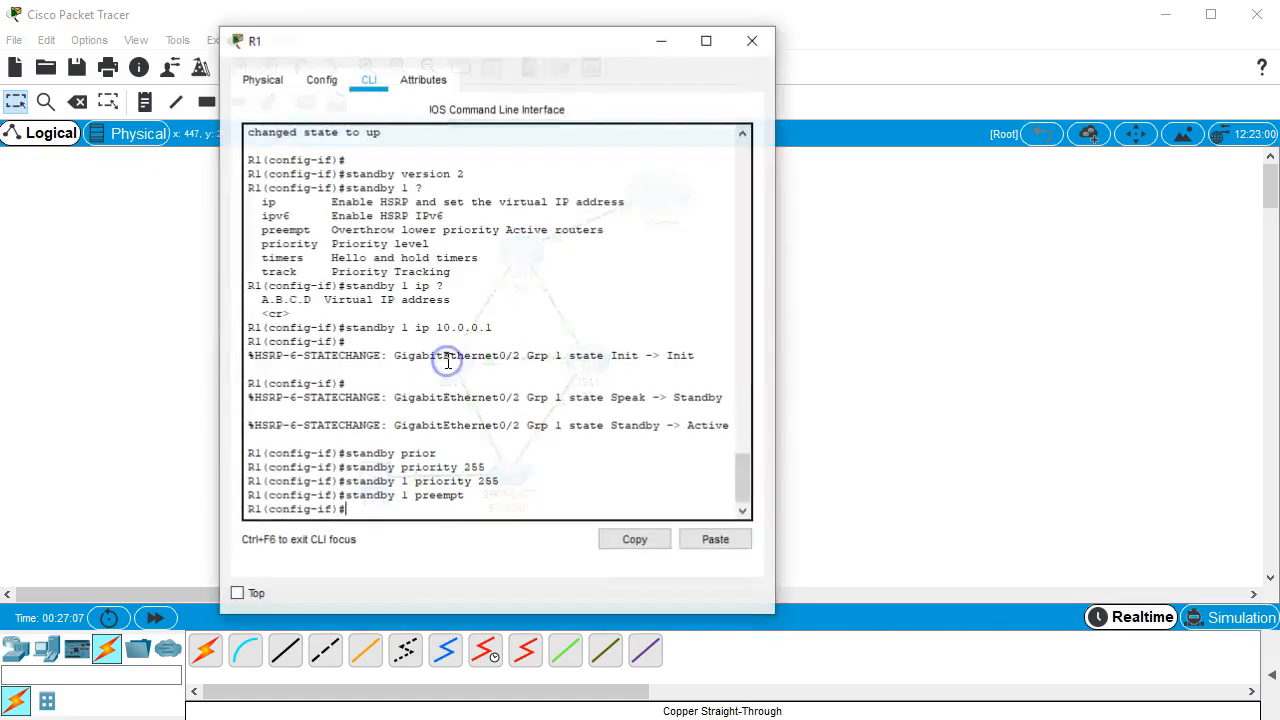
Step: In R1's console lower standby group 1 priority to 99
{"action": "left_click", "coordinate": [752, 40]}
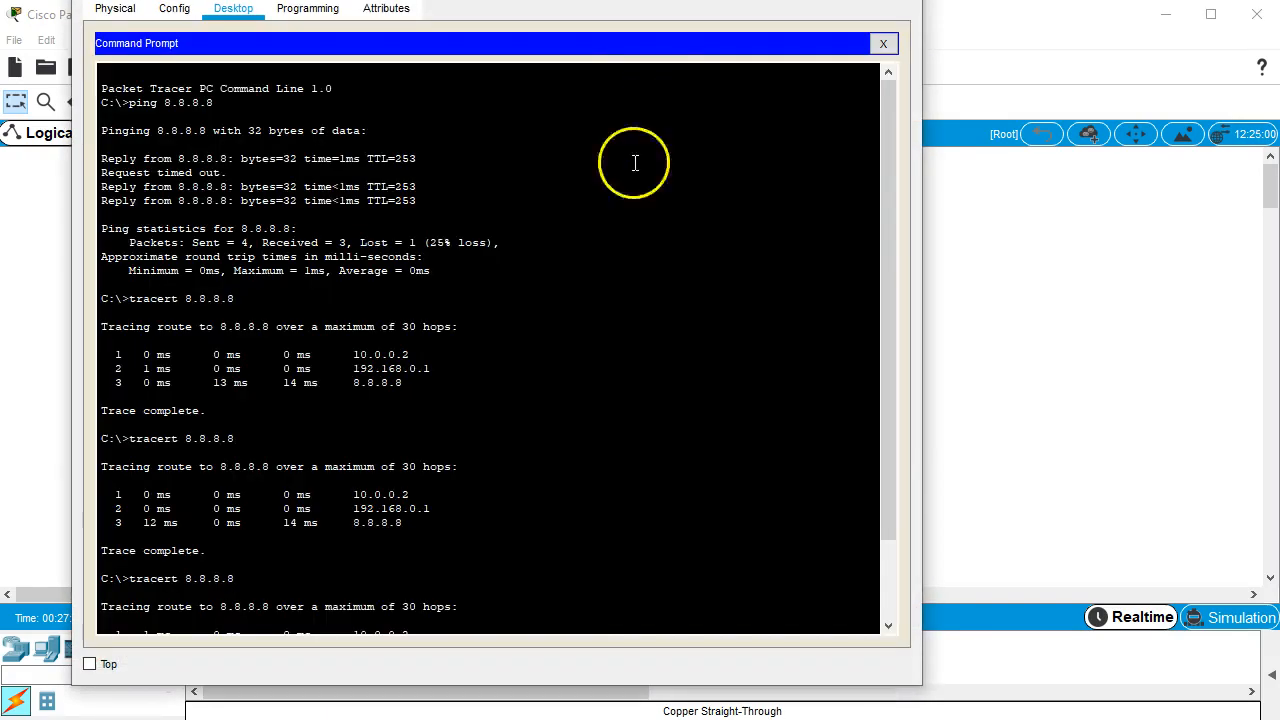
{"action": "scroll", "scroll_direction": "down", "scroll_amount": 3}
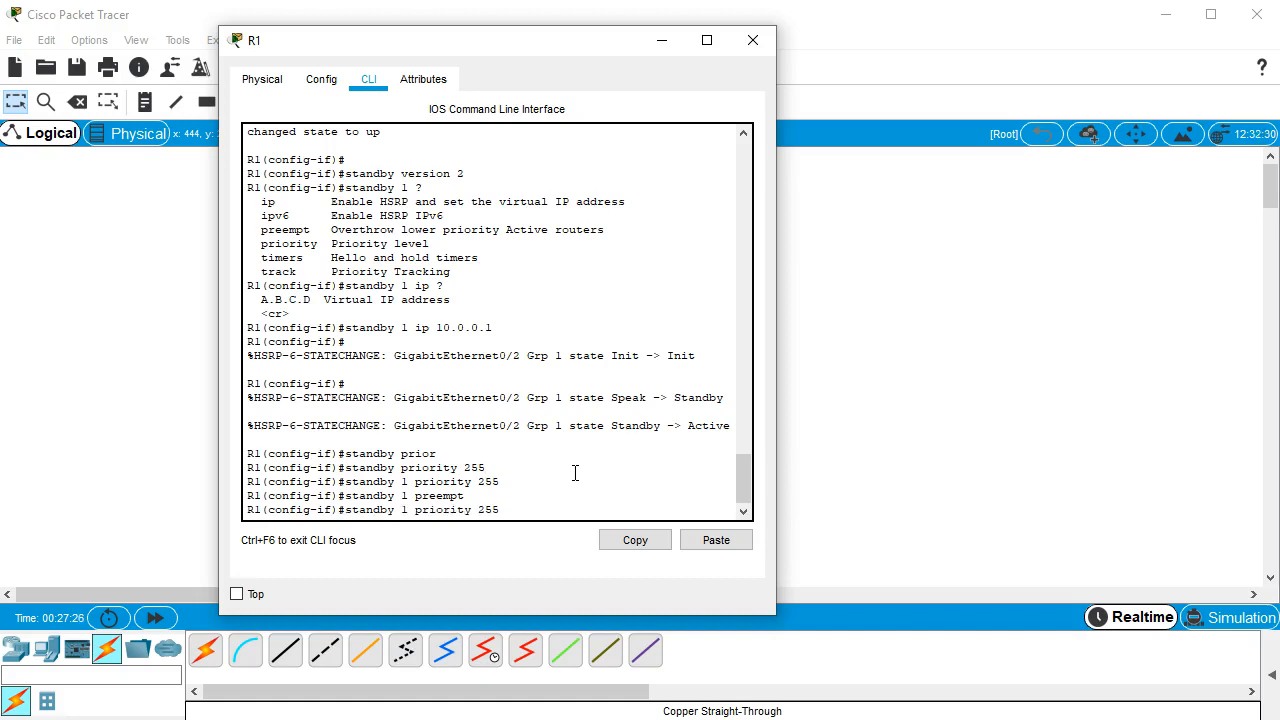
{"action": "type", "text": "99"}
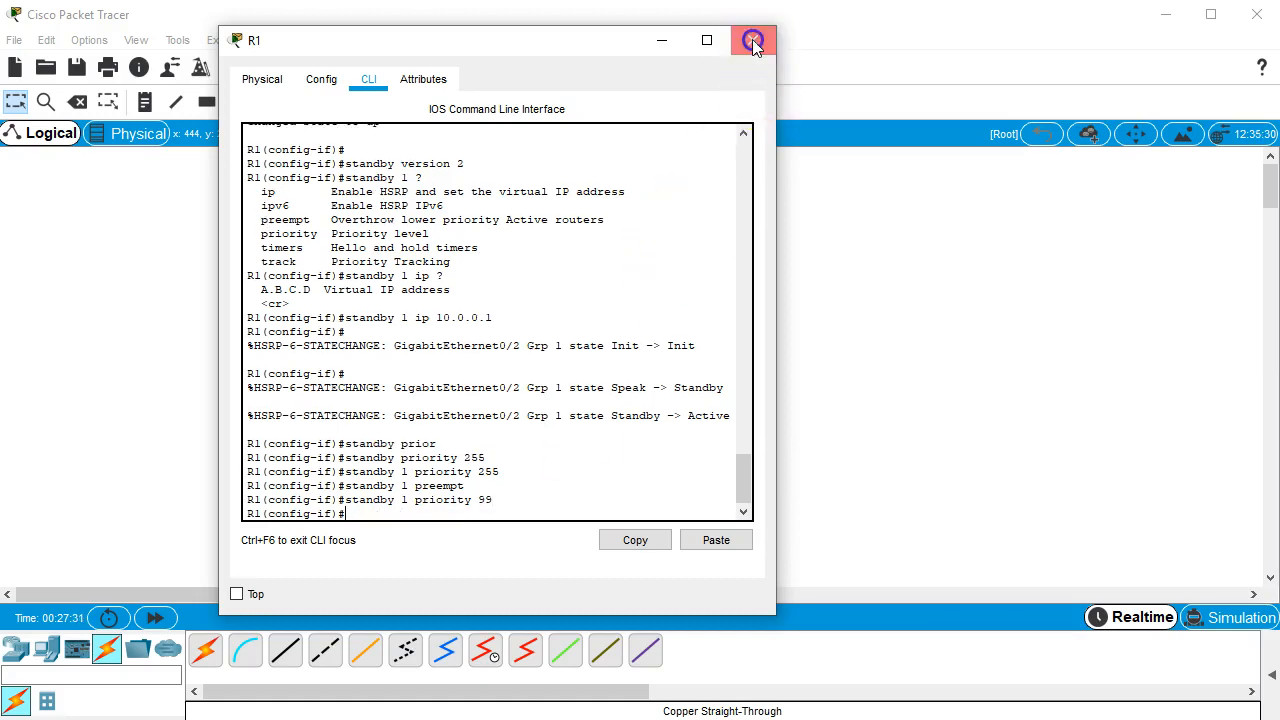
Step: Close R1 and set R2's standby group 1 priority to 255
{"action": "left_click", "coordinate": [752, 40]}
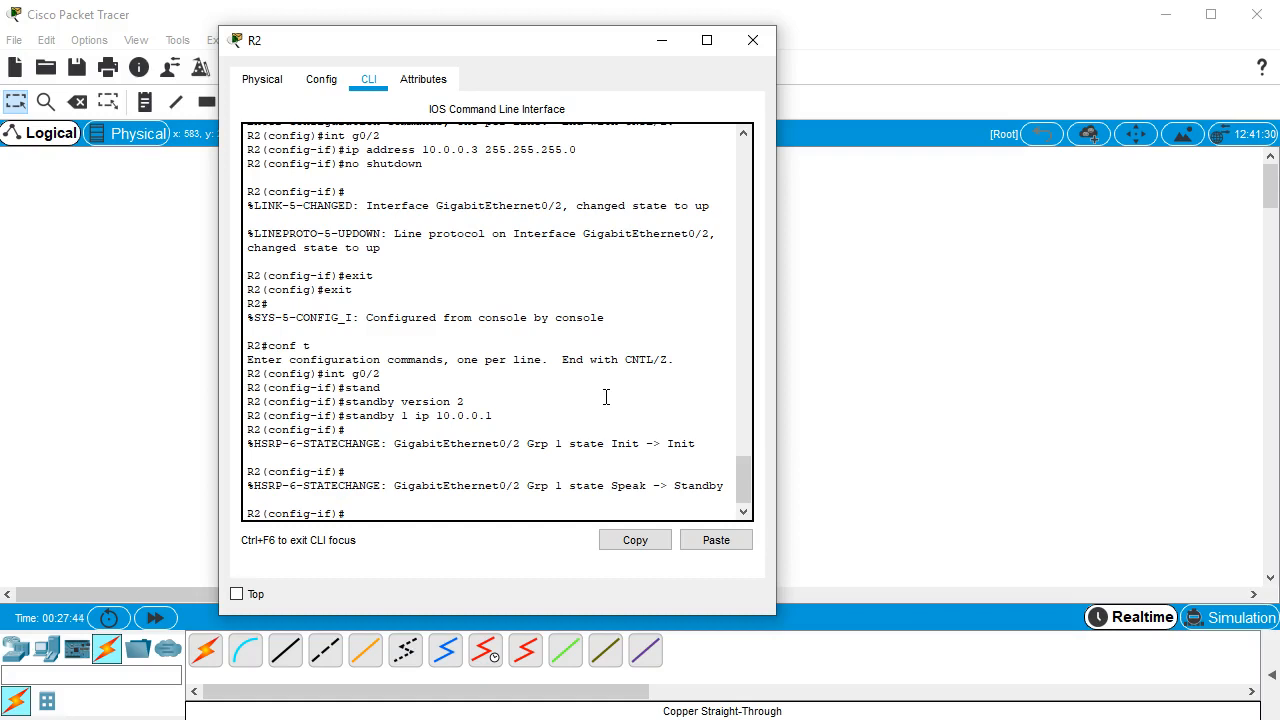
{"action": "type", "text": "standby 1"}
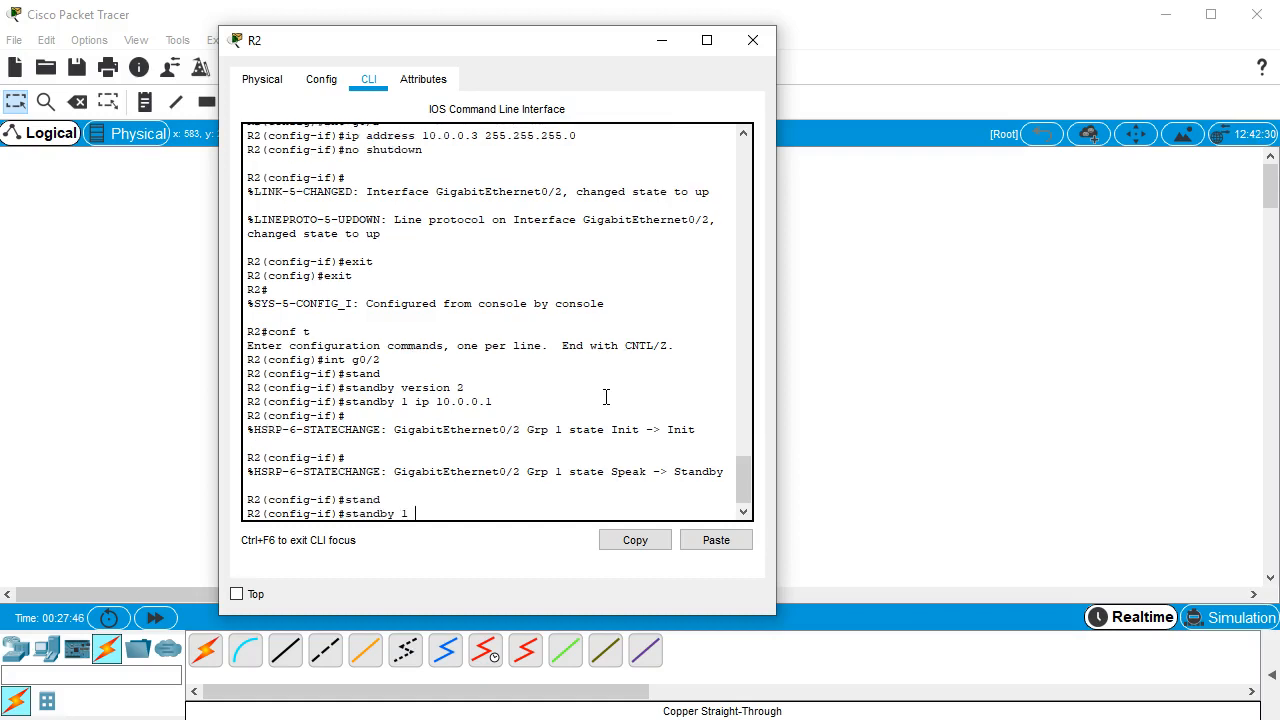
{"action": "type", "text": "priority 255"}
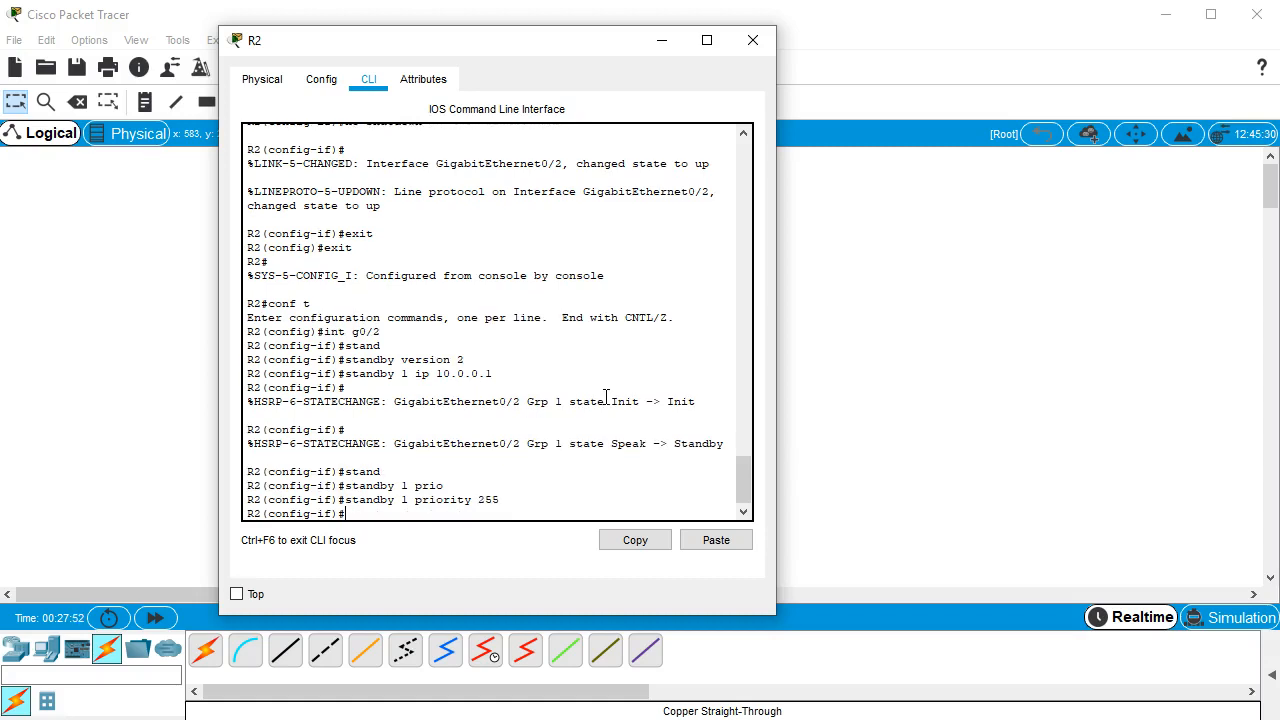
{"action": "type", "text": "standb"}
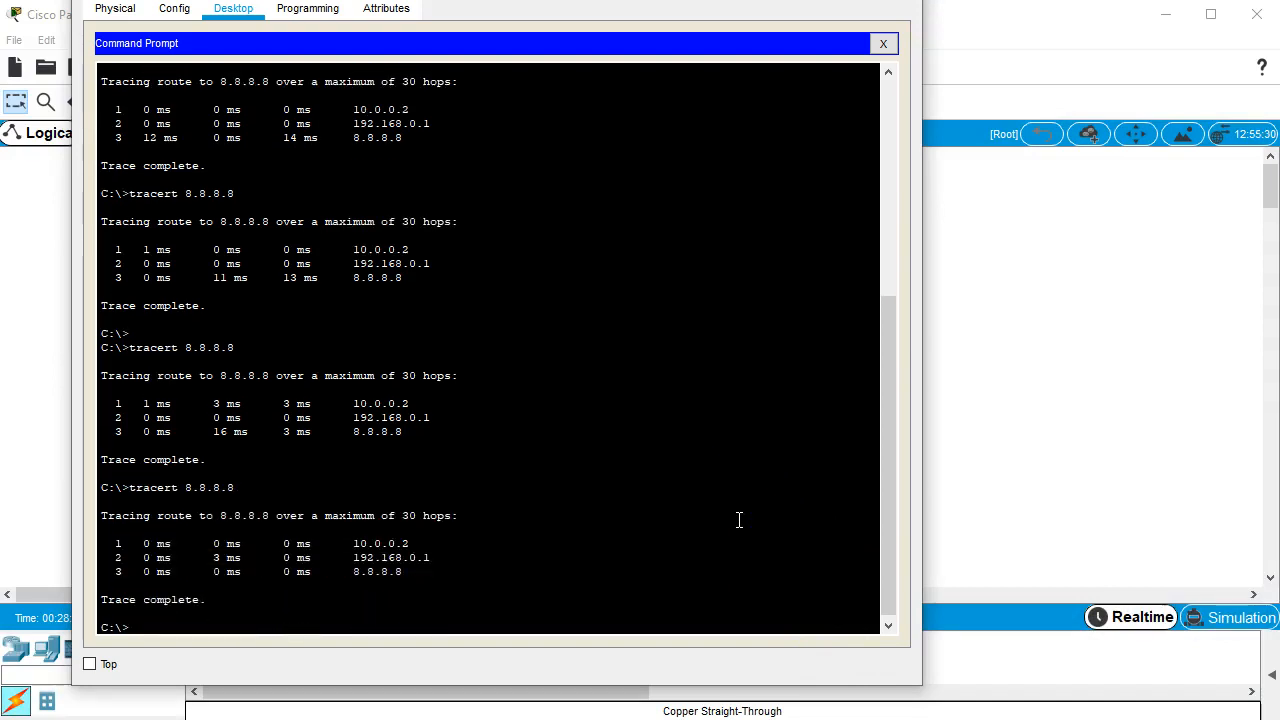
Step: View R1's Speak to Standby message and rerun 'tracert 8.8.8.8' from PC0, reaching it via 10.0.0.2
{"action": "double_click", "coordinate": [368, 544]}
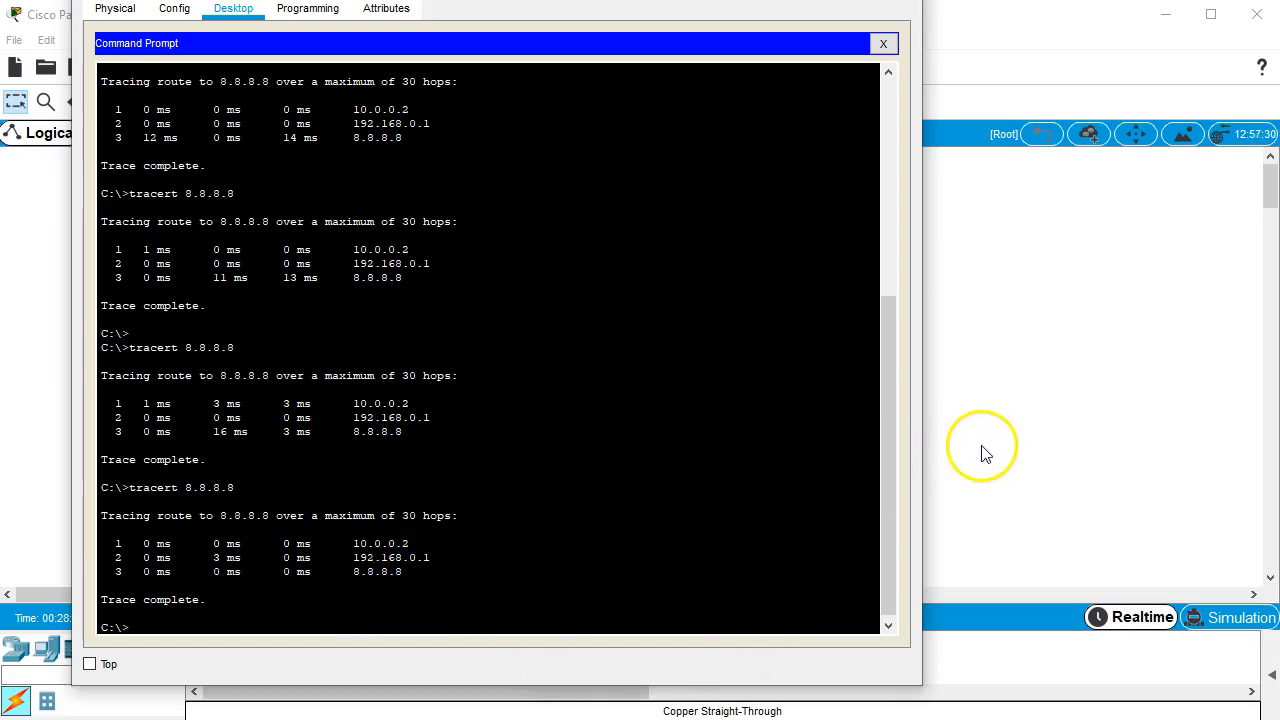
{"action": "left_click", "coordinate": [882, 44]}
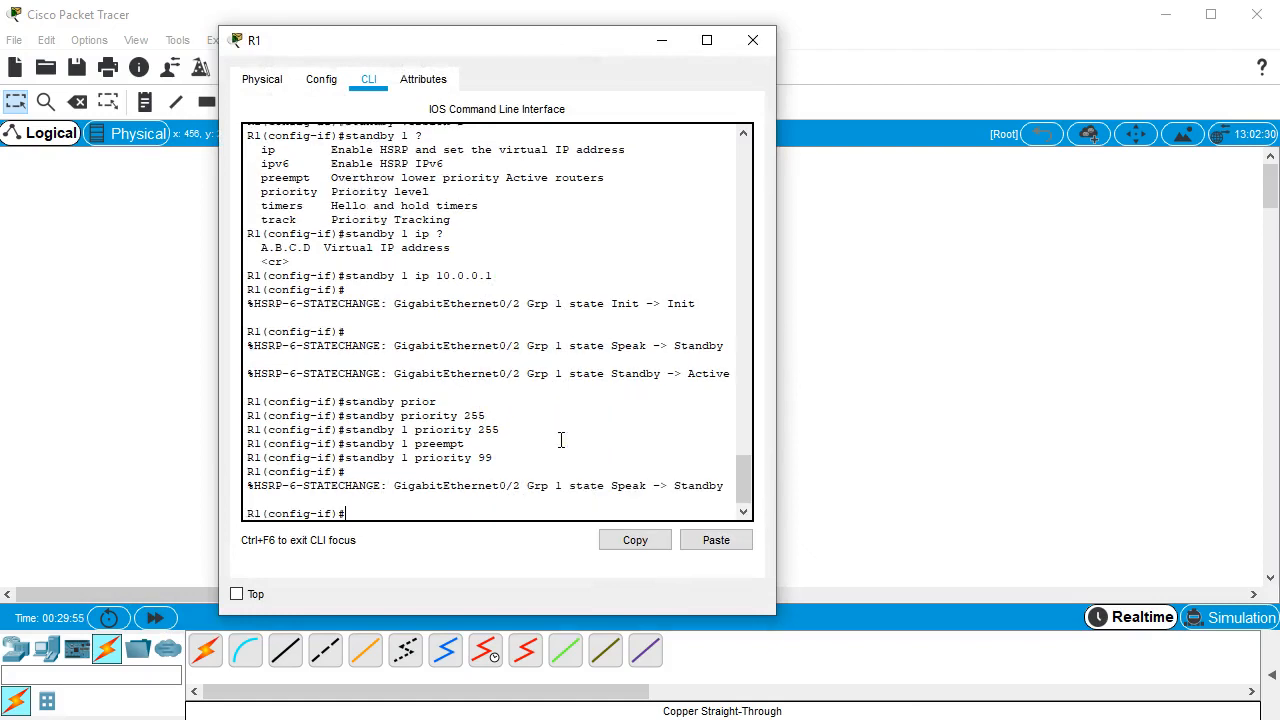
{"action": "mouse_move", "coordinate": [644, 40]}
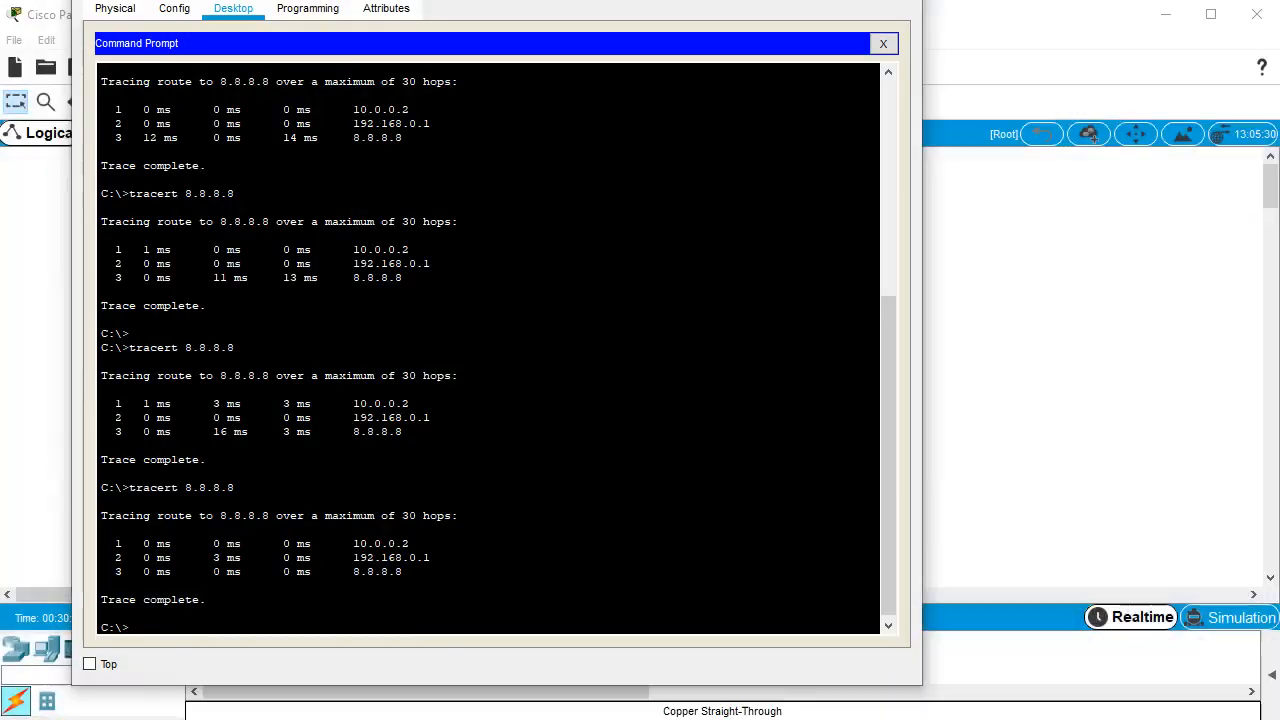
{"action": "type", "text": "tracert 8.8.8.8"}
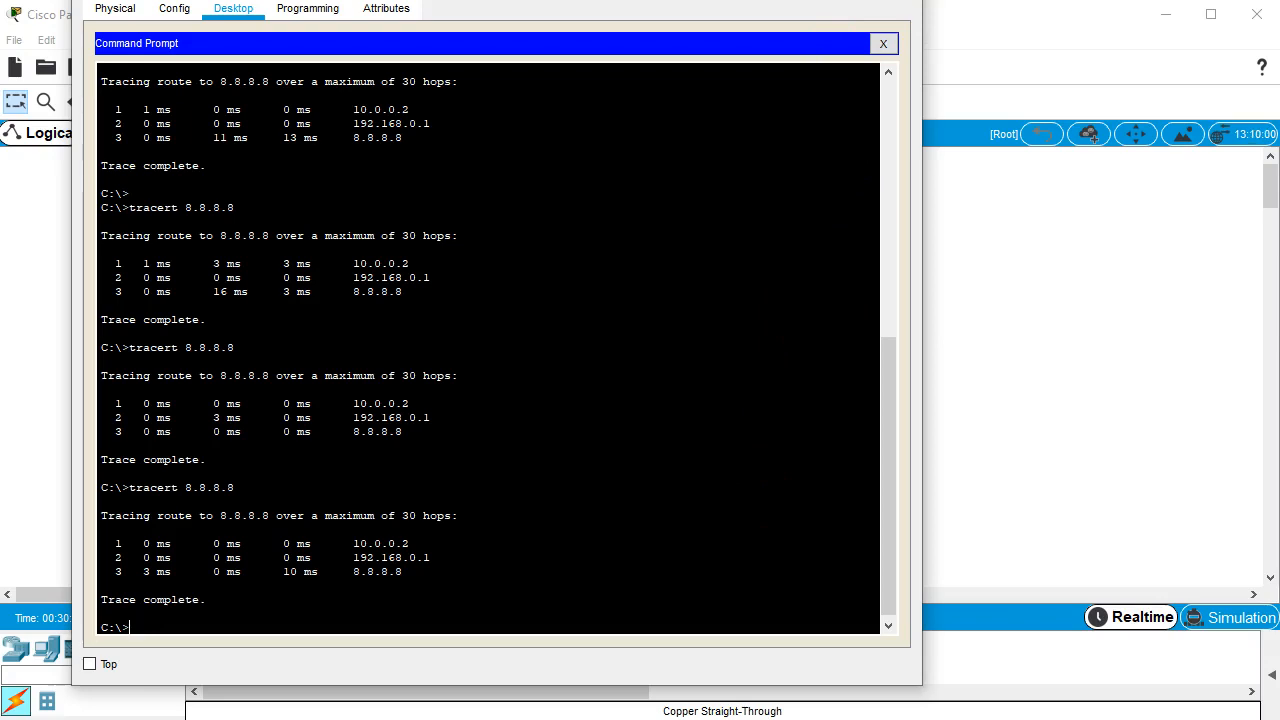
{"action": "left_click", "coordinate": [882, 44]}
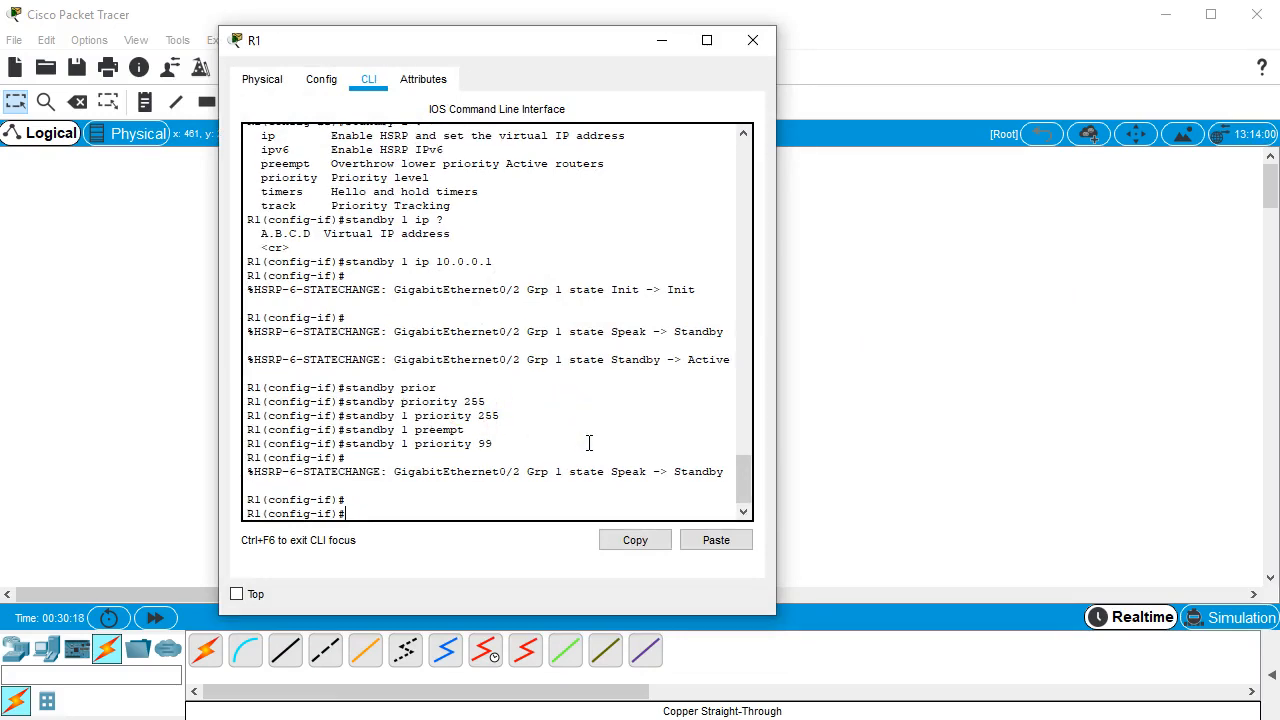
{"action": "mouse_move", "coordinate": [752, 40]}
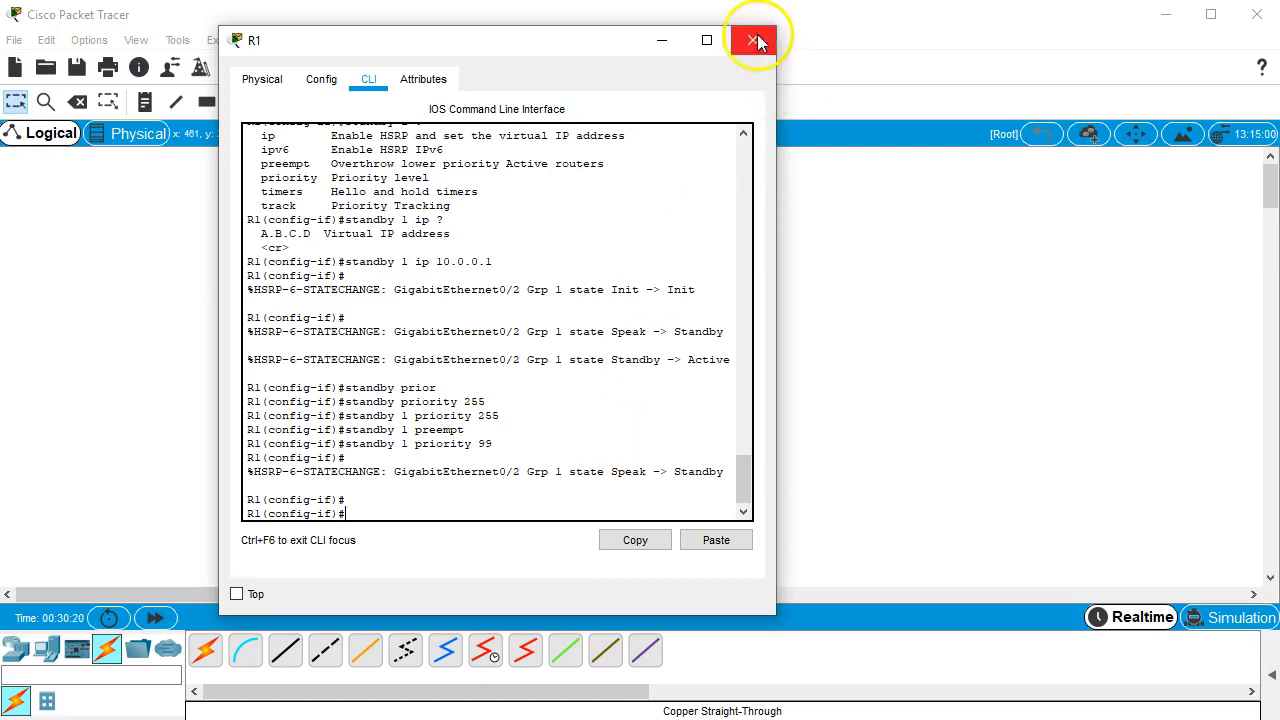
{"action": "left_click", "coordinate": [756, 40]}
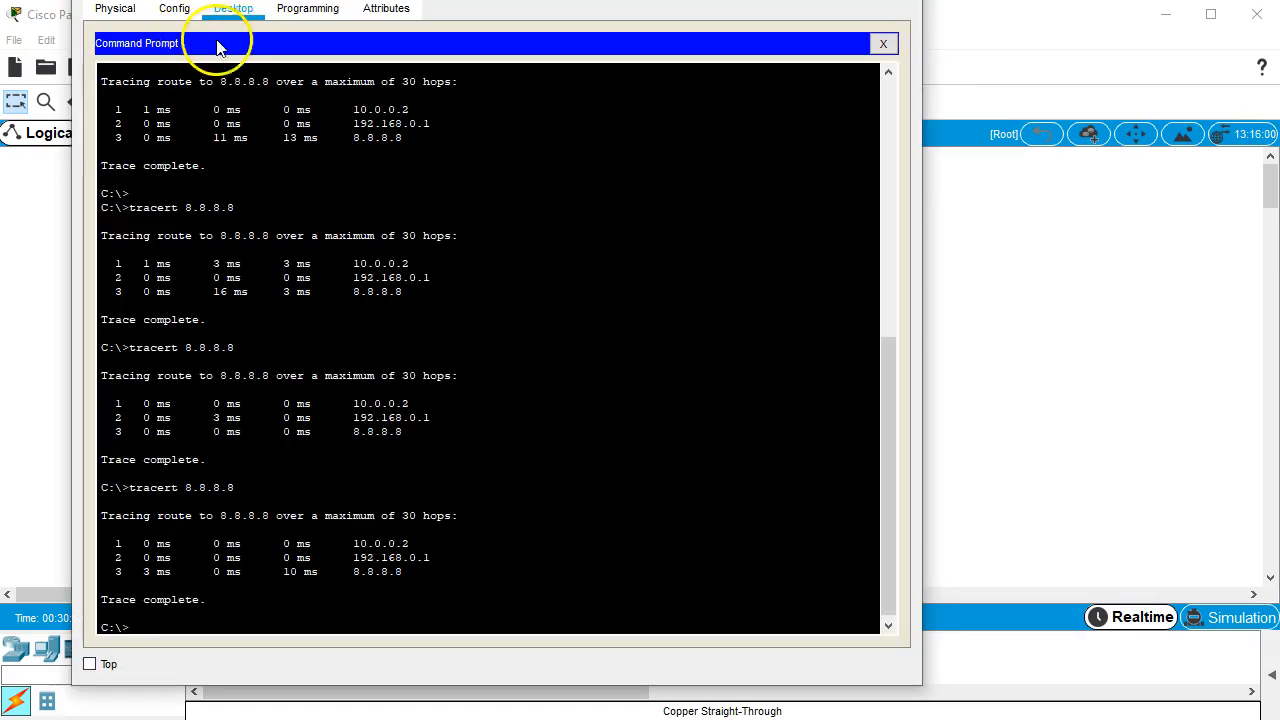
Step: Verify PC0's gateway is 10.0.0.1 in Settings and review its traceroute to 8.8.8.8 in the command prompt
{"action": "left_click", "coordinate": [174, 8]}
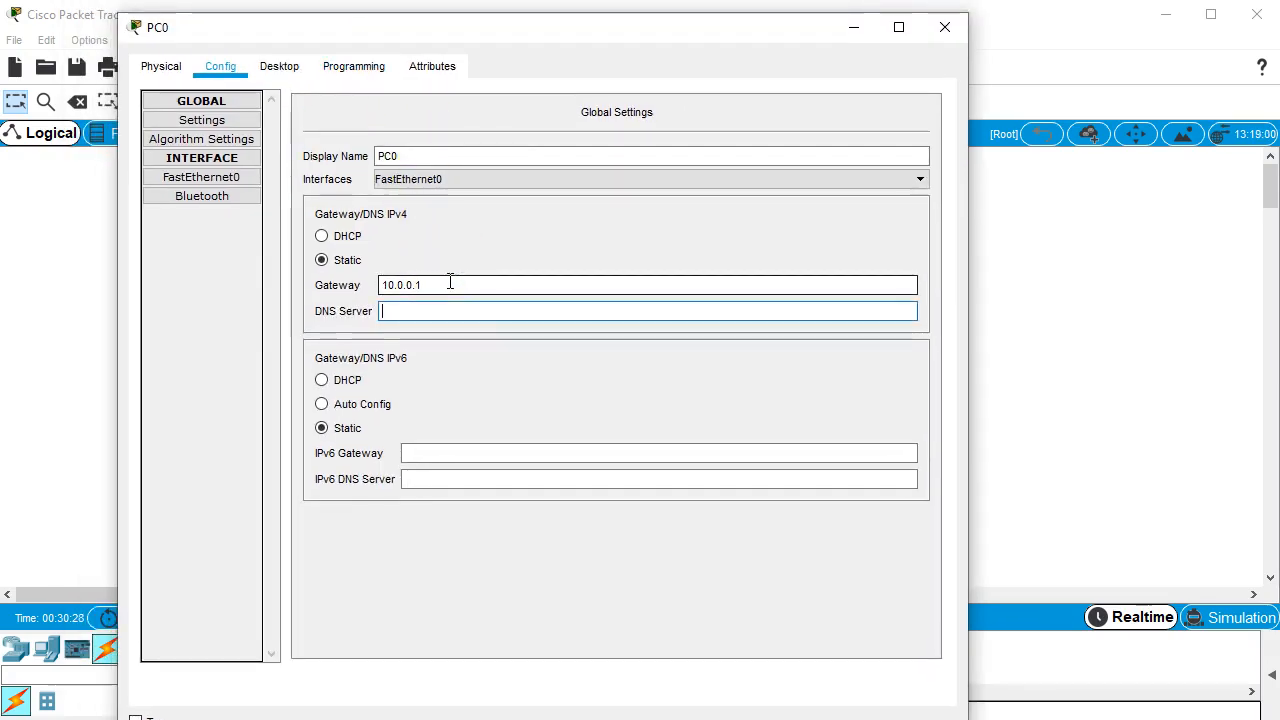
{"action": "mouse_move", "coordinate": [944, 28]}
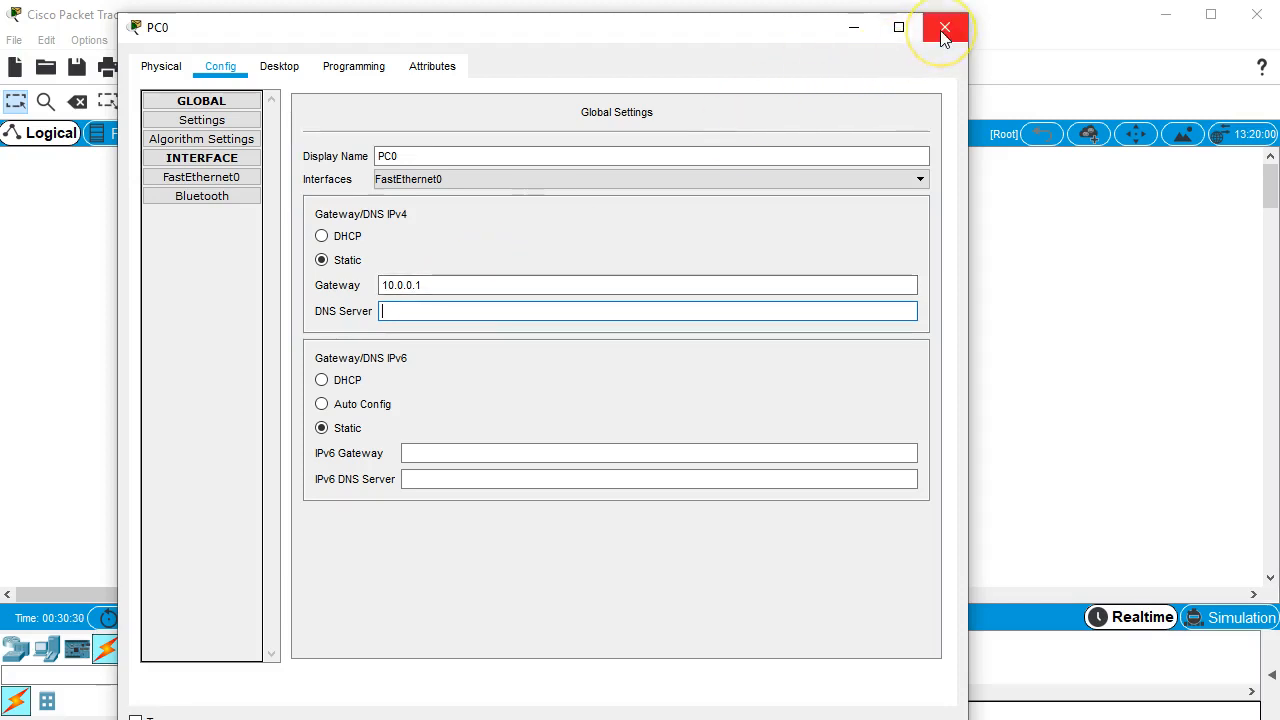
{"action": "left_click", "coordinate": [944, 28]}
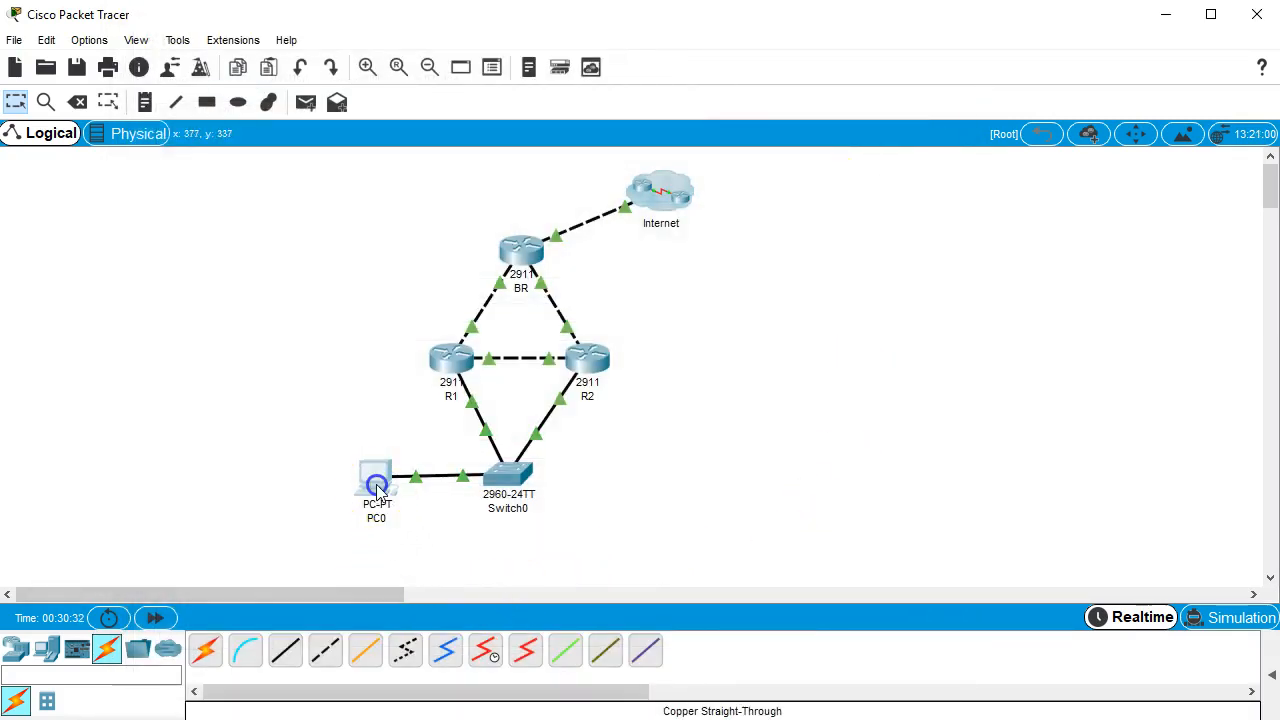
{"action": "double_click", "coordinate": [376, 480]}
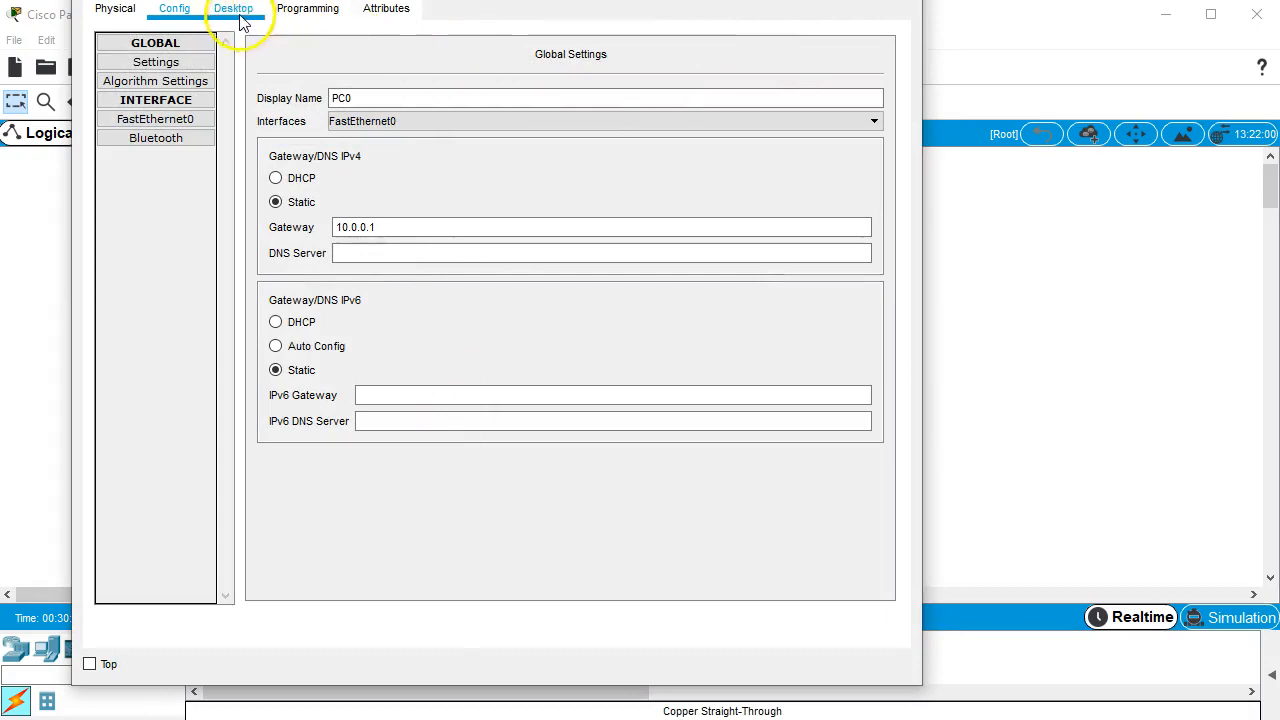
{"action": "left_click", "coordinate": [232, 8]}
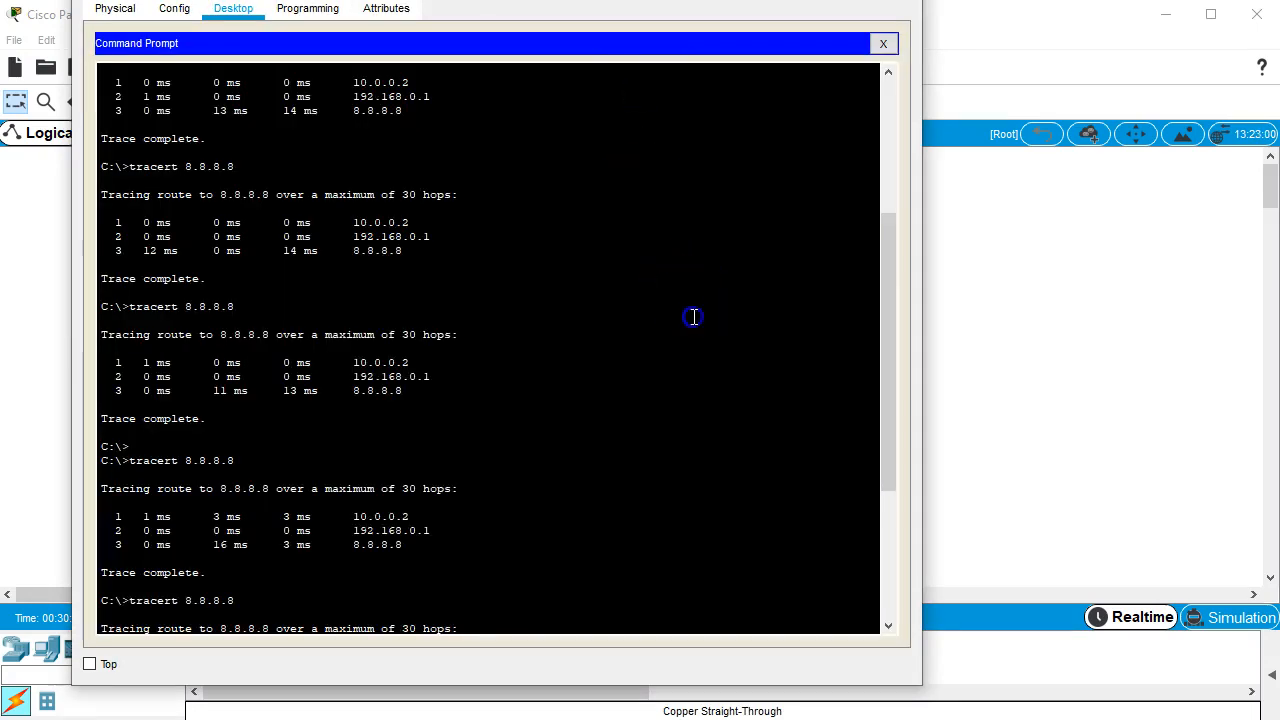
{"action": "scroll", "scroll_direction": "down", "scroll_amount": 3}
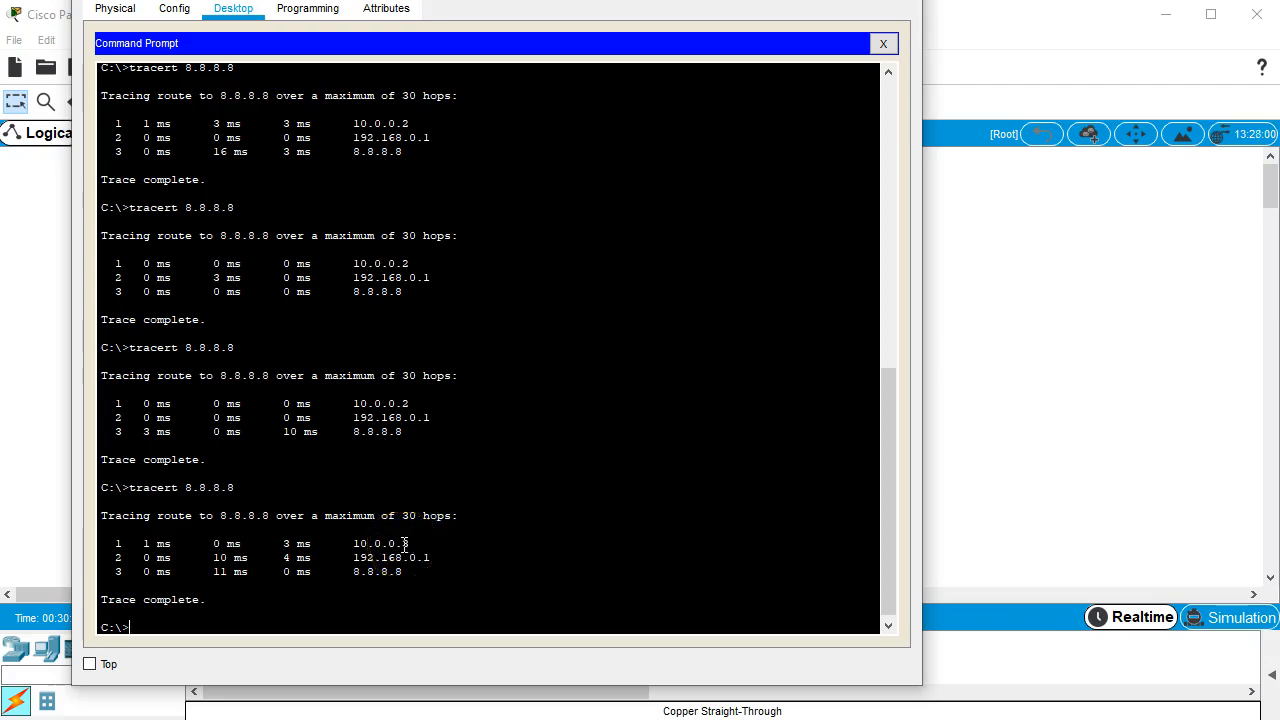
{"action": "left_click", "coordinate": [882, 44]}
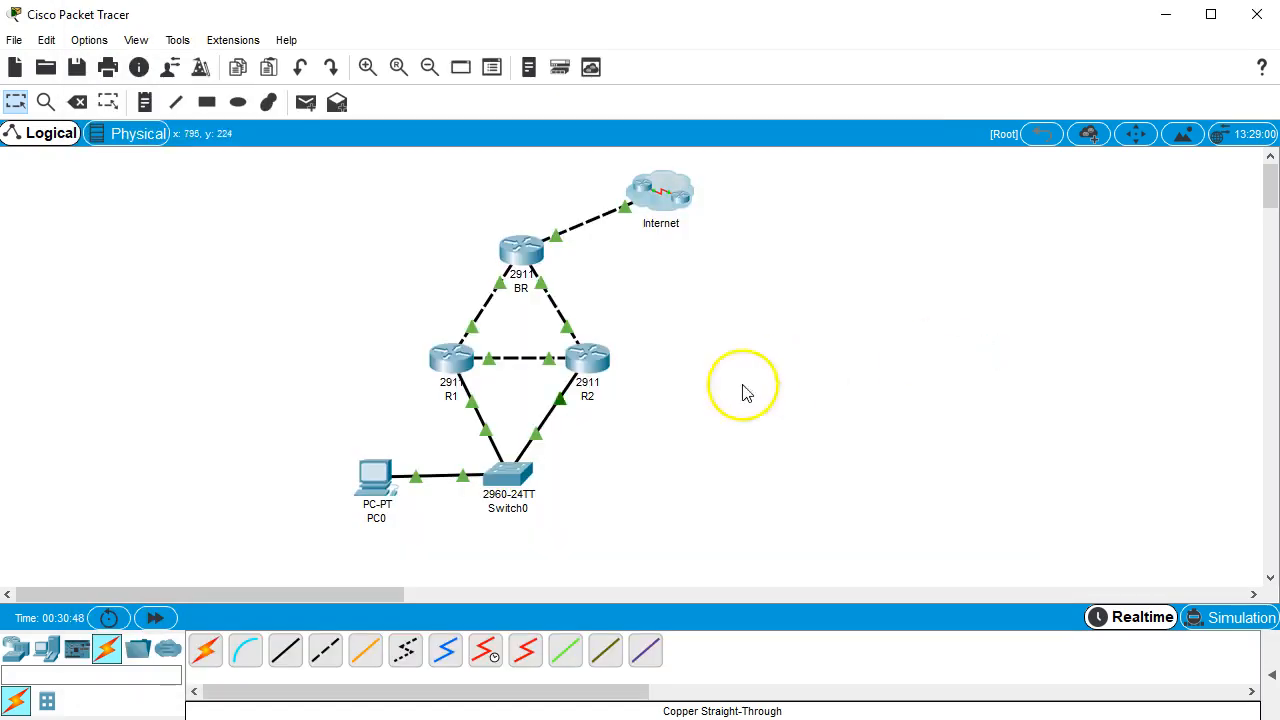
Step: Add 'standby 1 preempt' to R2's HSRP group 1 and recheck PC0's trace to 8.8.8.8
{"action": "double_click", "coordinate": [588, 356]}
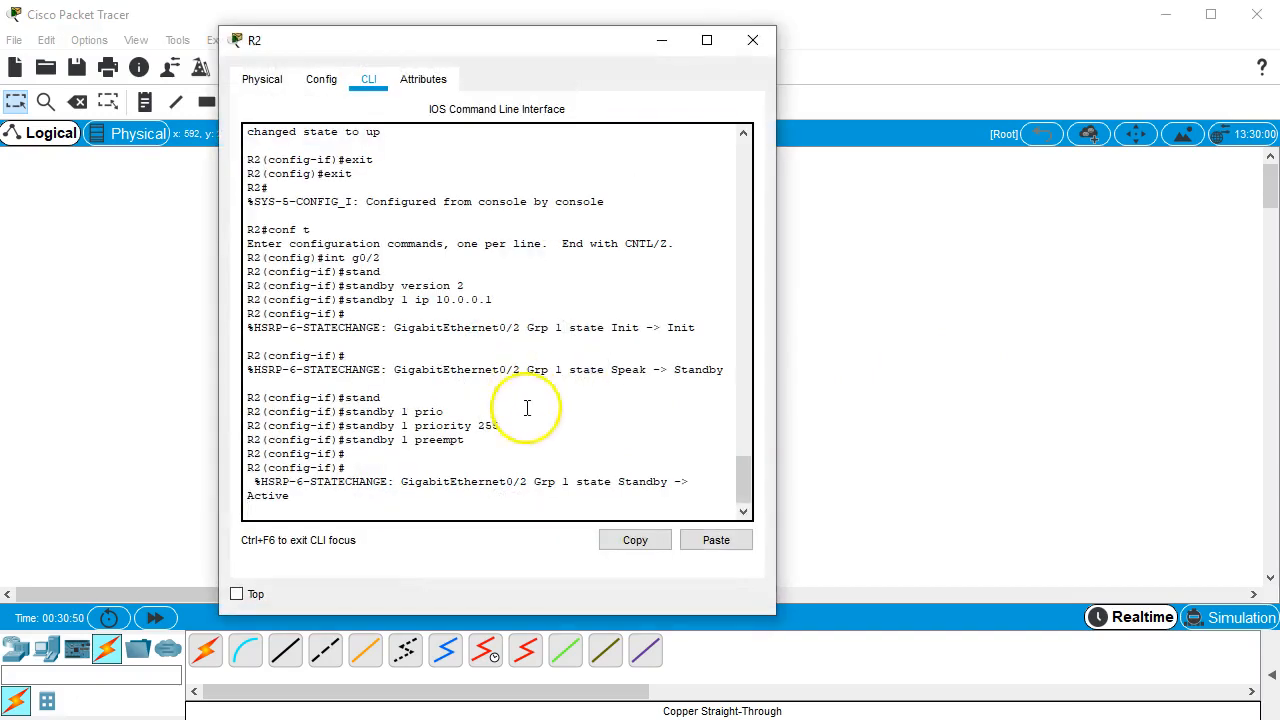
{"action": "type", "text": "standby 1 preempt"}
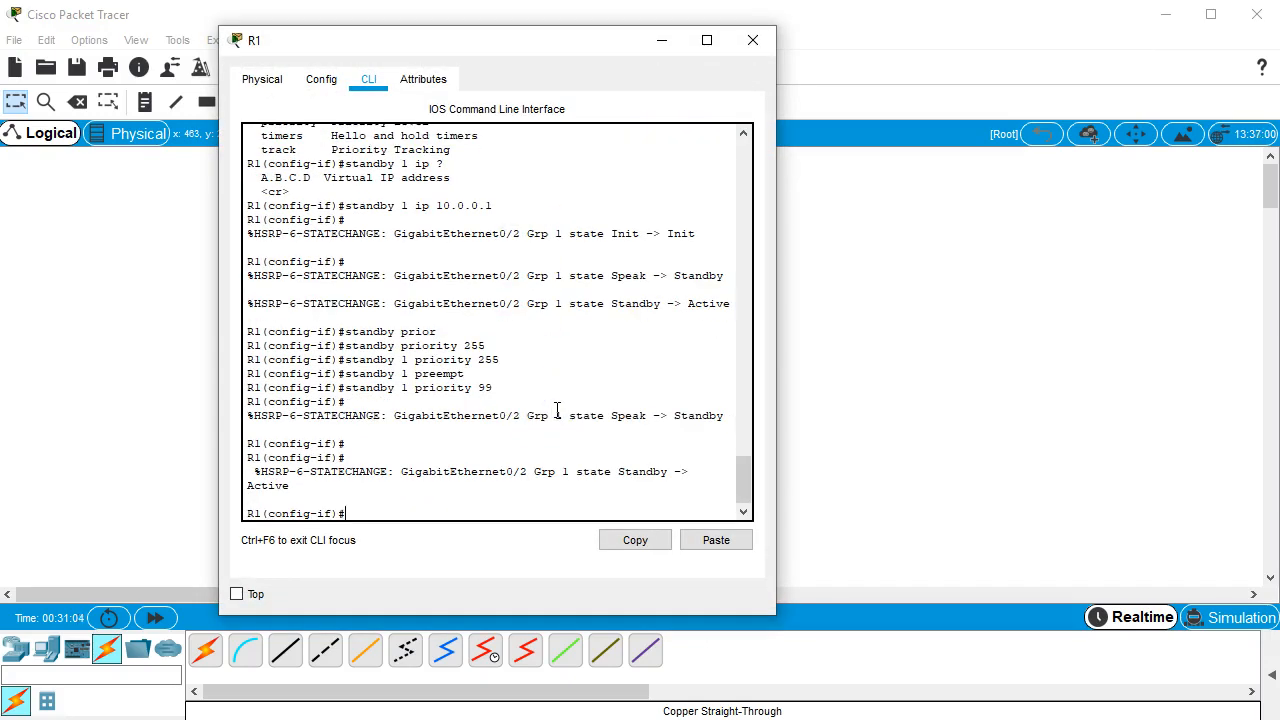
{"action": "mouse_move", "coordinate": [752, 40]}
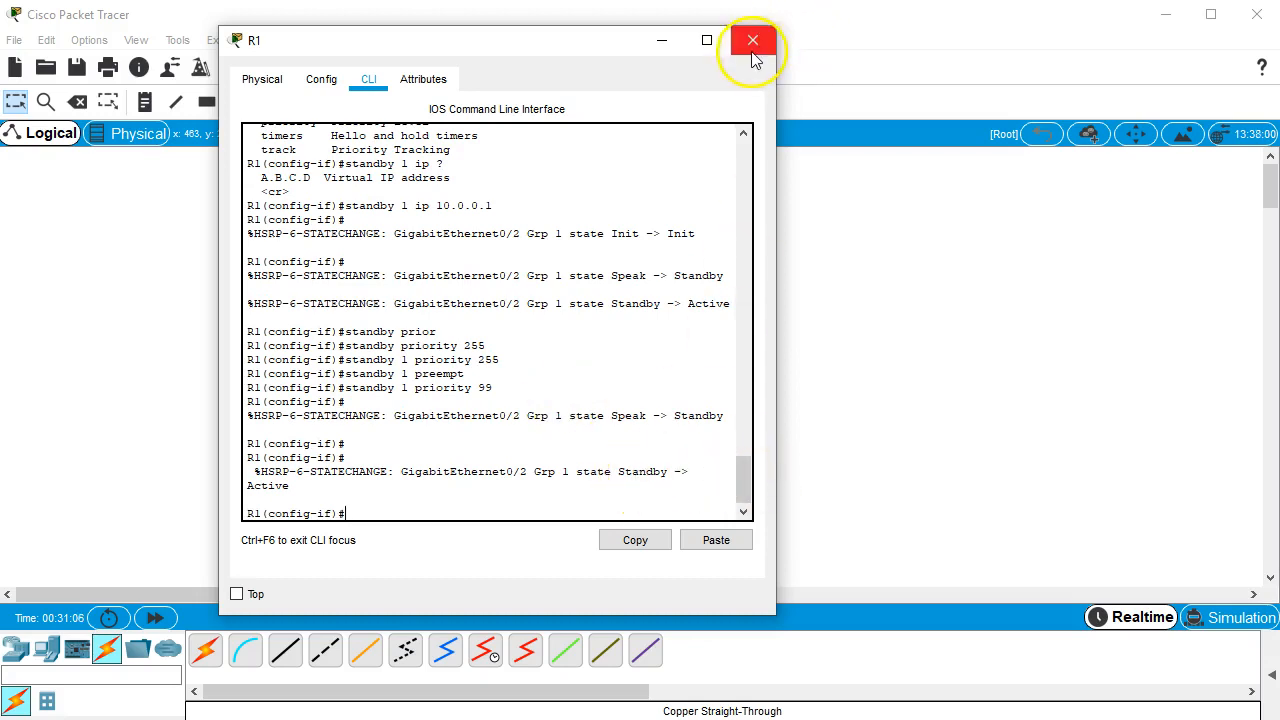
{"action": "left_click", "coordinate": [752, 40]}
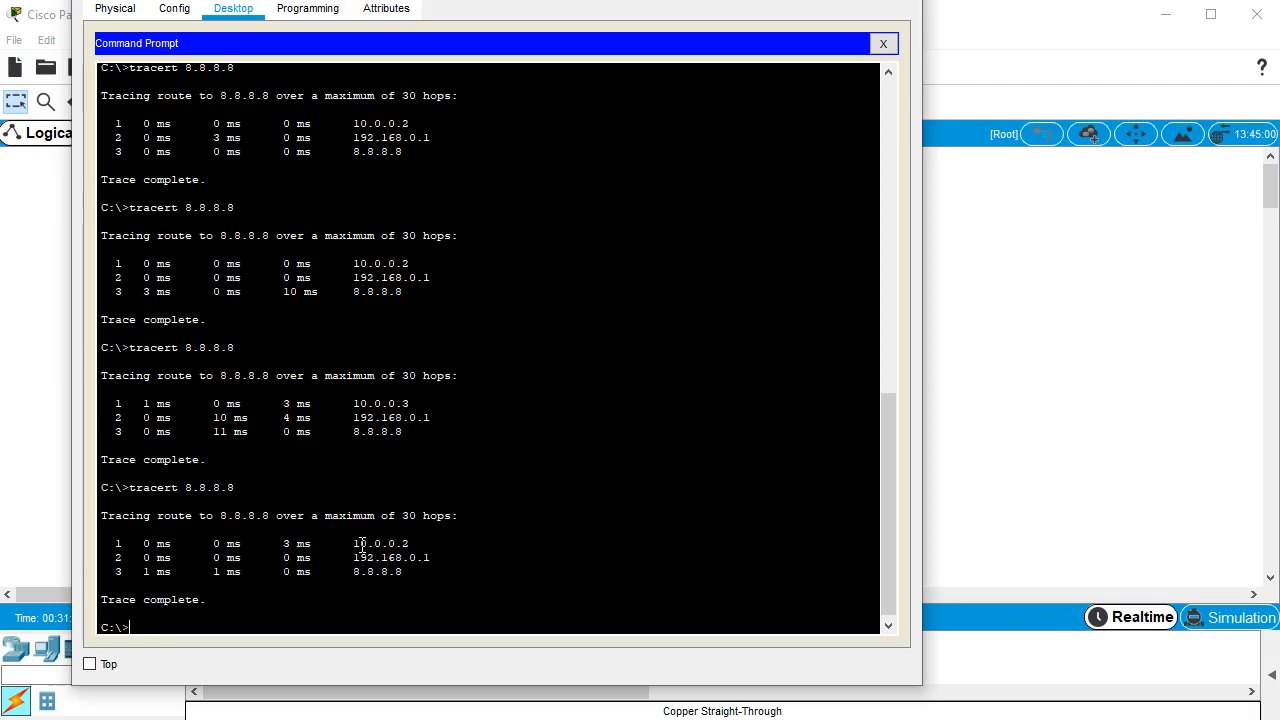
{"action": "mouse_move", "coordinate": [538, 528]}
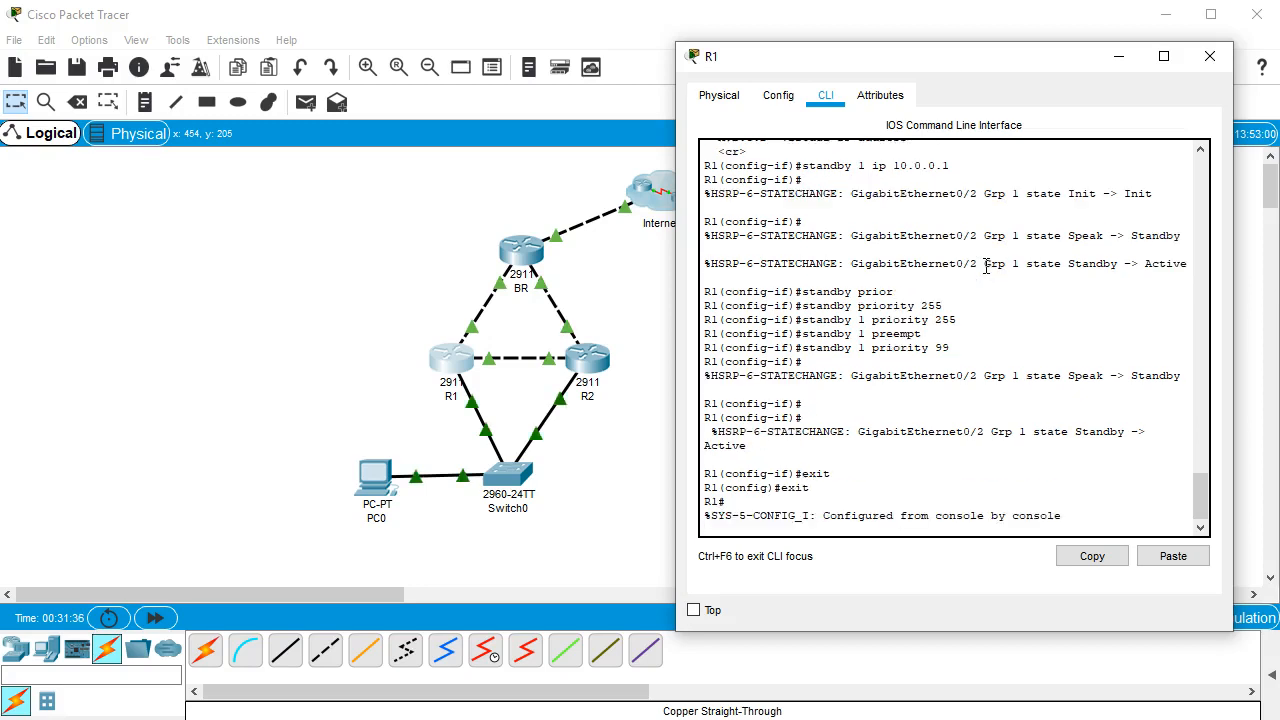
Step: Run 'show standby' on R1 confirming group 1 Active, virtual IP 10.0.0.1, priority 99, preemption enabled
{"action": "type", "text": "show standby"}
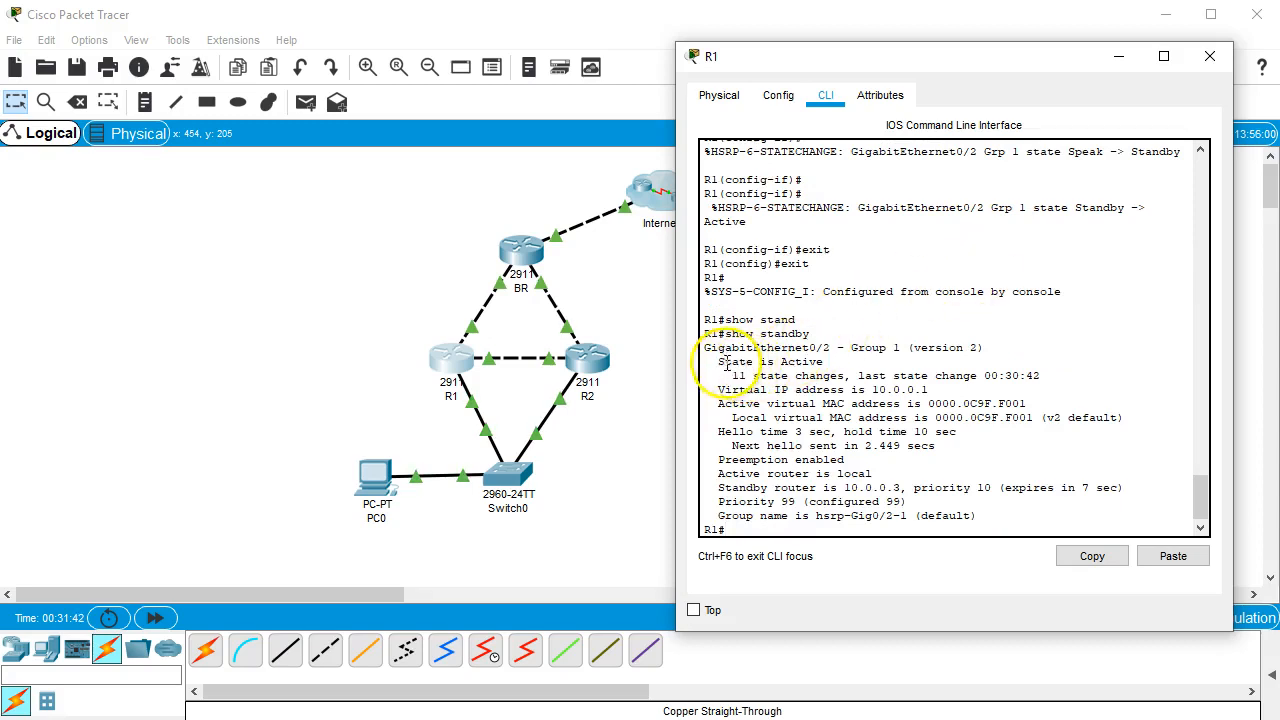
{"action": "double_click", "coordinate": [768, 360]}
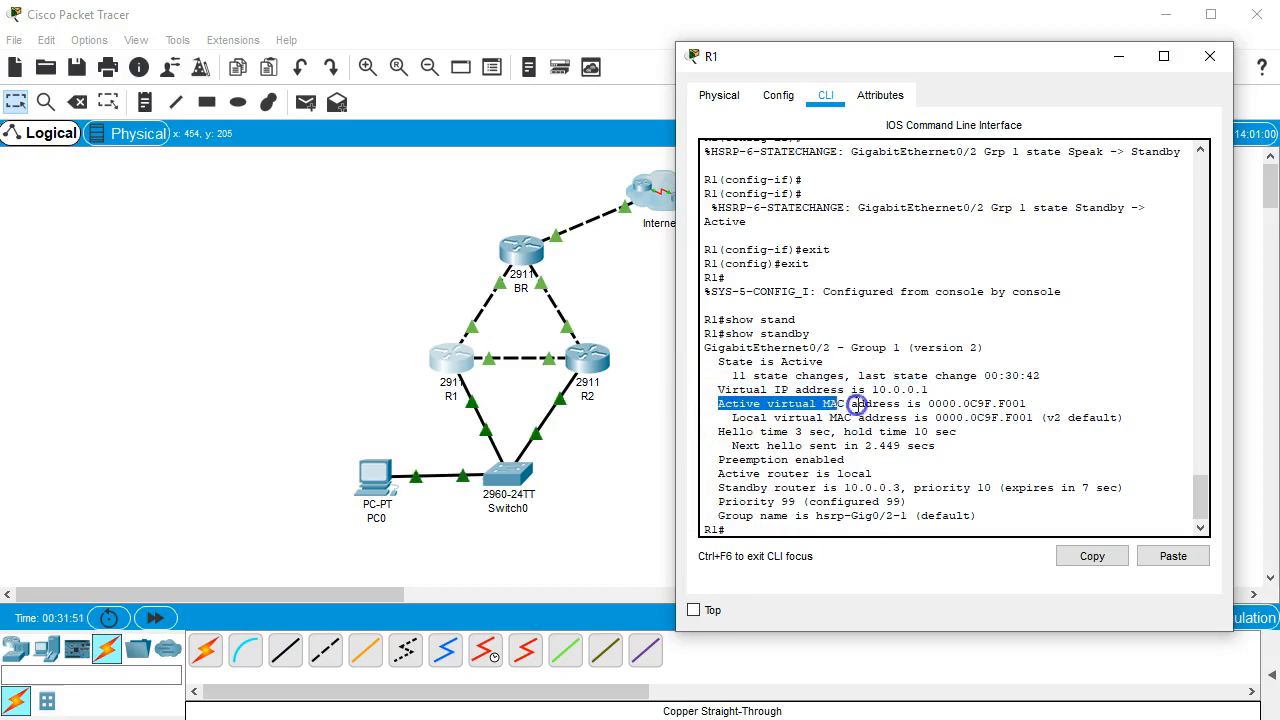
{"action": "left_click", "coordinate": [1008, 458]}
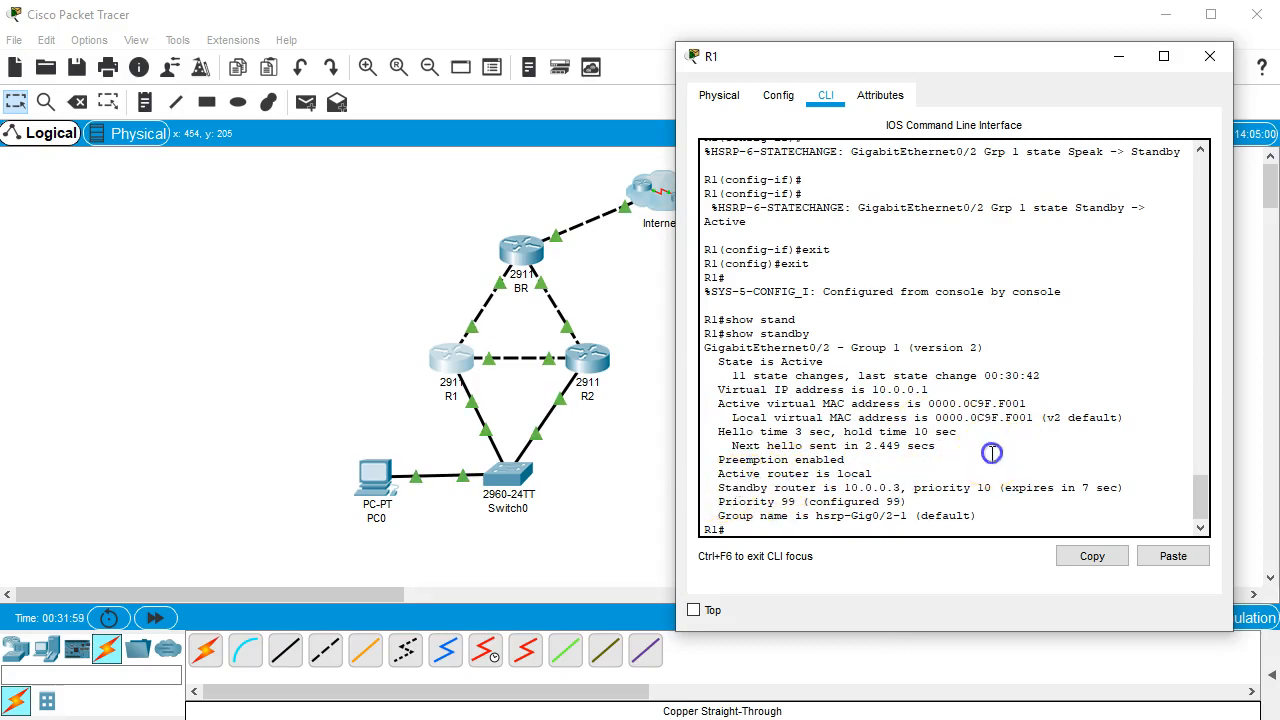
{"action": "mouse_move", "coordinate": [1204, 84]}
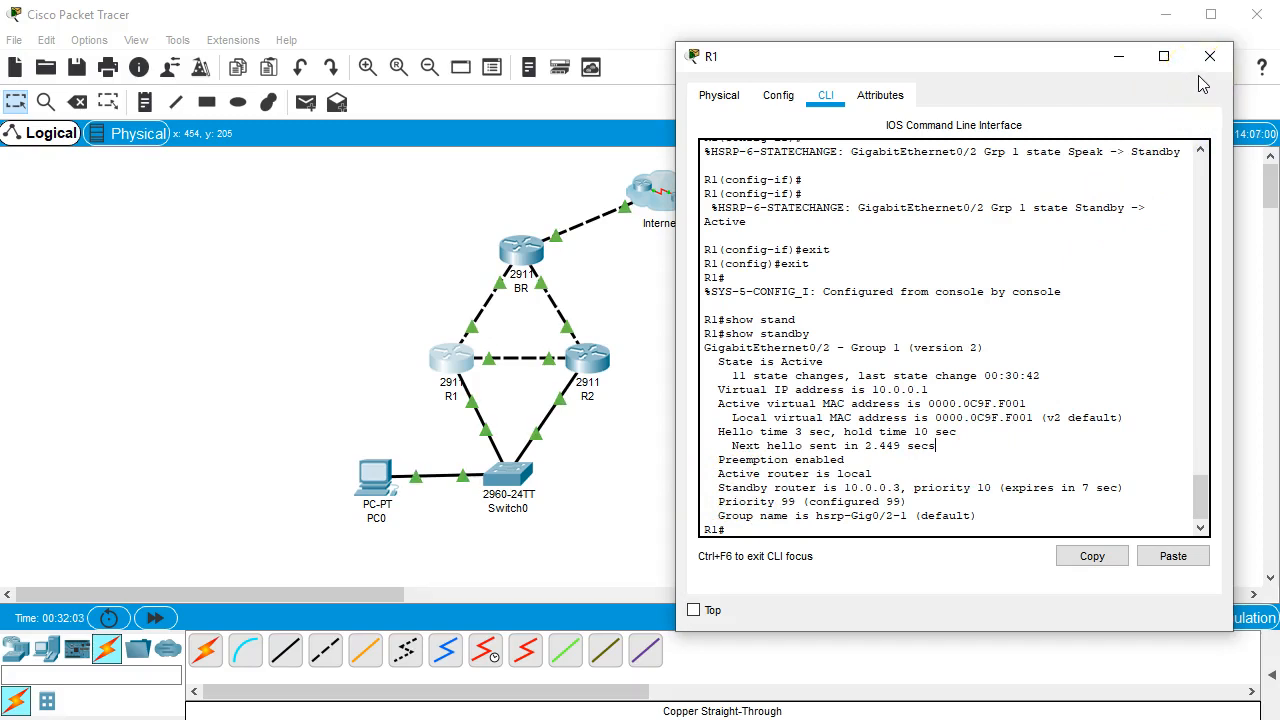
{"action": "left_click", "coordinate": [1208, 56]}
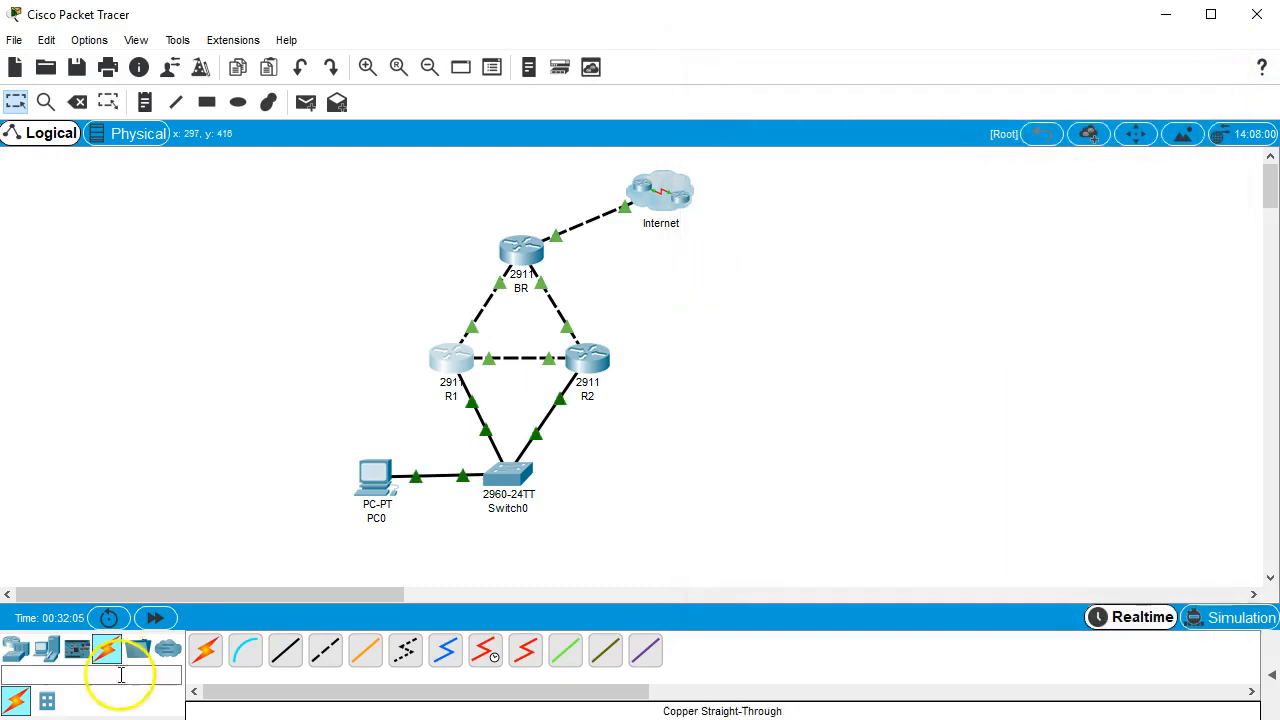